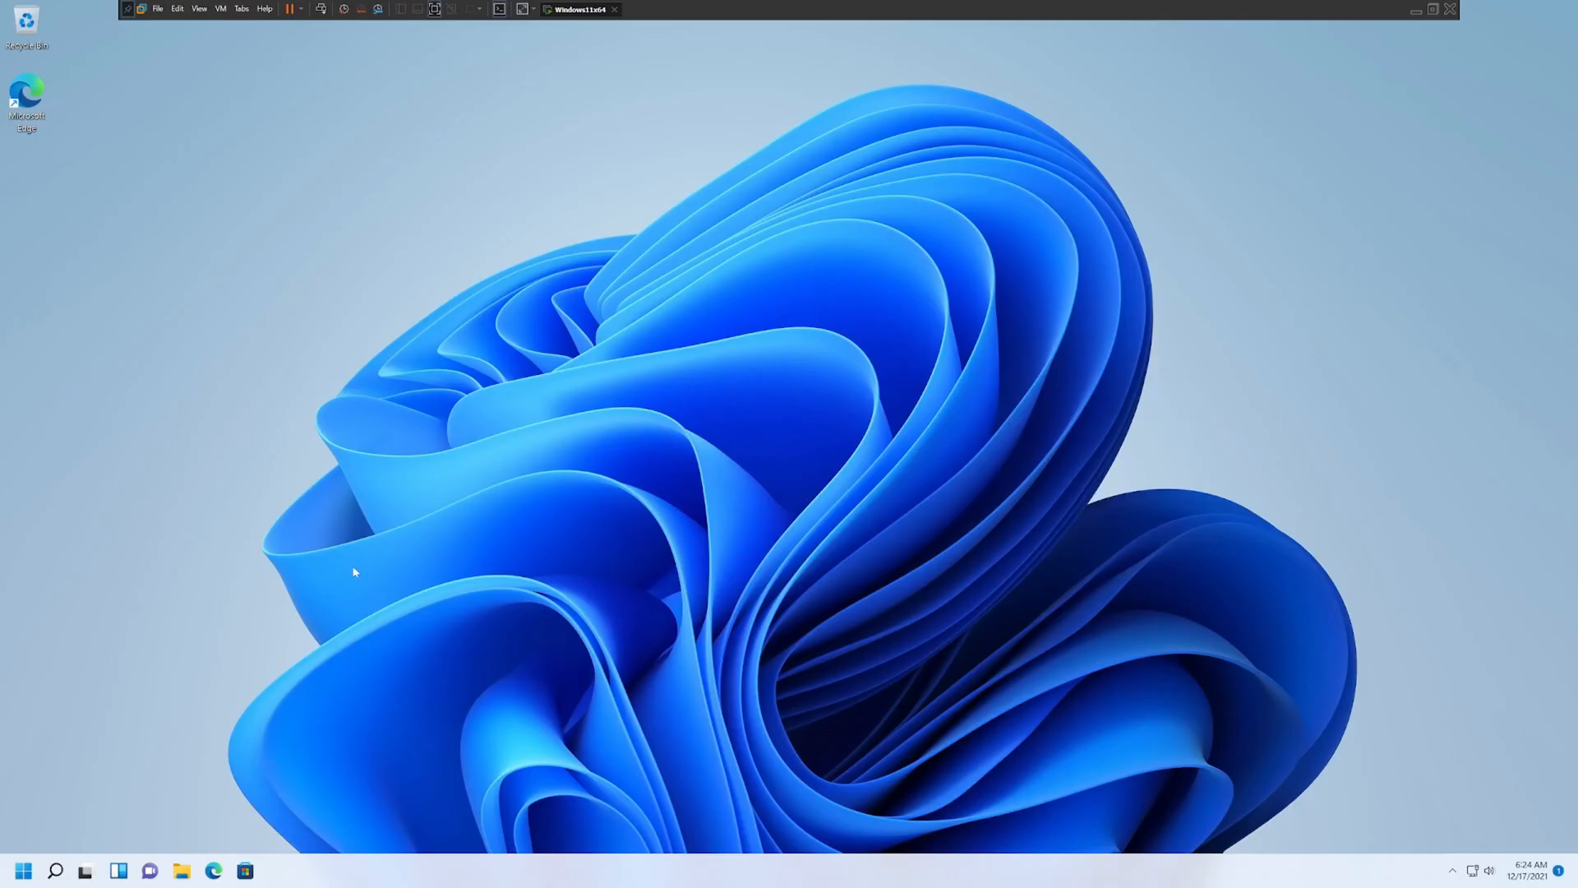
mouse_move(644, 513)
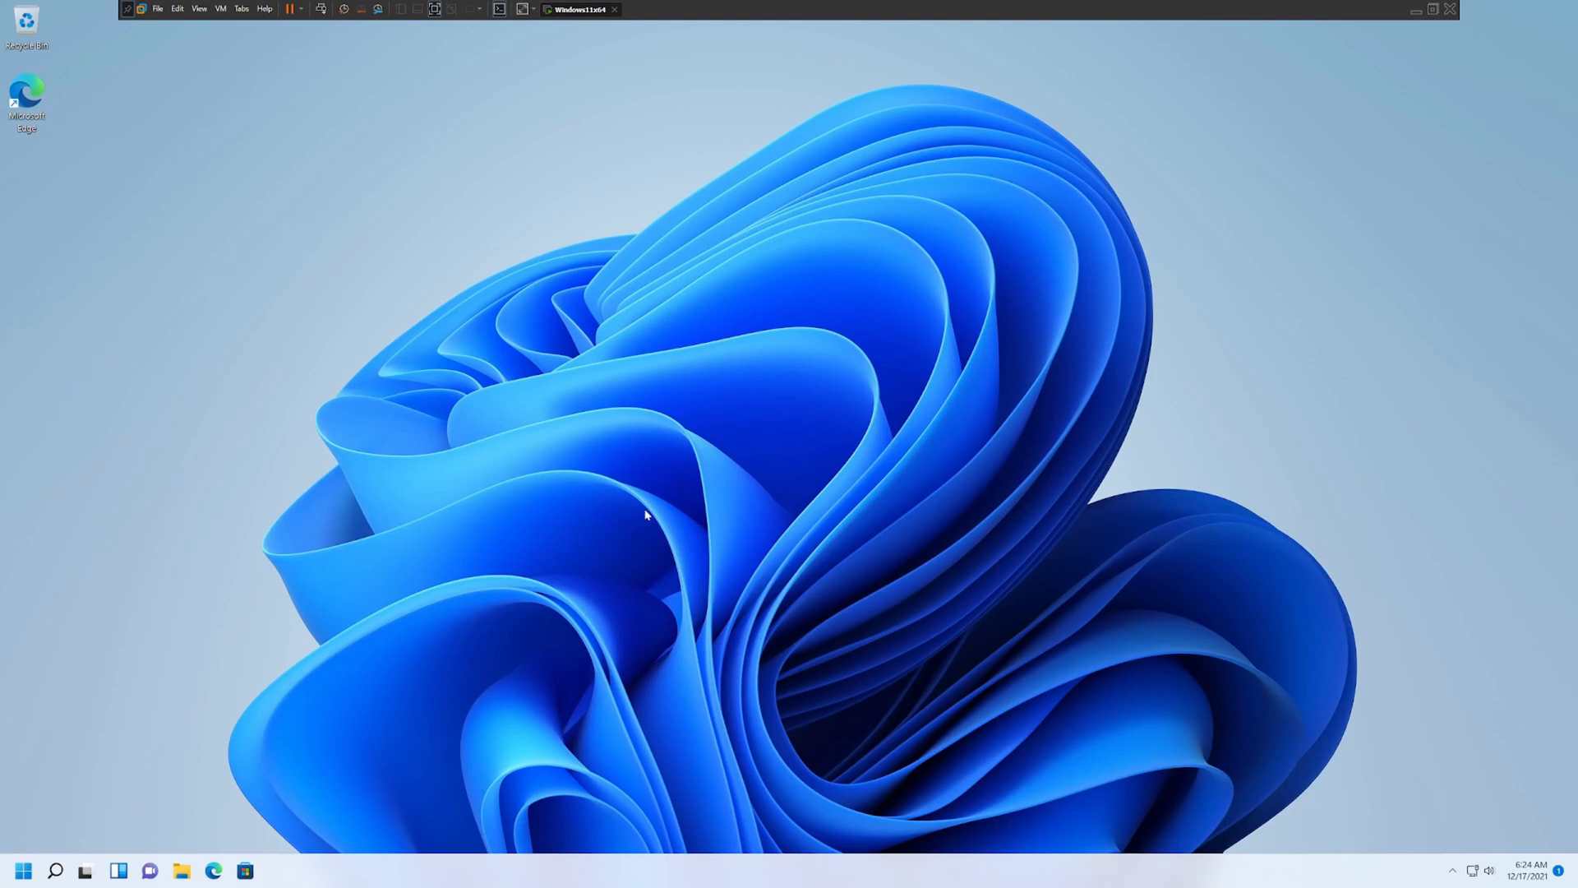
mouse_move(591, 492)
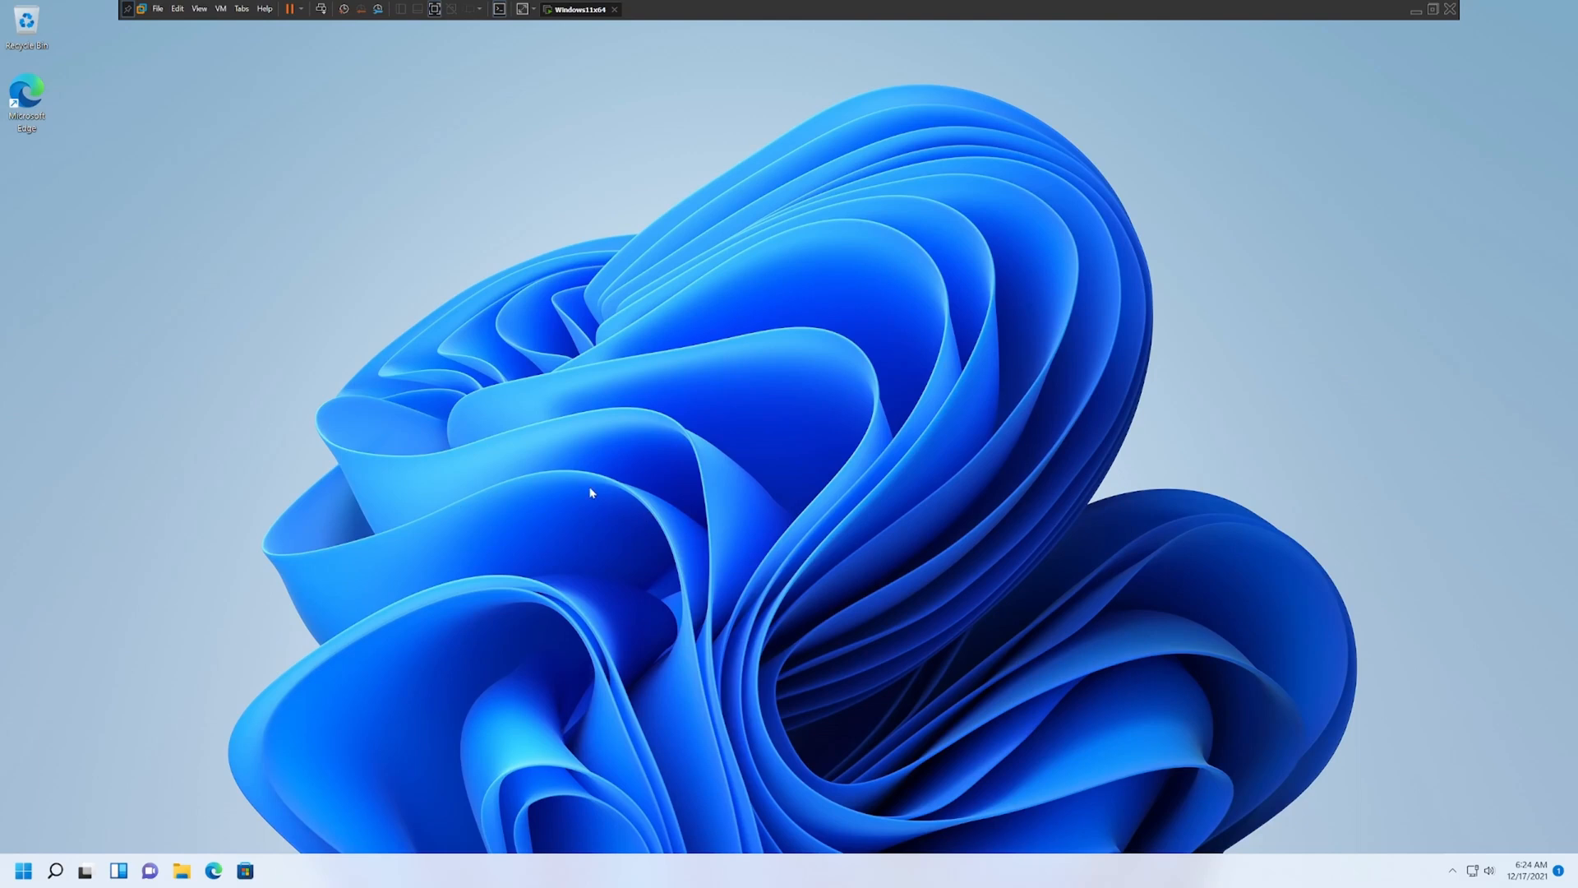
mouse_move(775, 505)
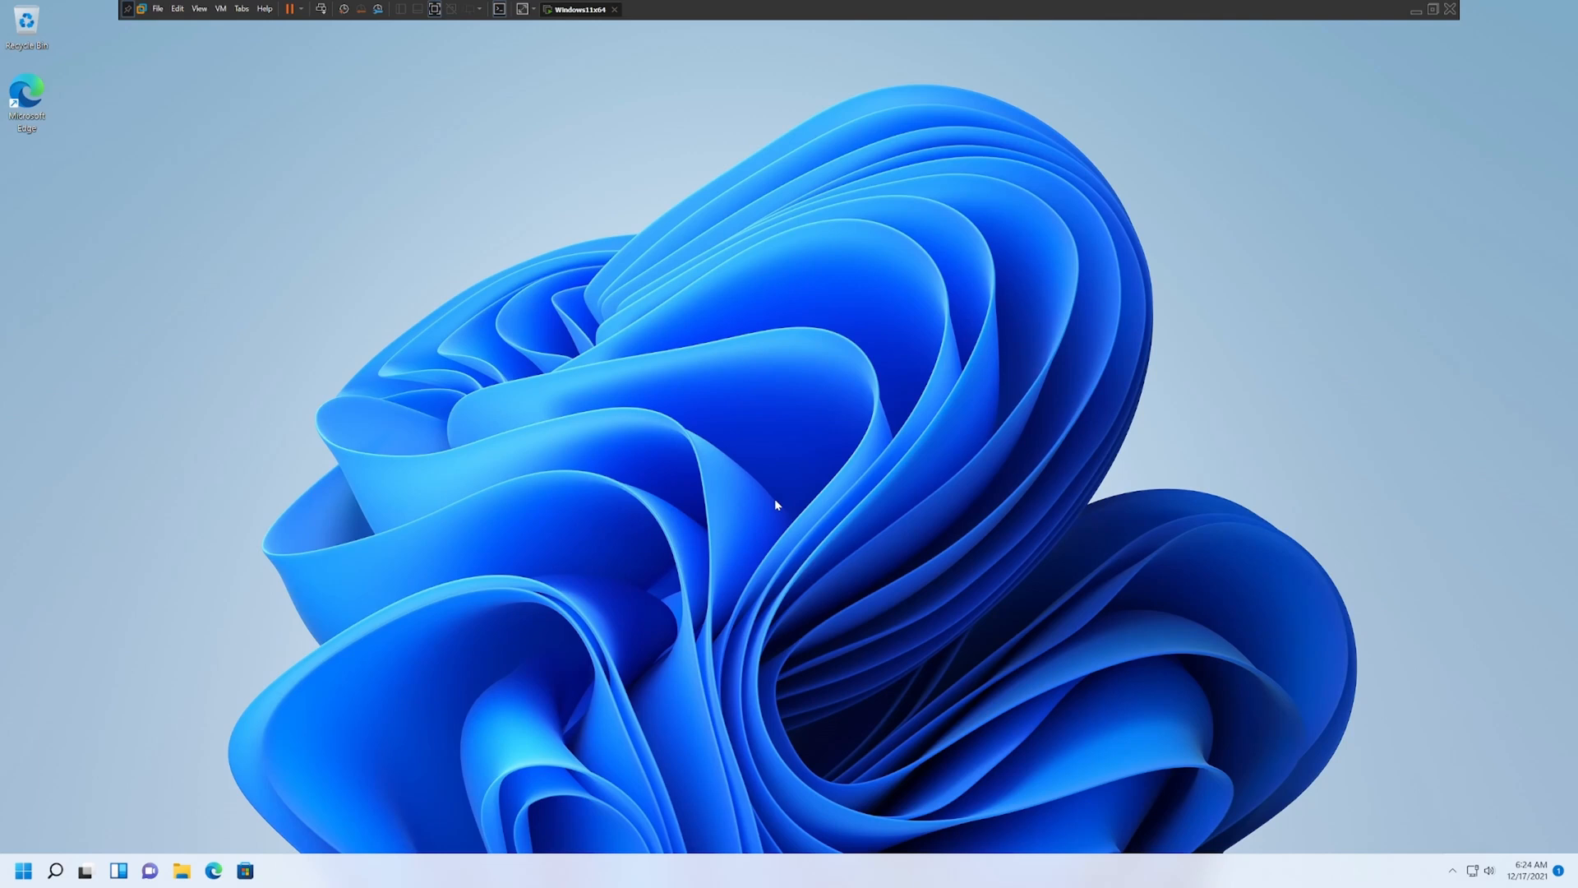
mouse_move(704, 548)
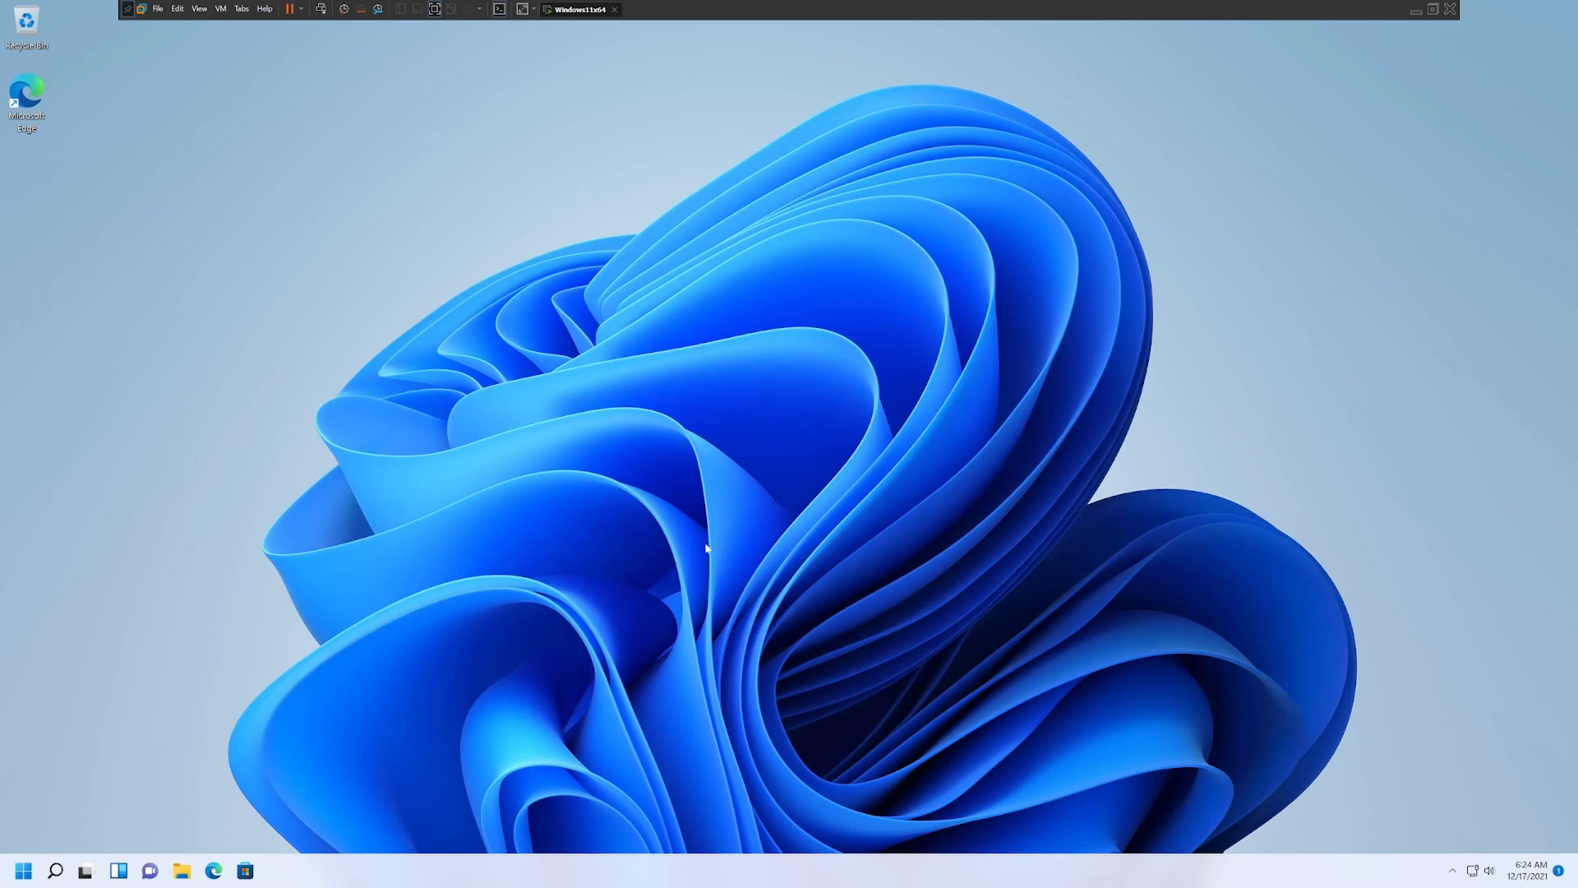
mouse_move(645, 494)
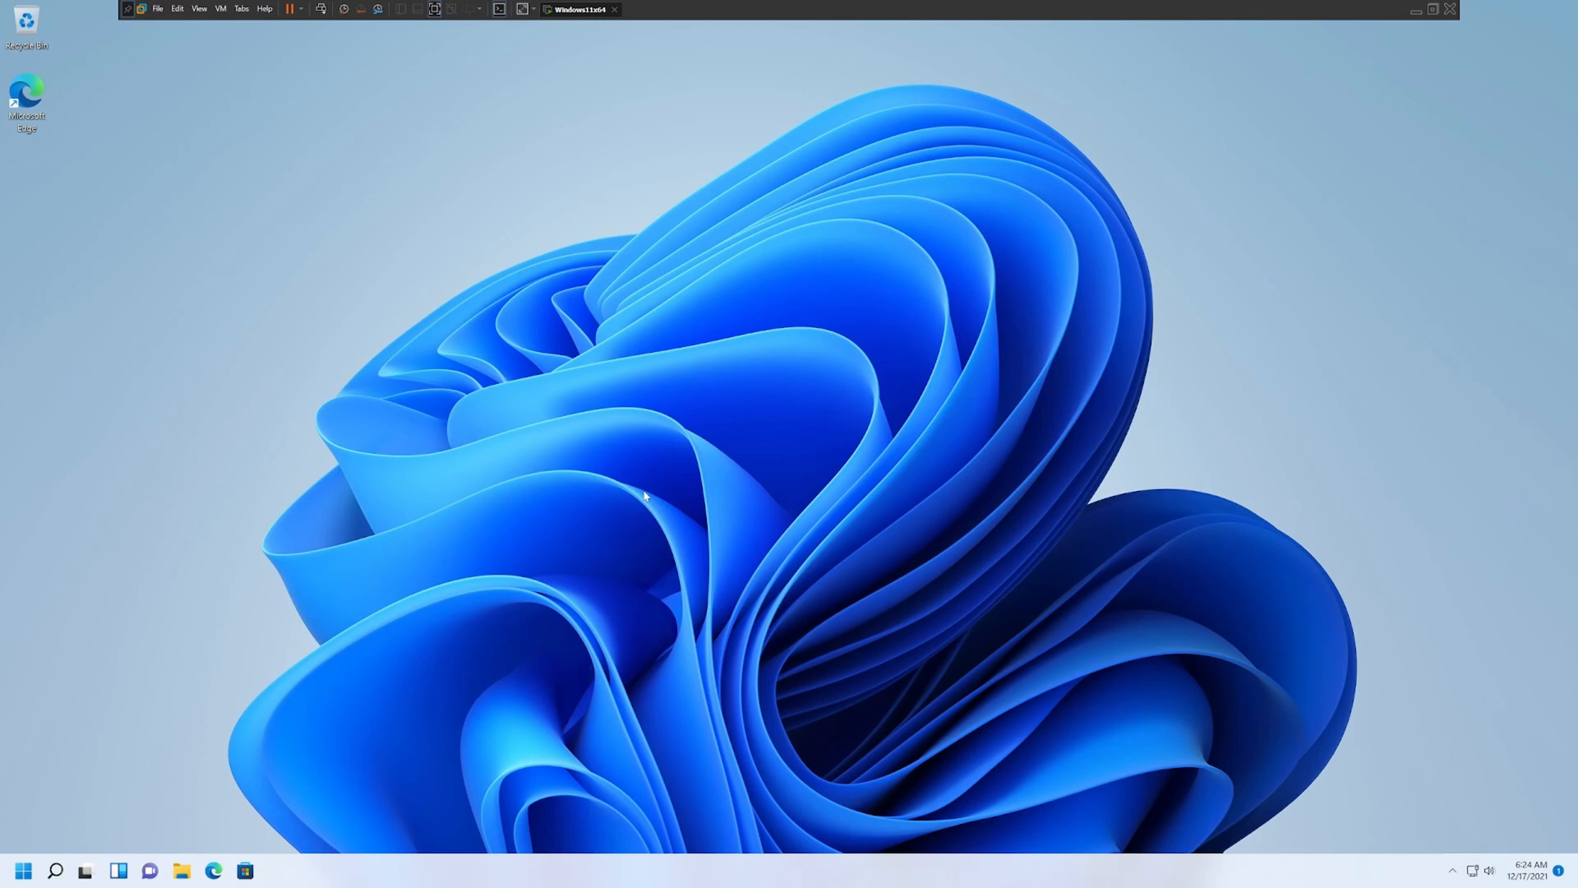
mouse_move(181, 770)
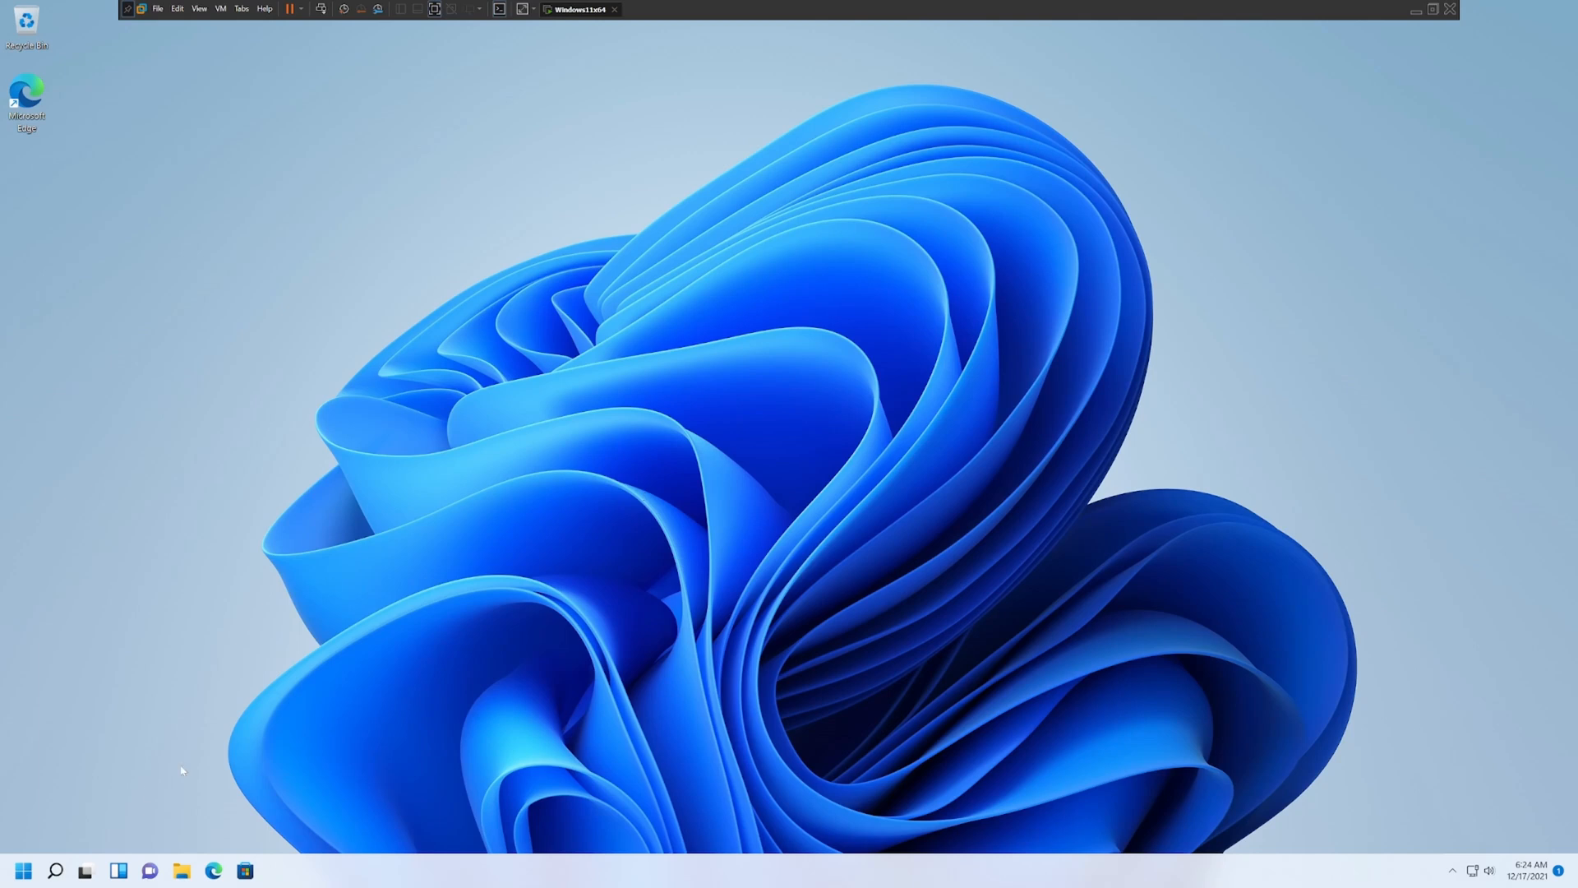
Open Settings, then view Personalization's Colors and Themes pages, greyed out without activation.
left_click(23, 870)
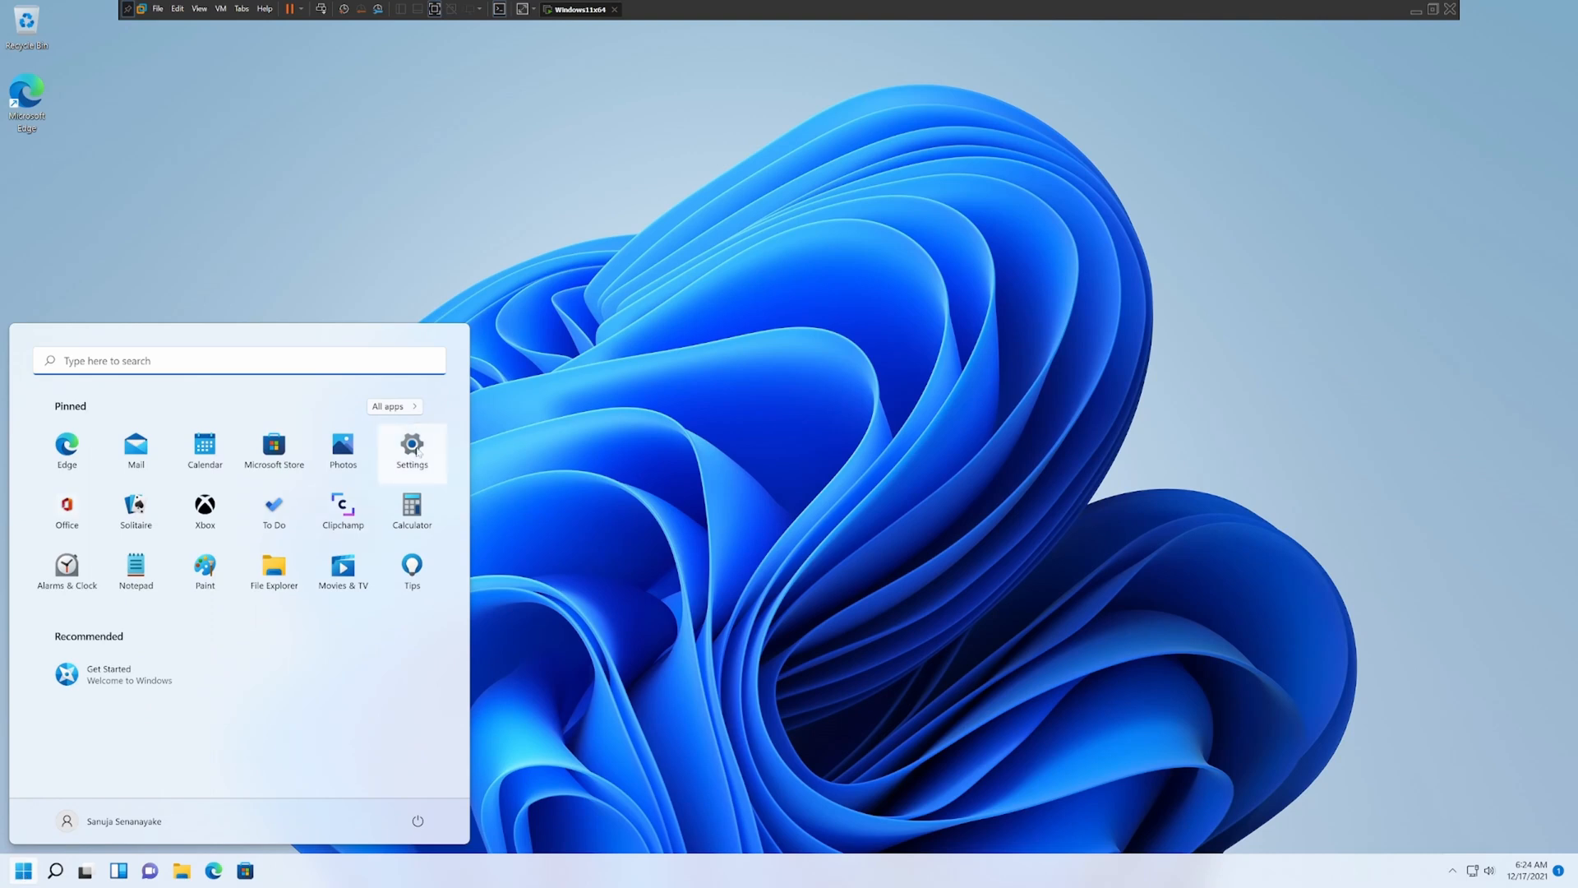
left_click(411, 451)
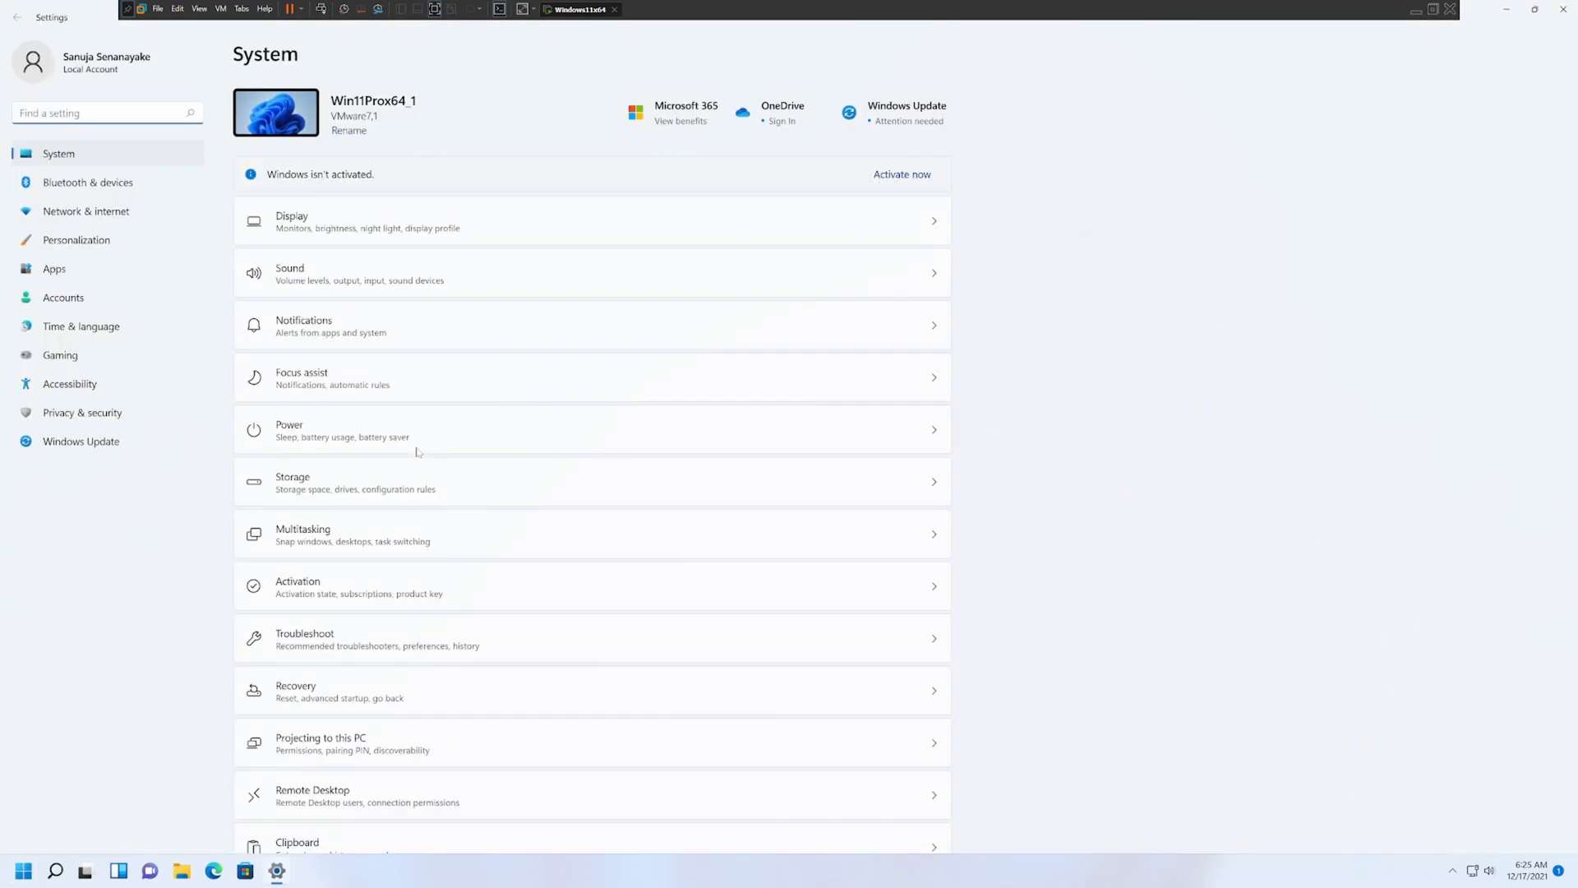
mouse_move(1028, 386)
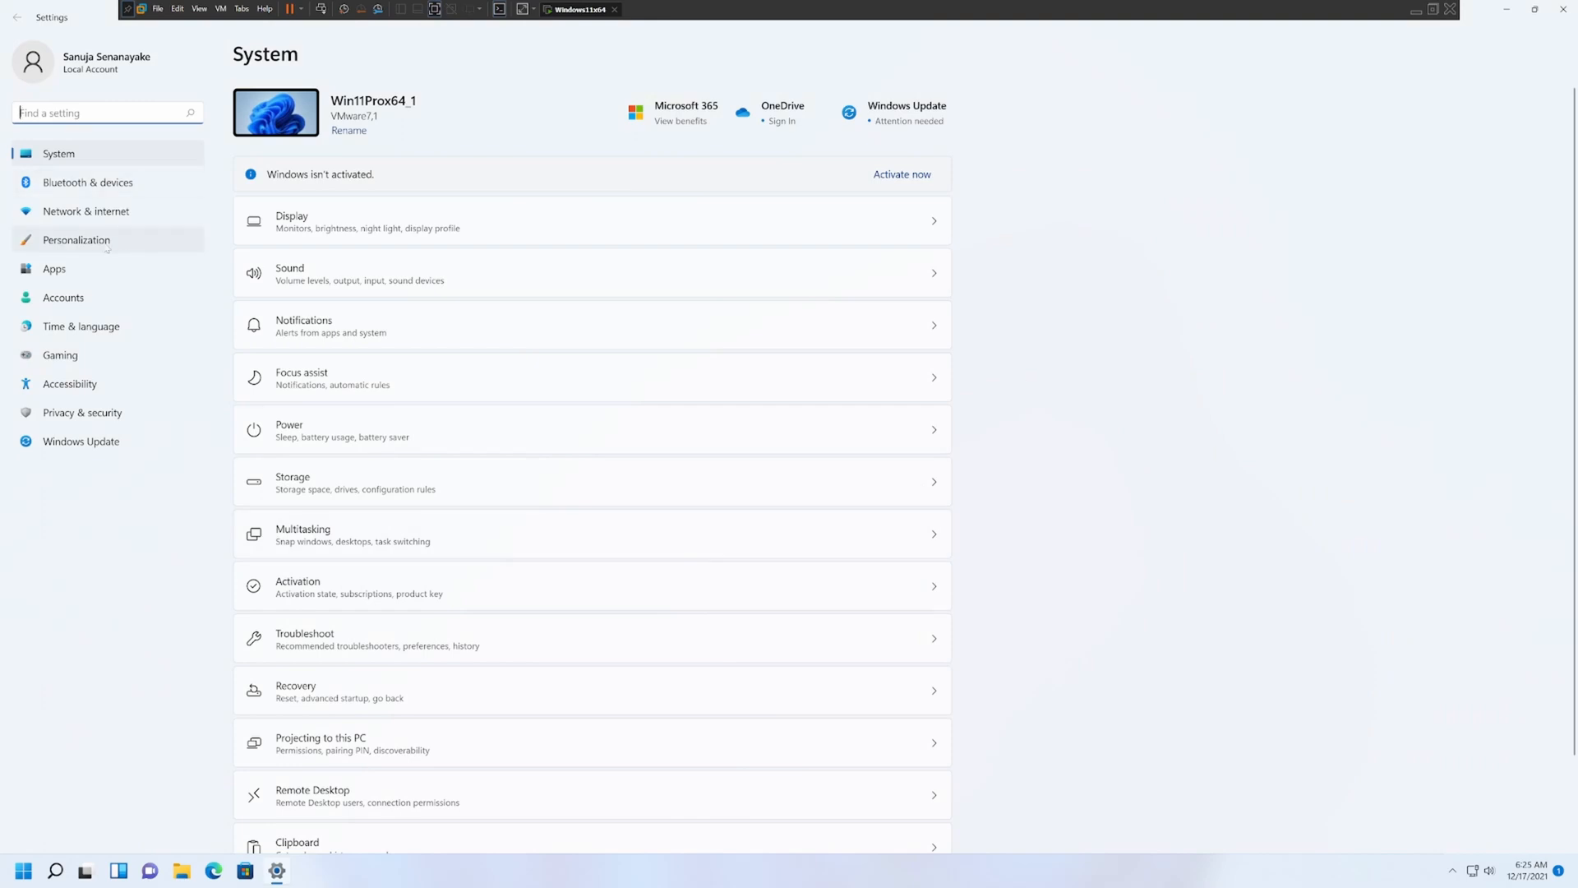
left_click(75, 239)
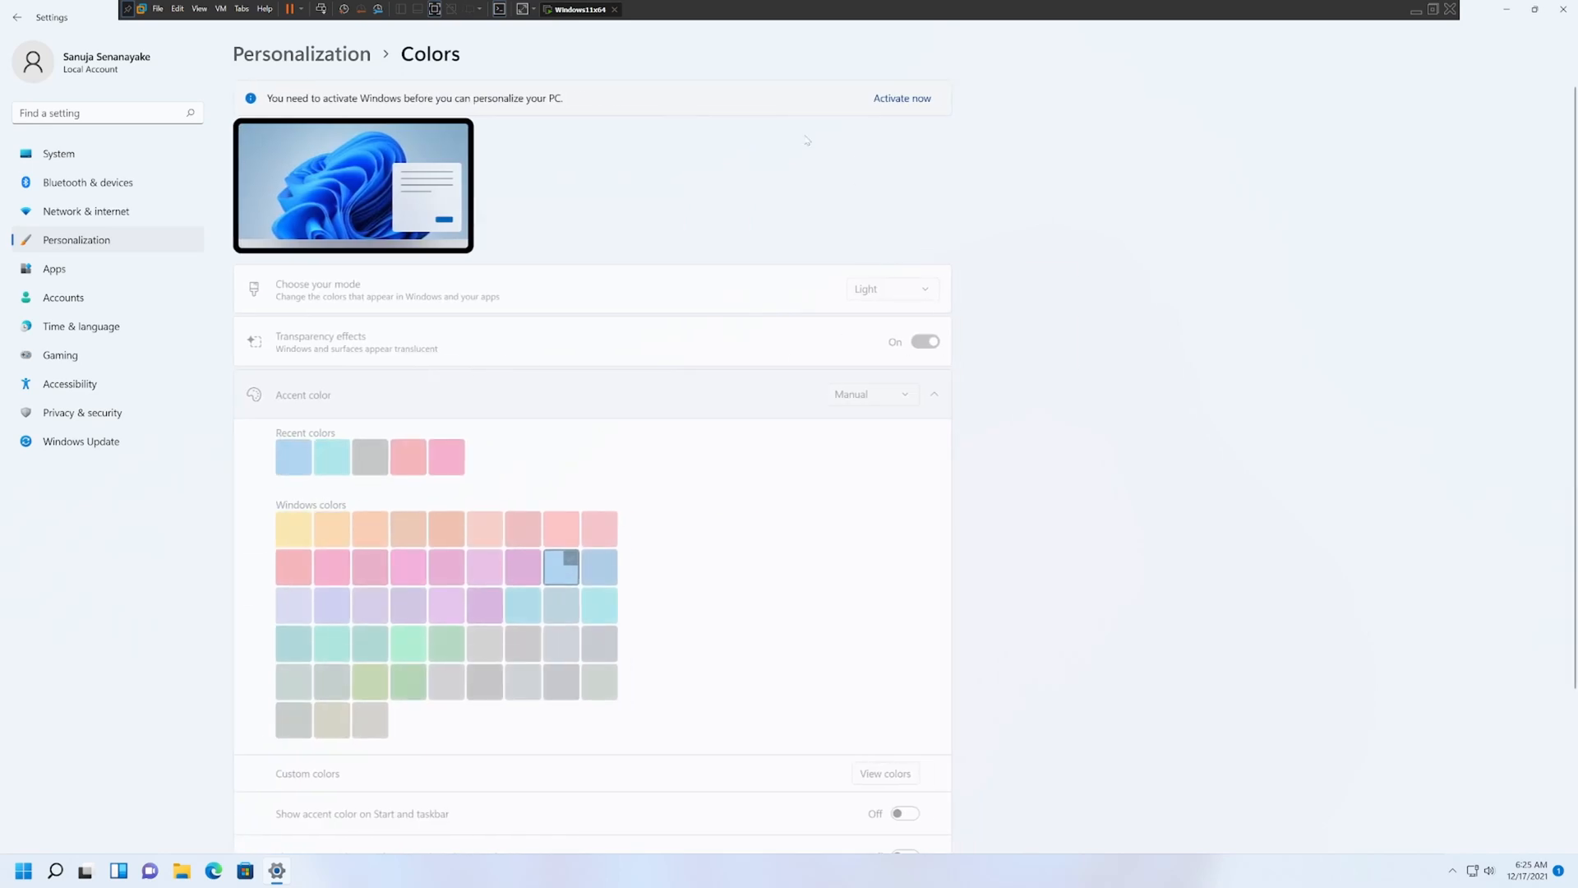
mouse_move(287, 191)
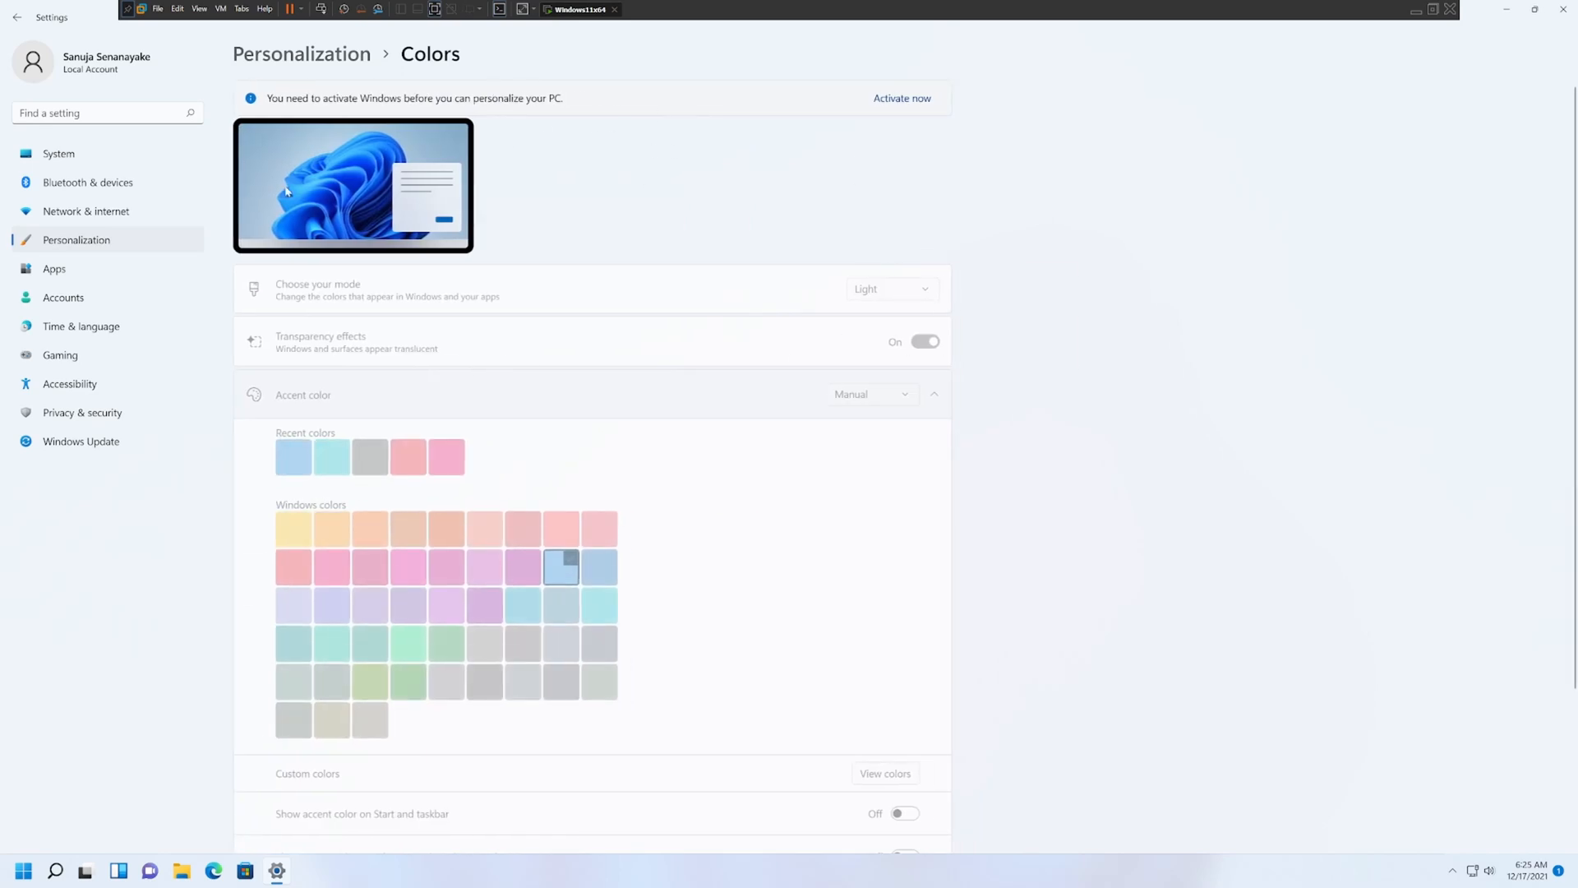
left_click(16, 17)
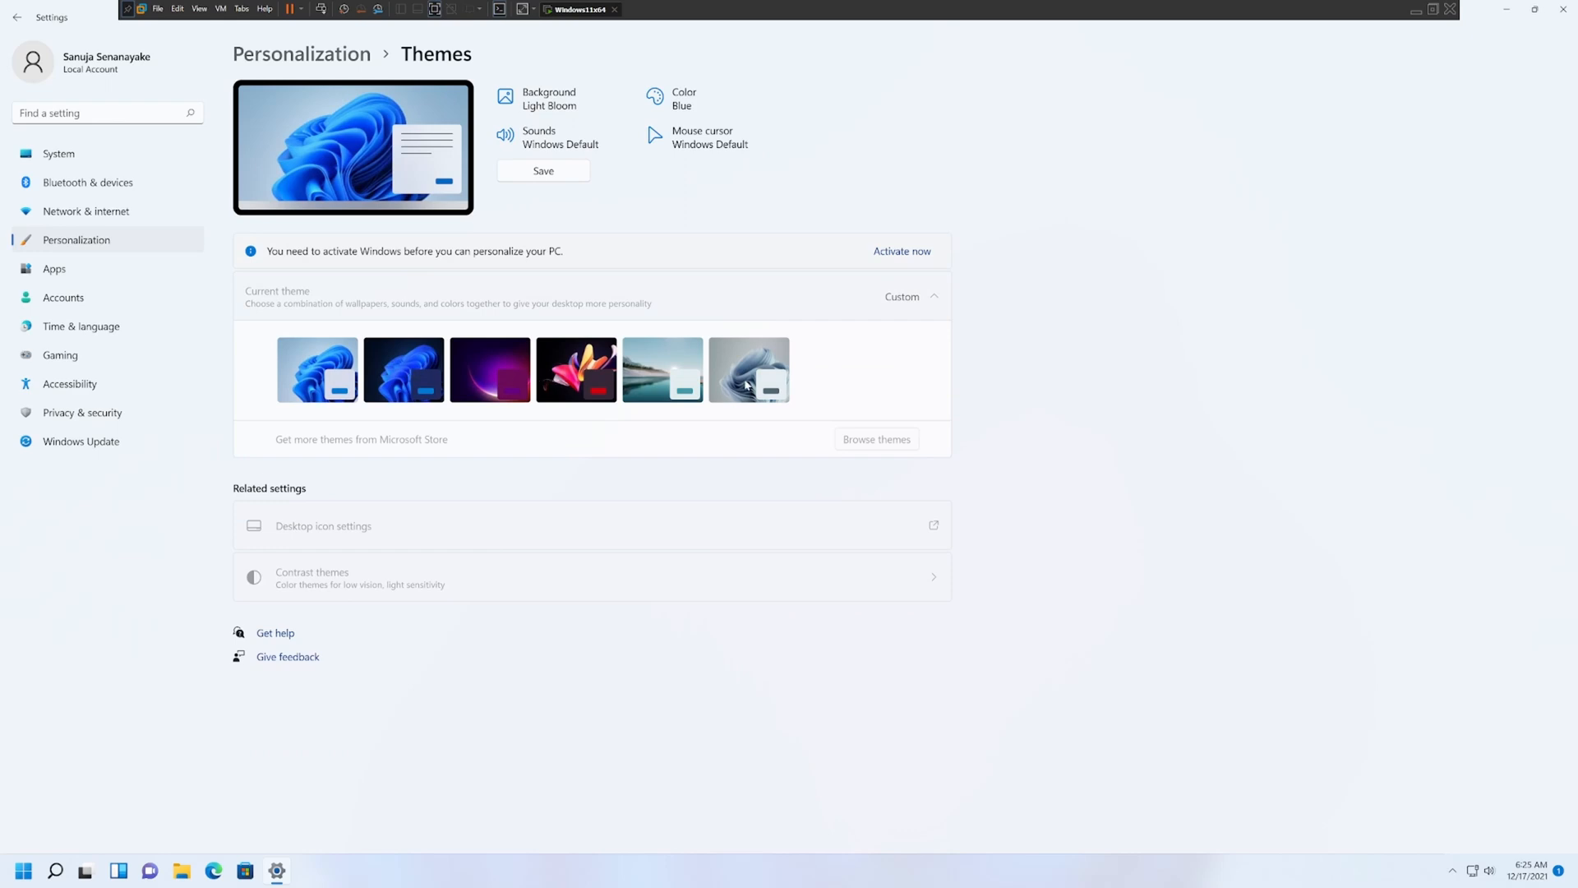
mouse_move(90, 239)
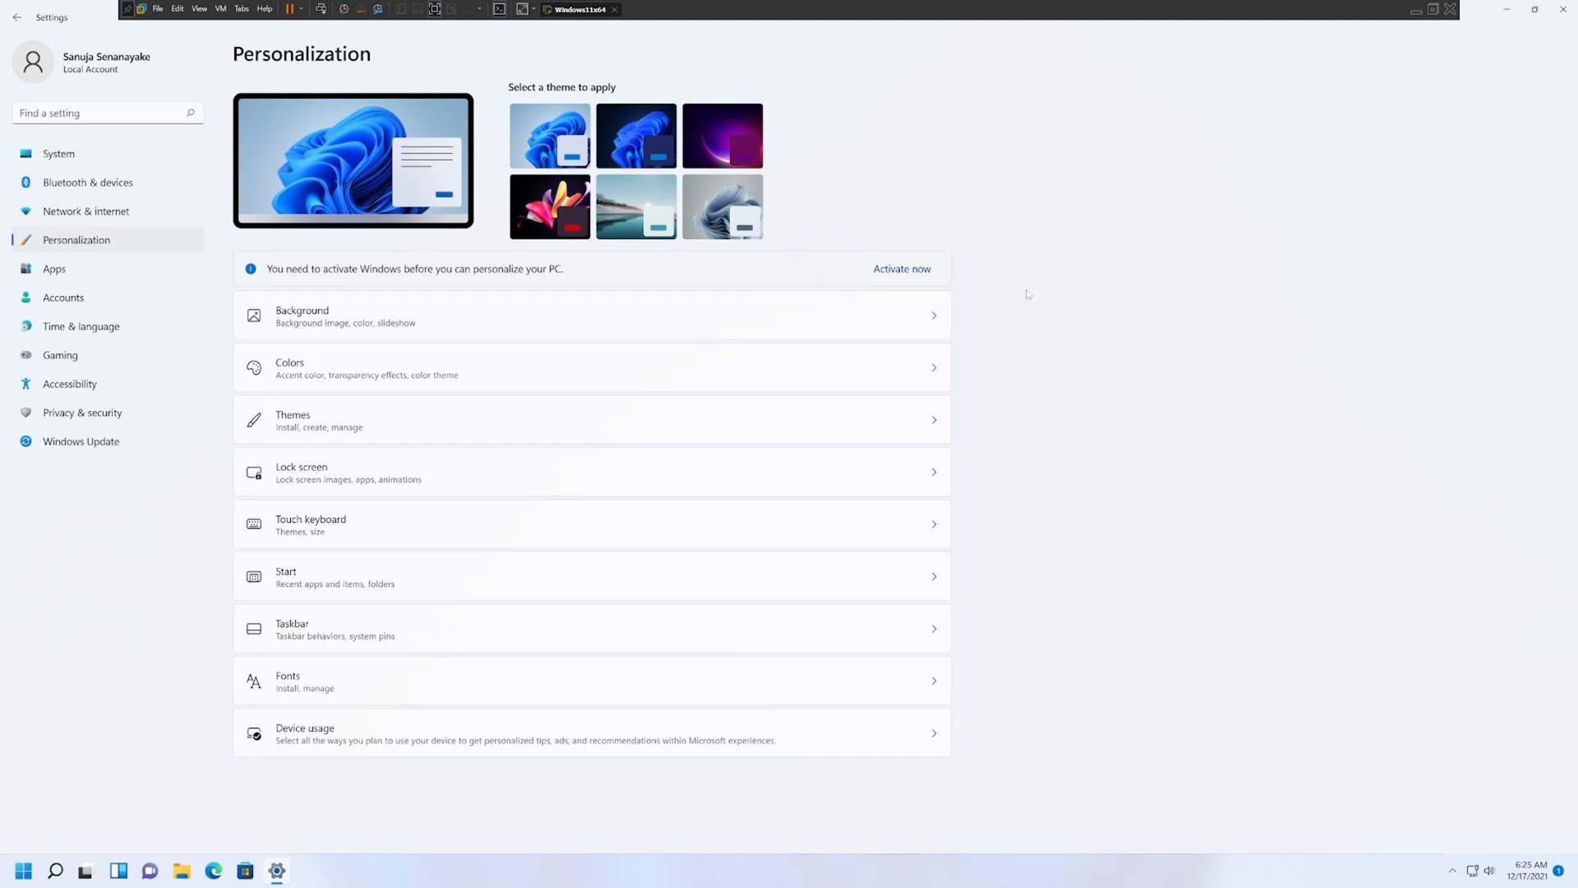
Restore the Settings window down to a smaller size.
left_click(1535, 9)
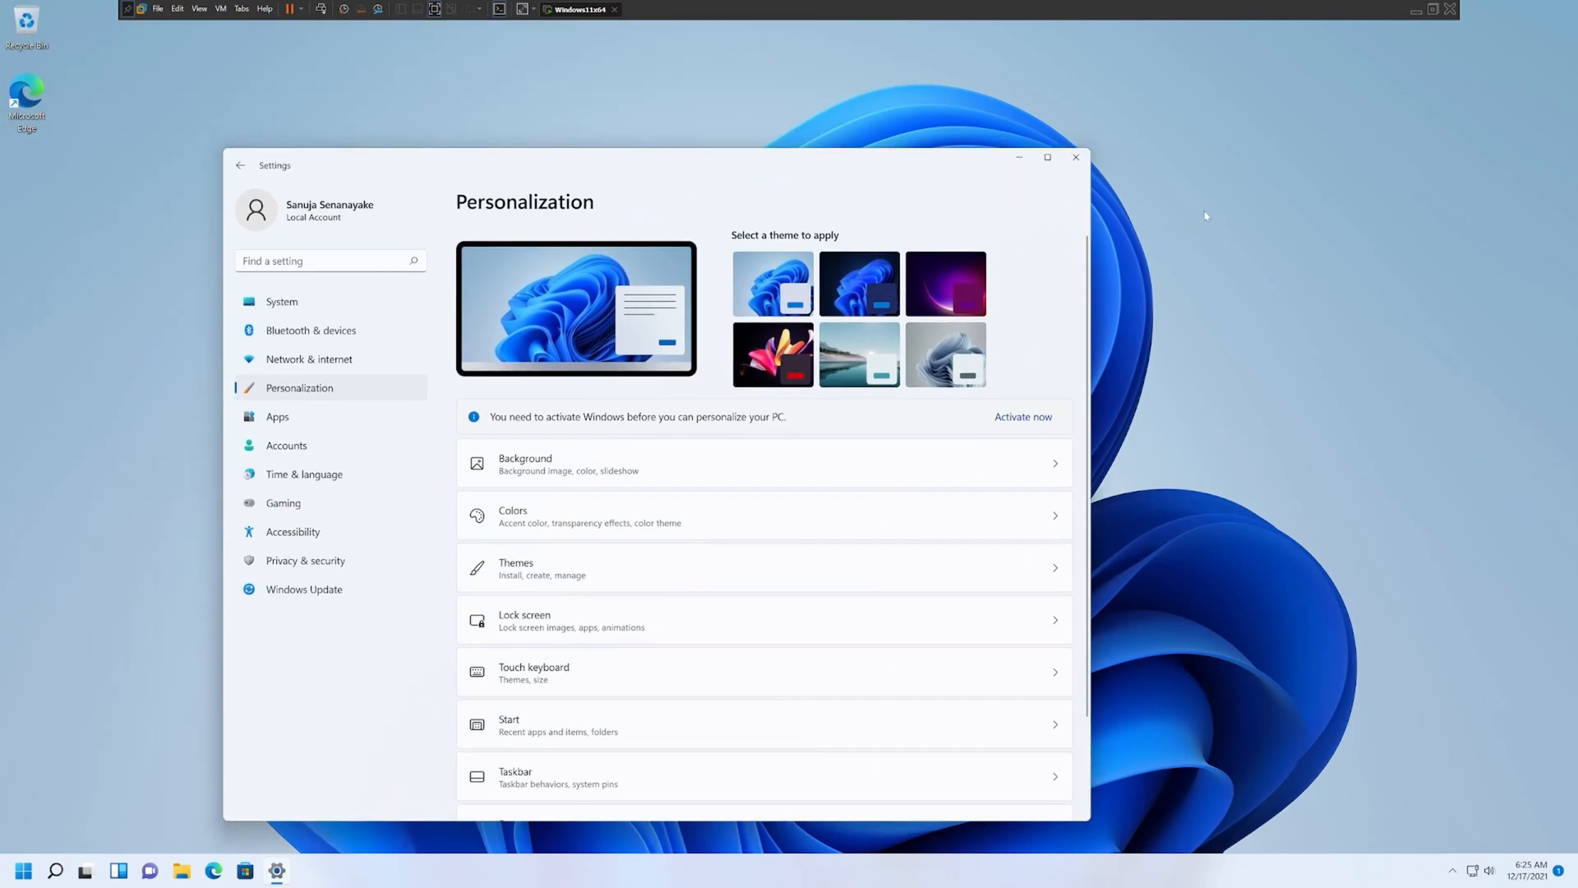
mouse_move(1042, 120)
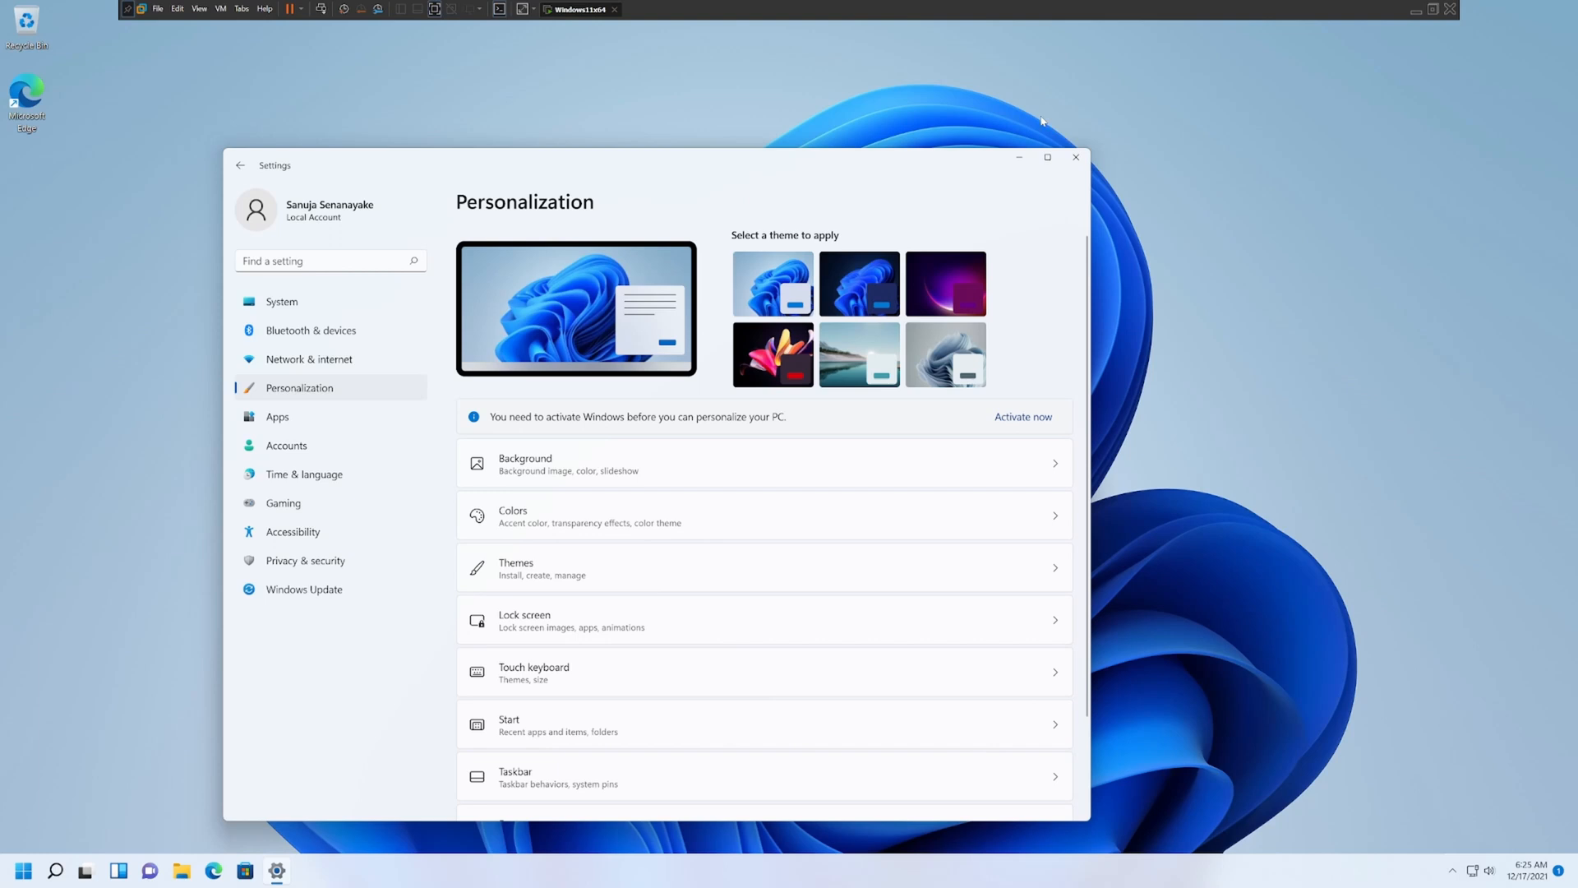
mouse_move(1166, 286)
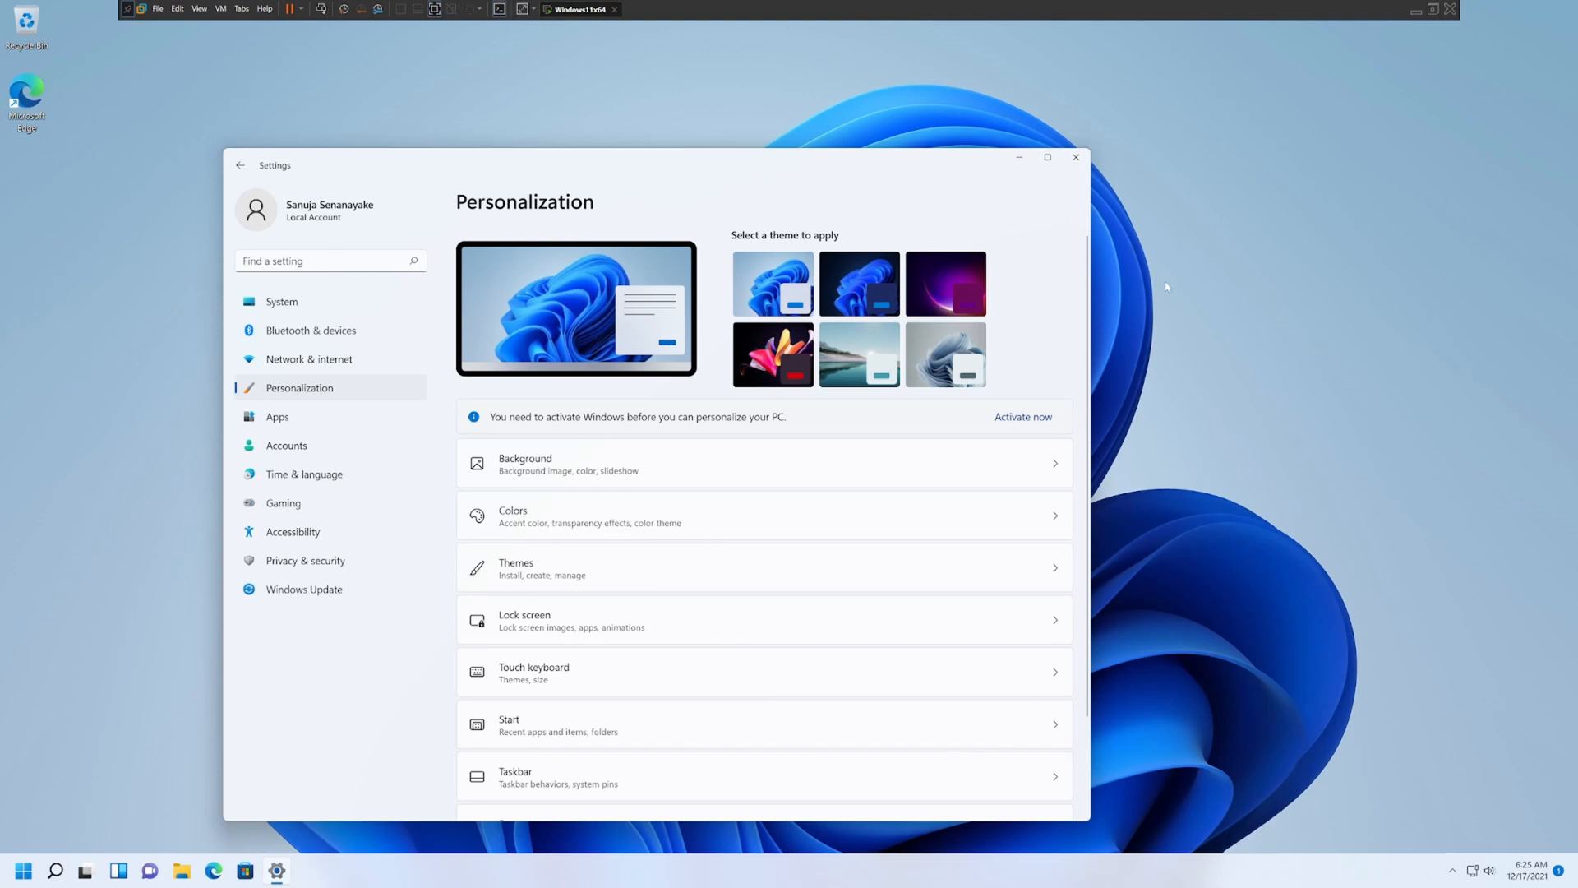
mouse_move(911, 336)
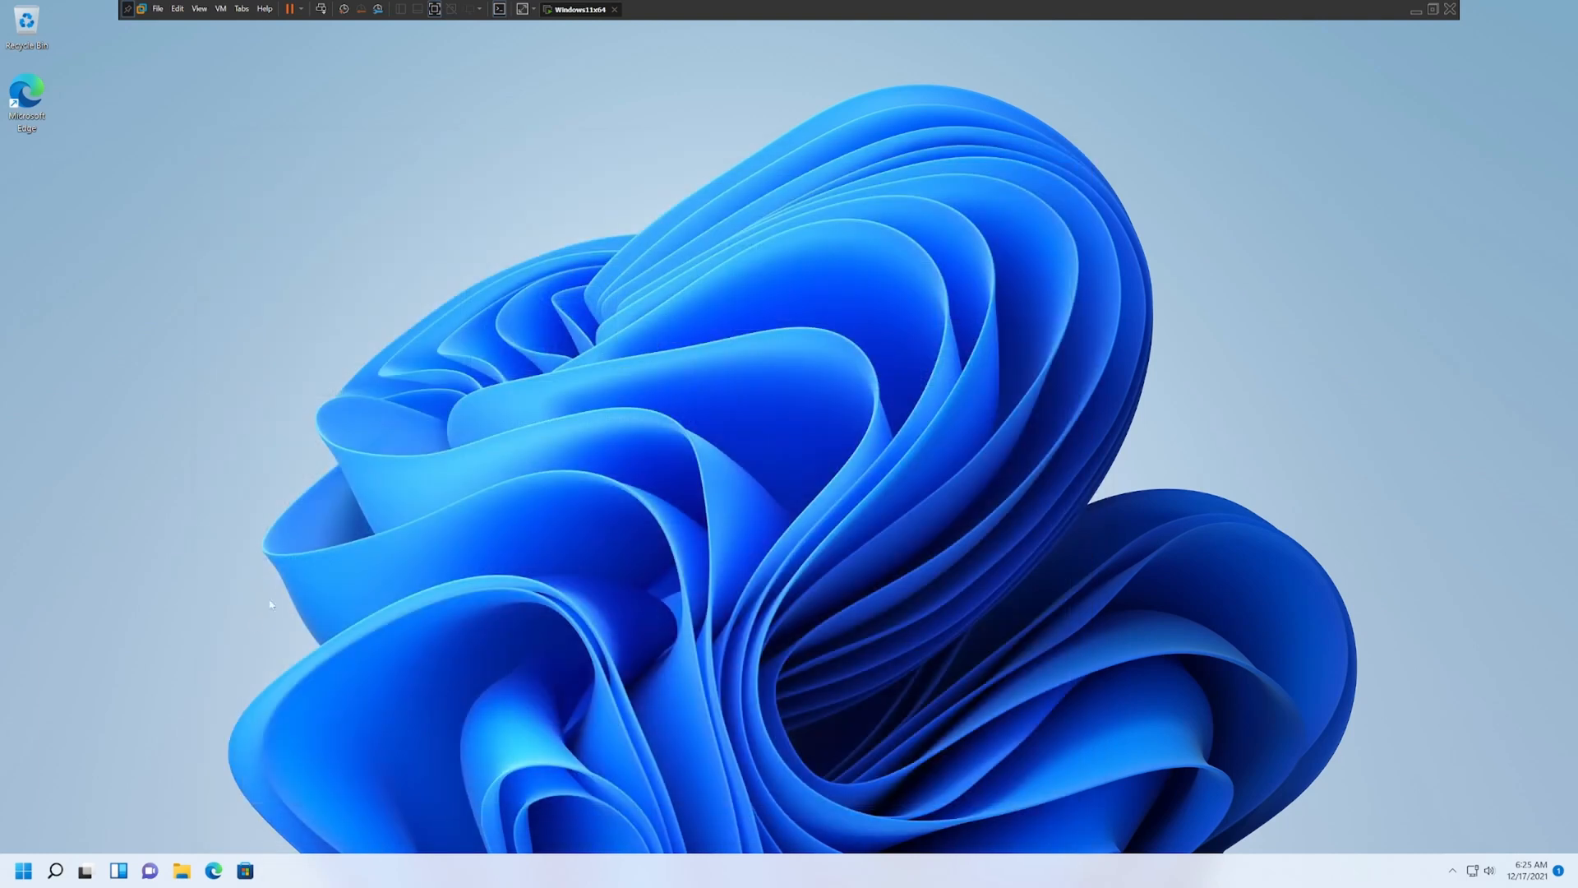
mouse_move(170, 725)
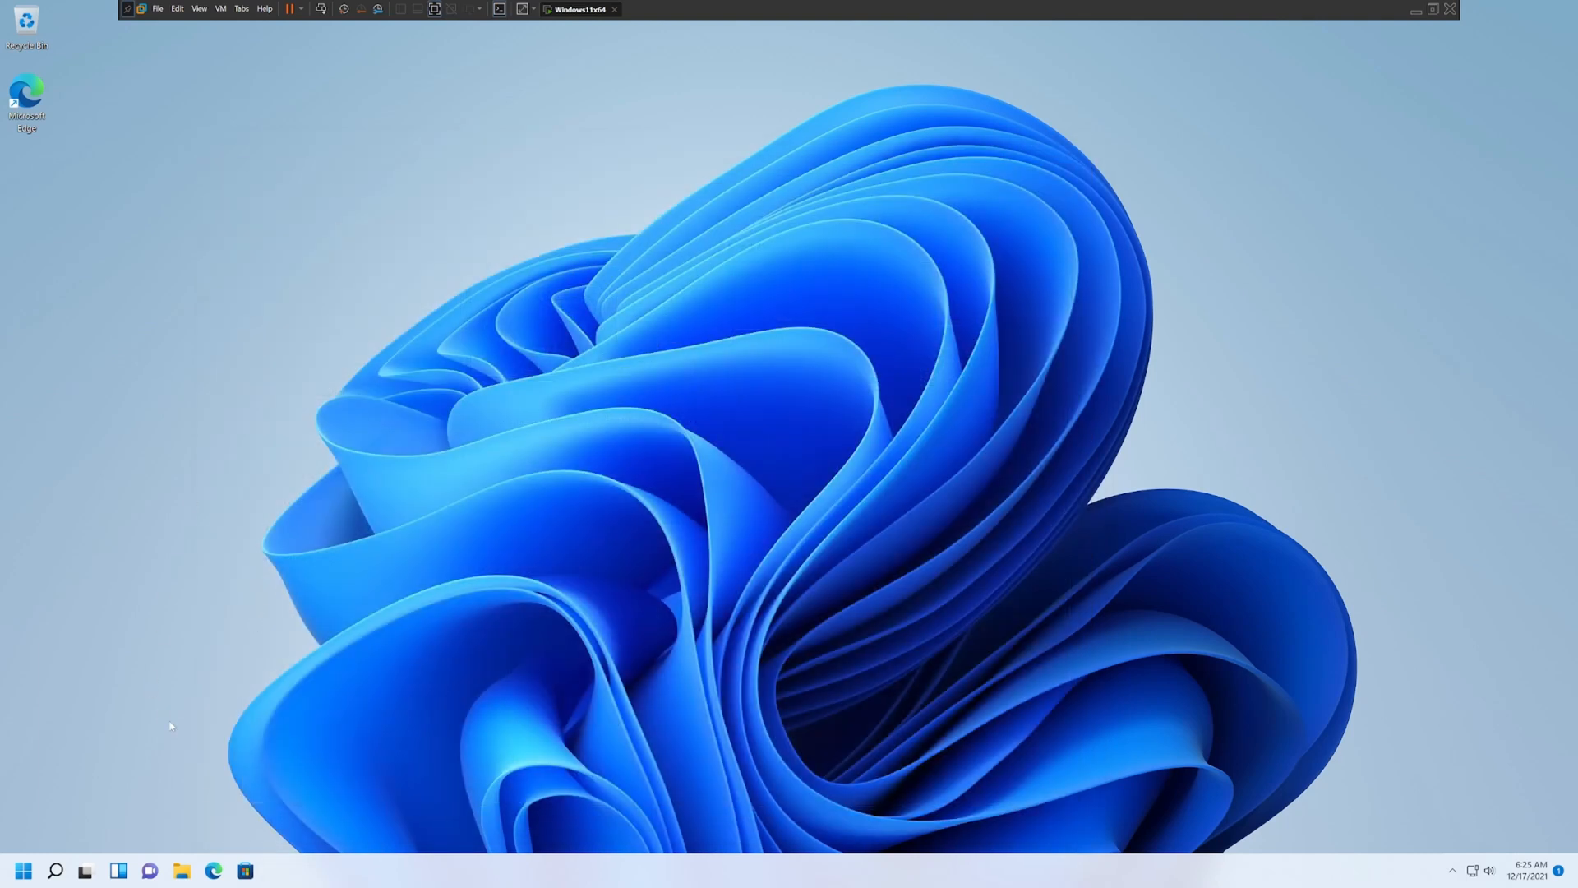
left_click(181, 869)
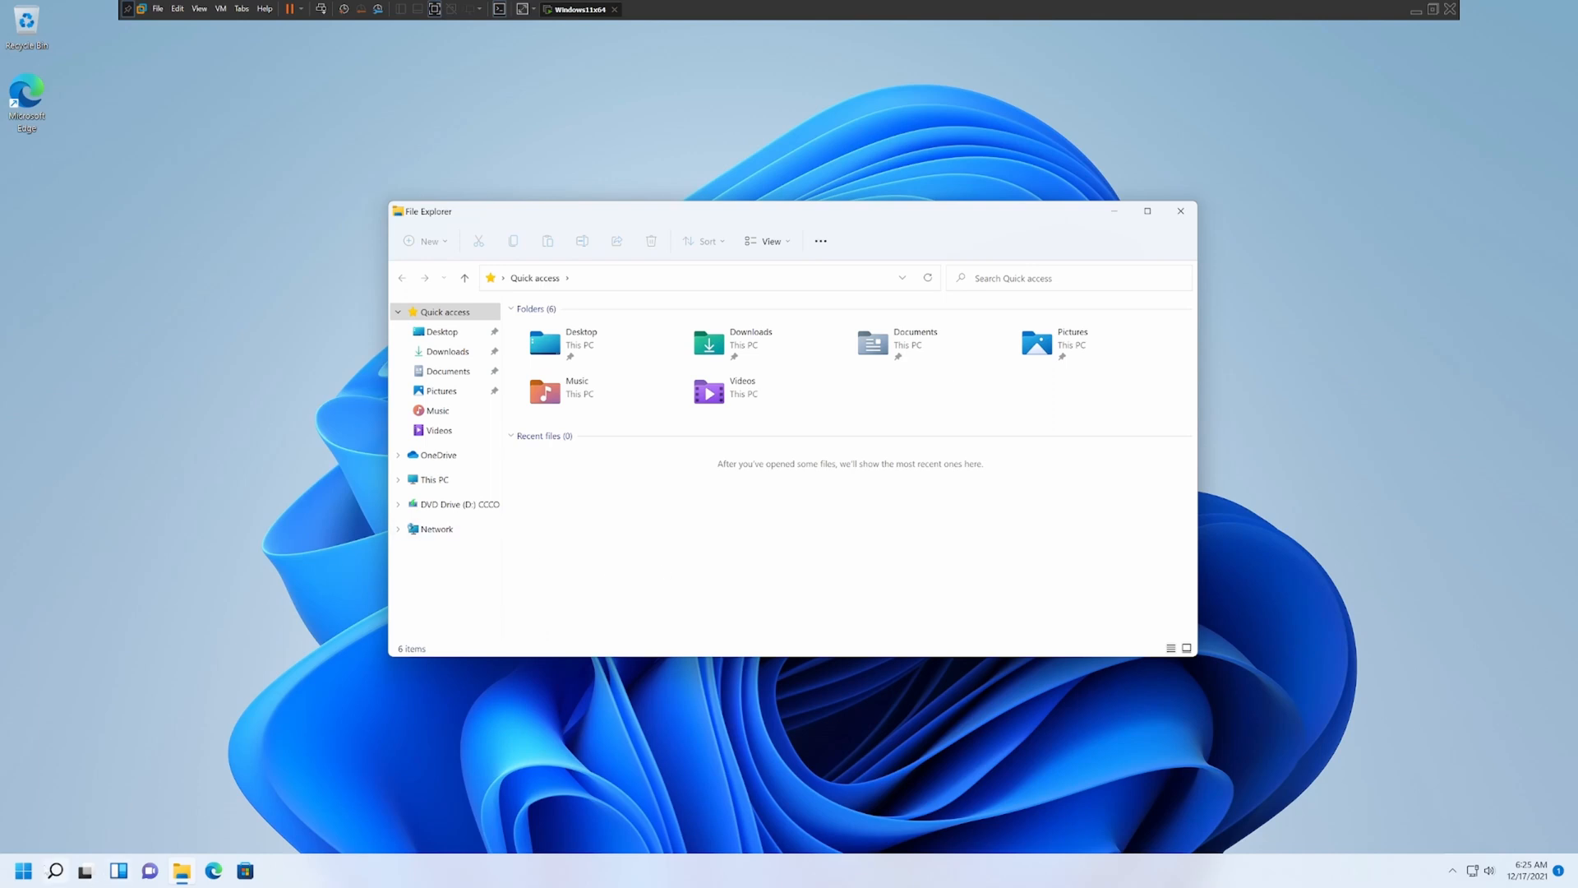
left_click(22, 869)
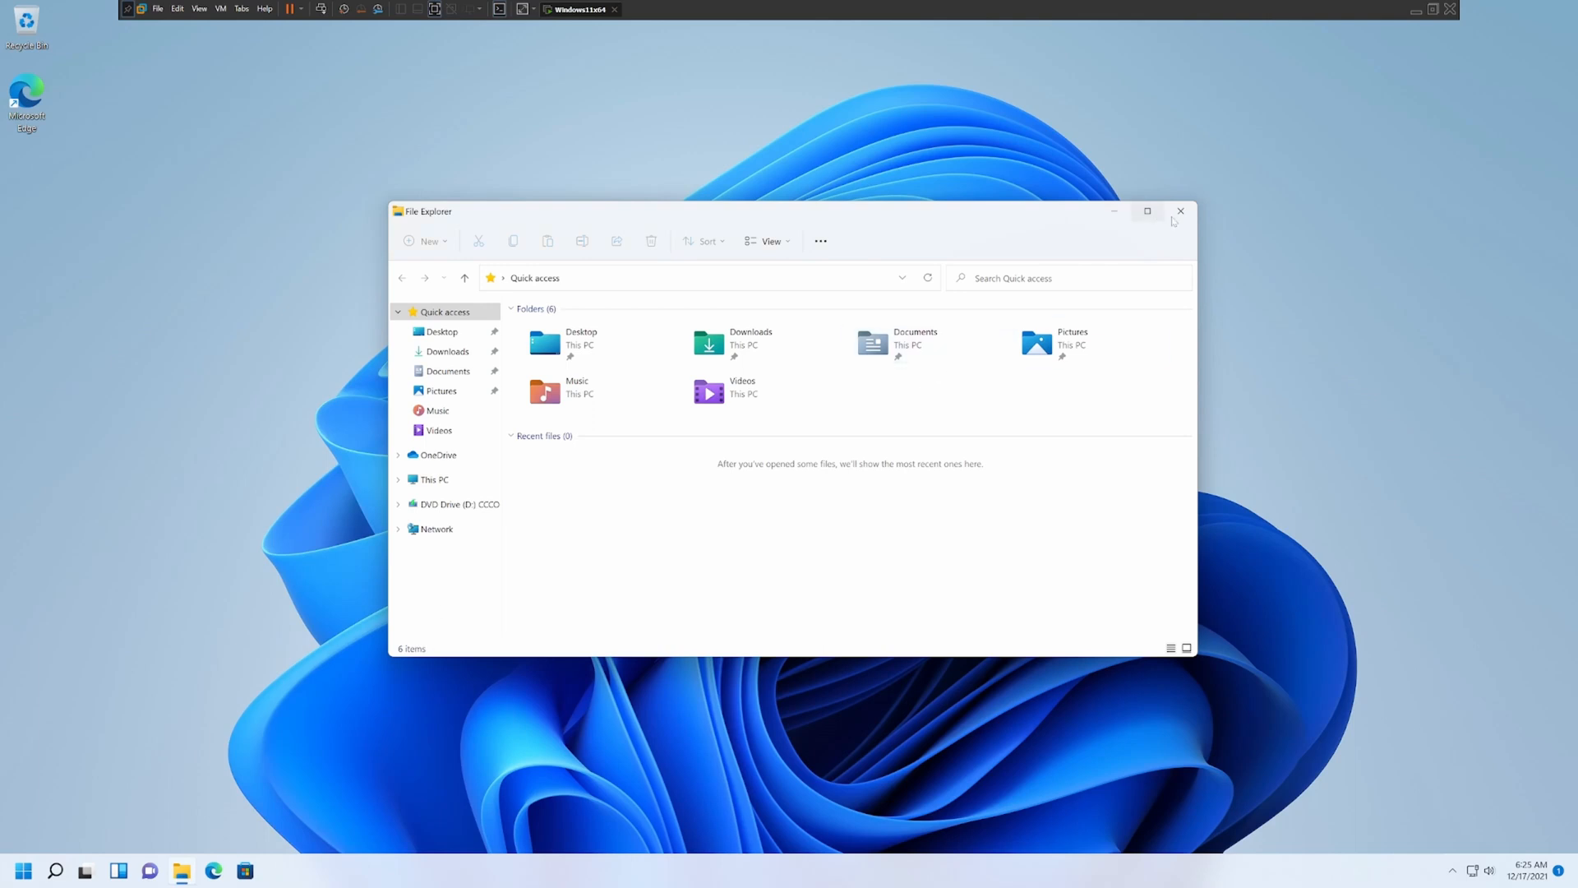
left_click(1181, 211)
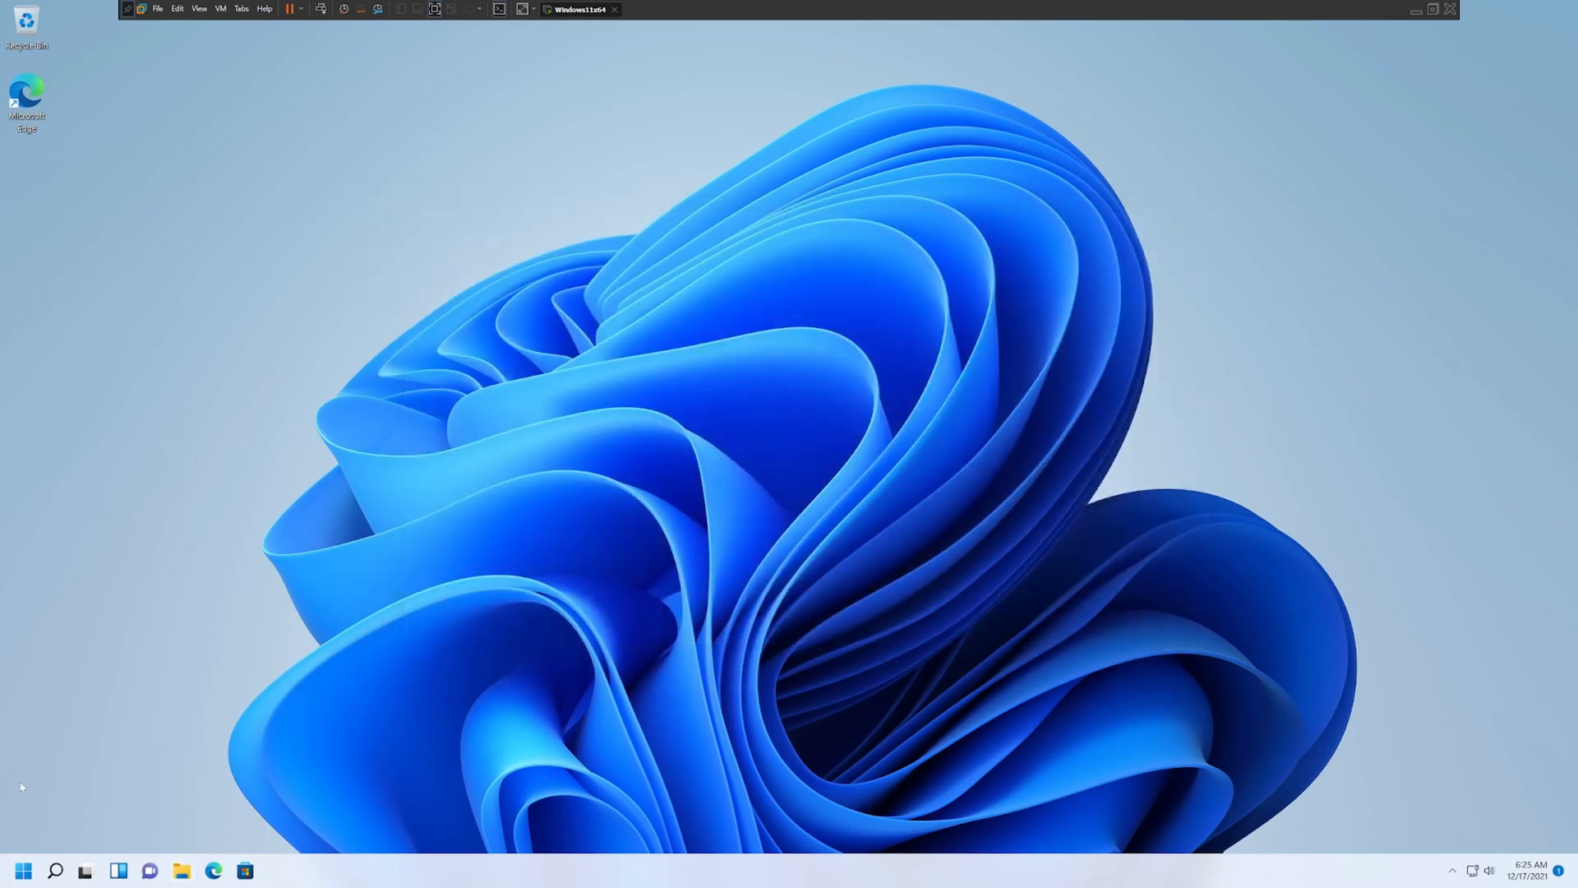
Find the Run app via Start search and run regedit.
left_click(23, 870)
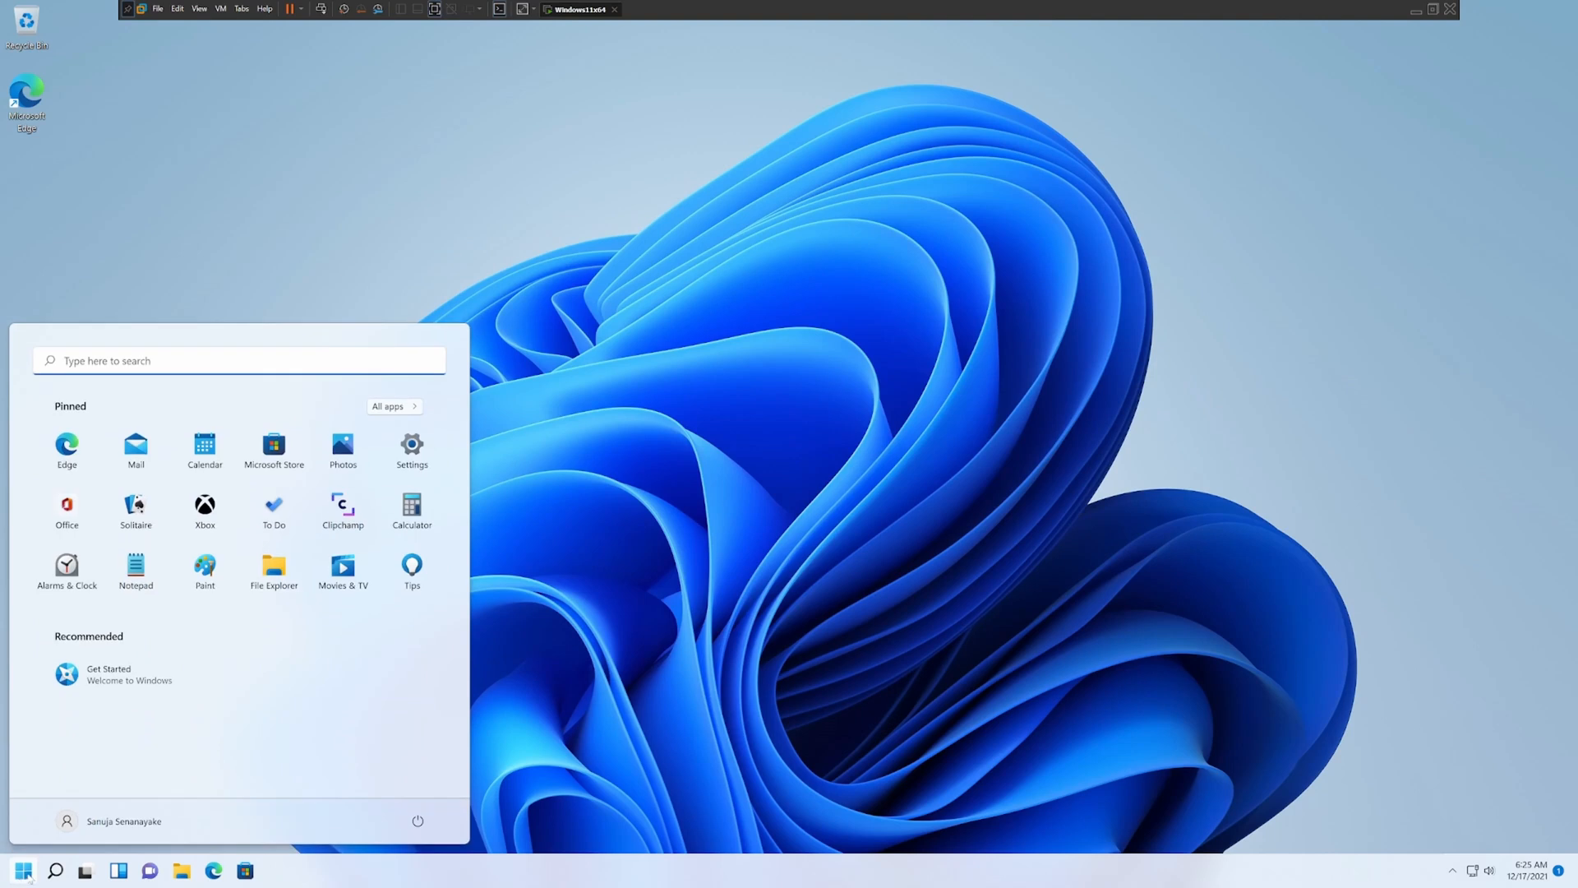
type("run")
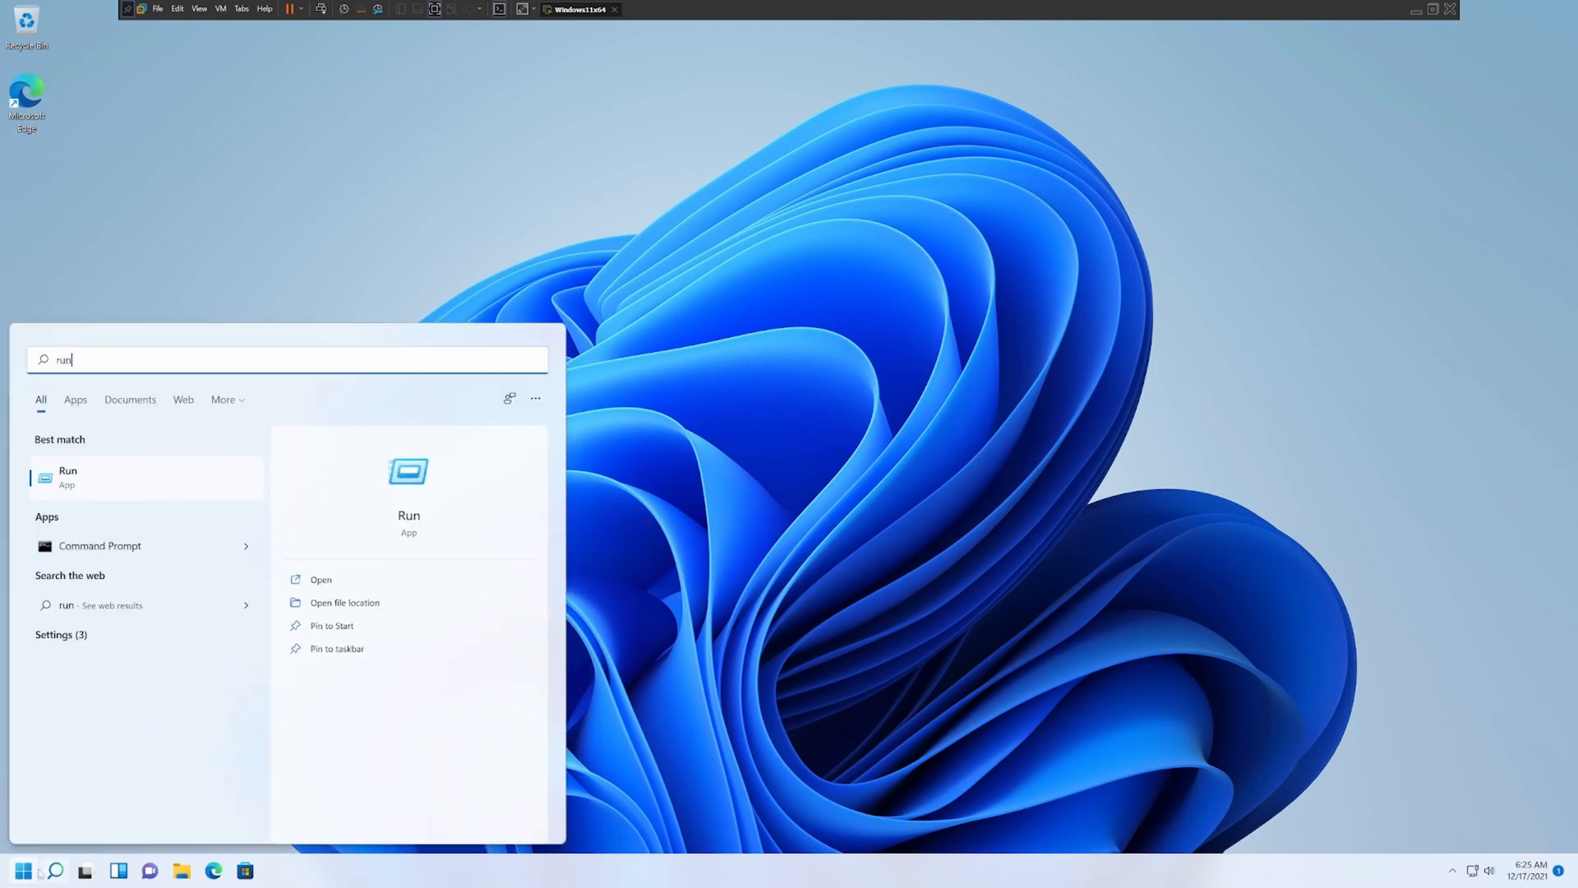
left_click(67, 476)
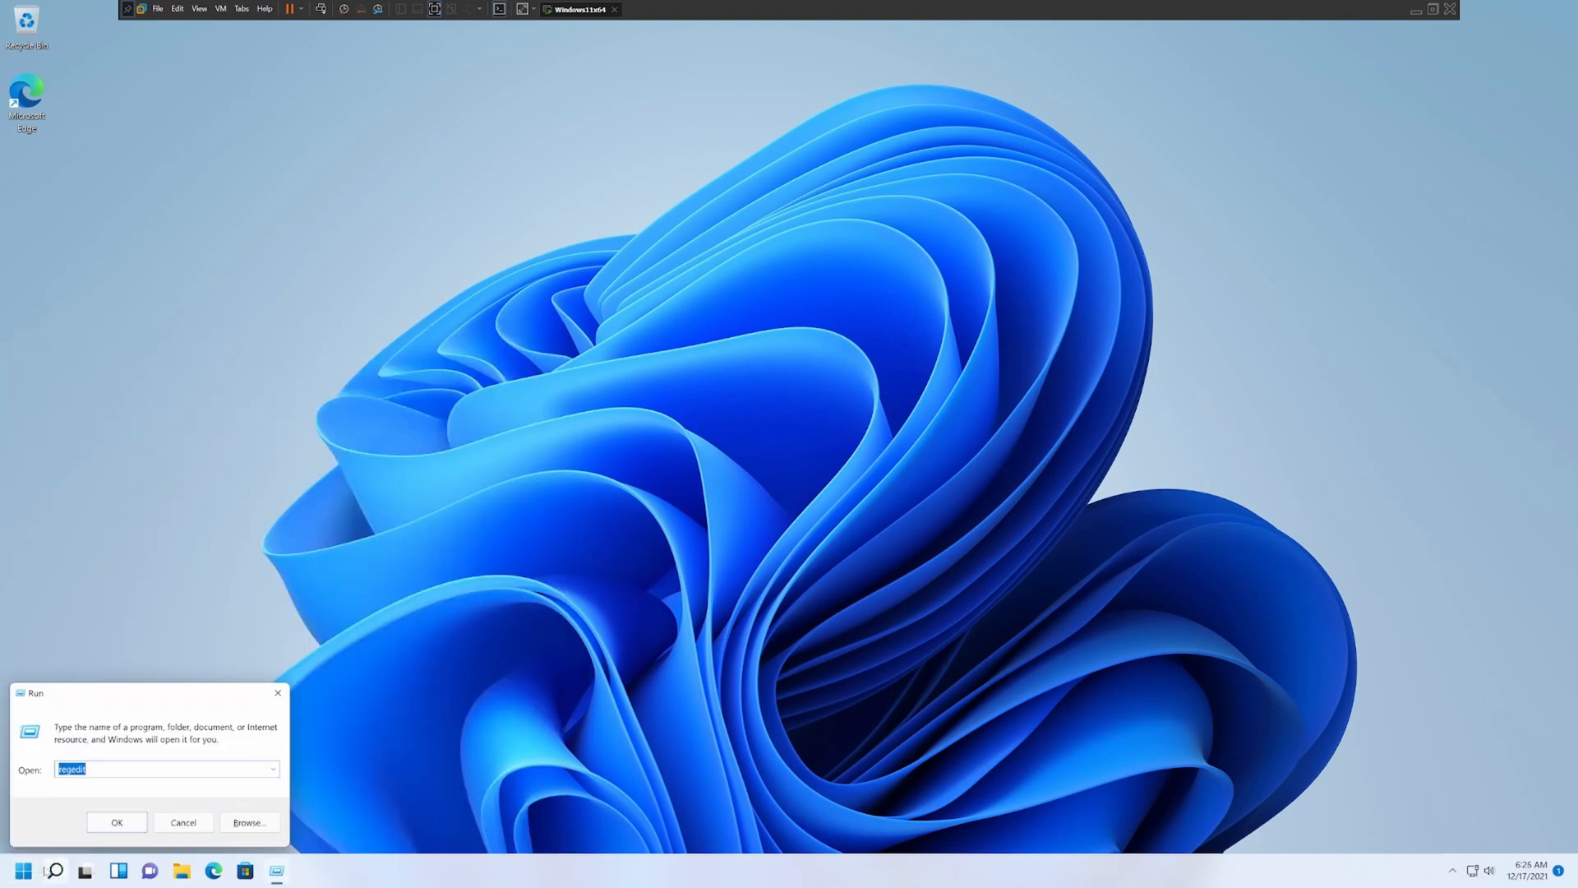
mouse_move(48, 791)
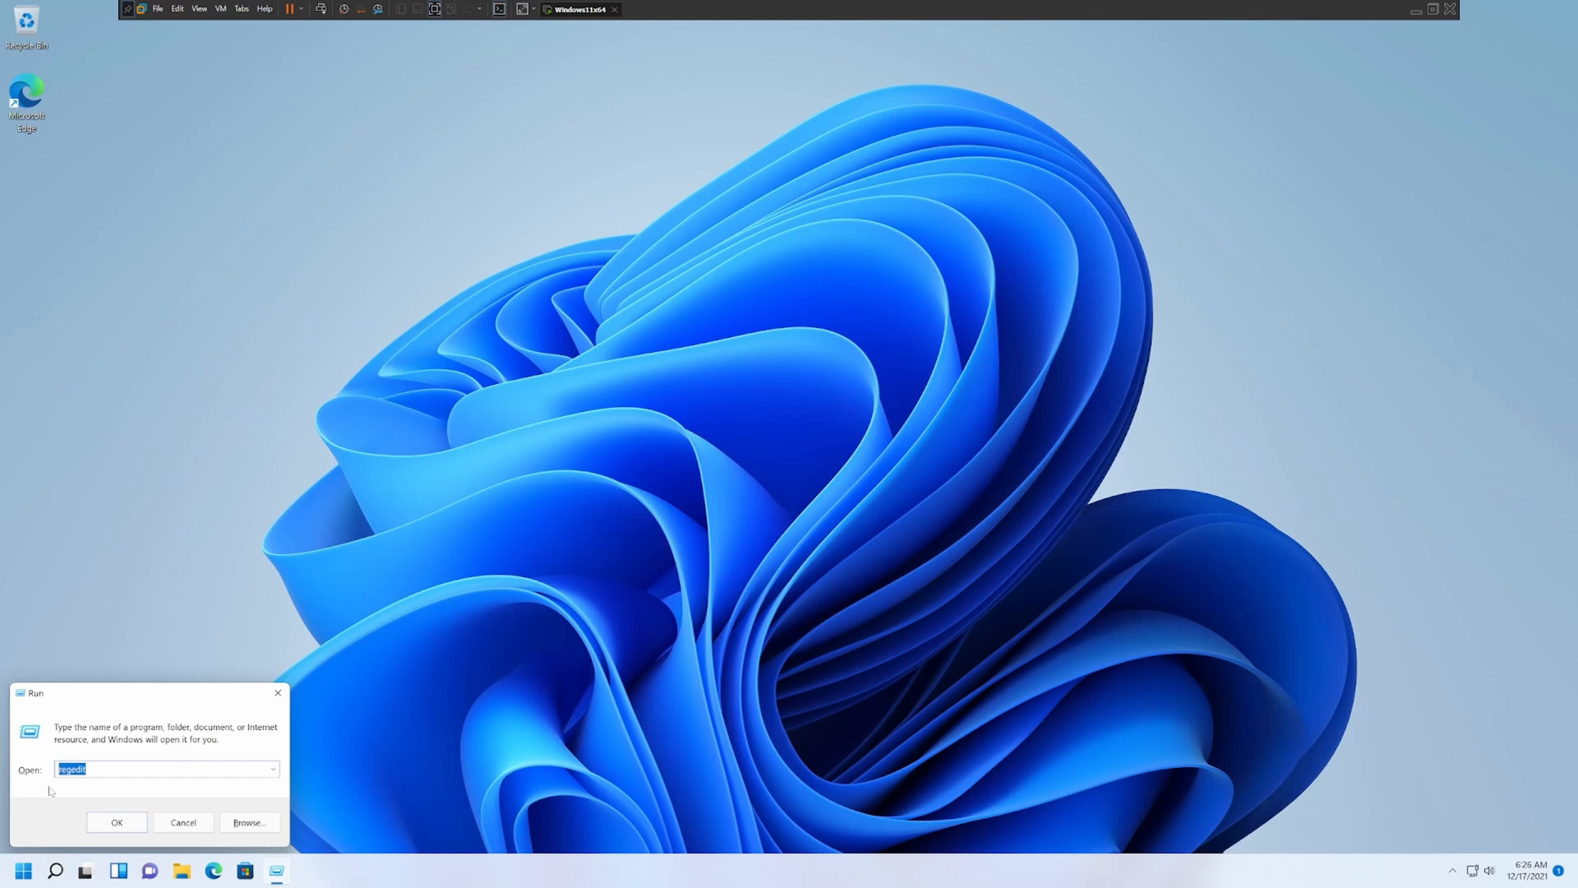
type("red")
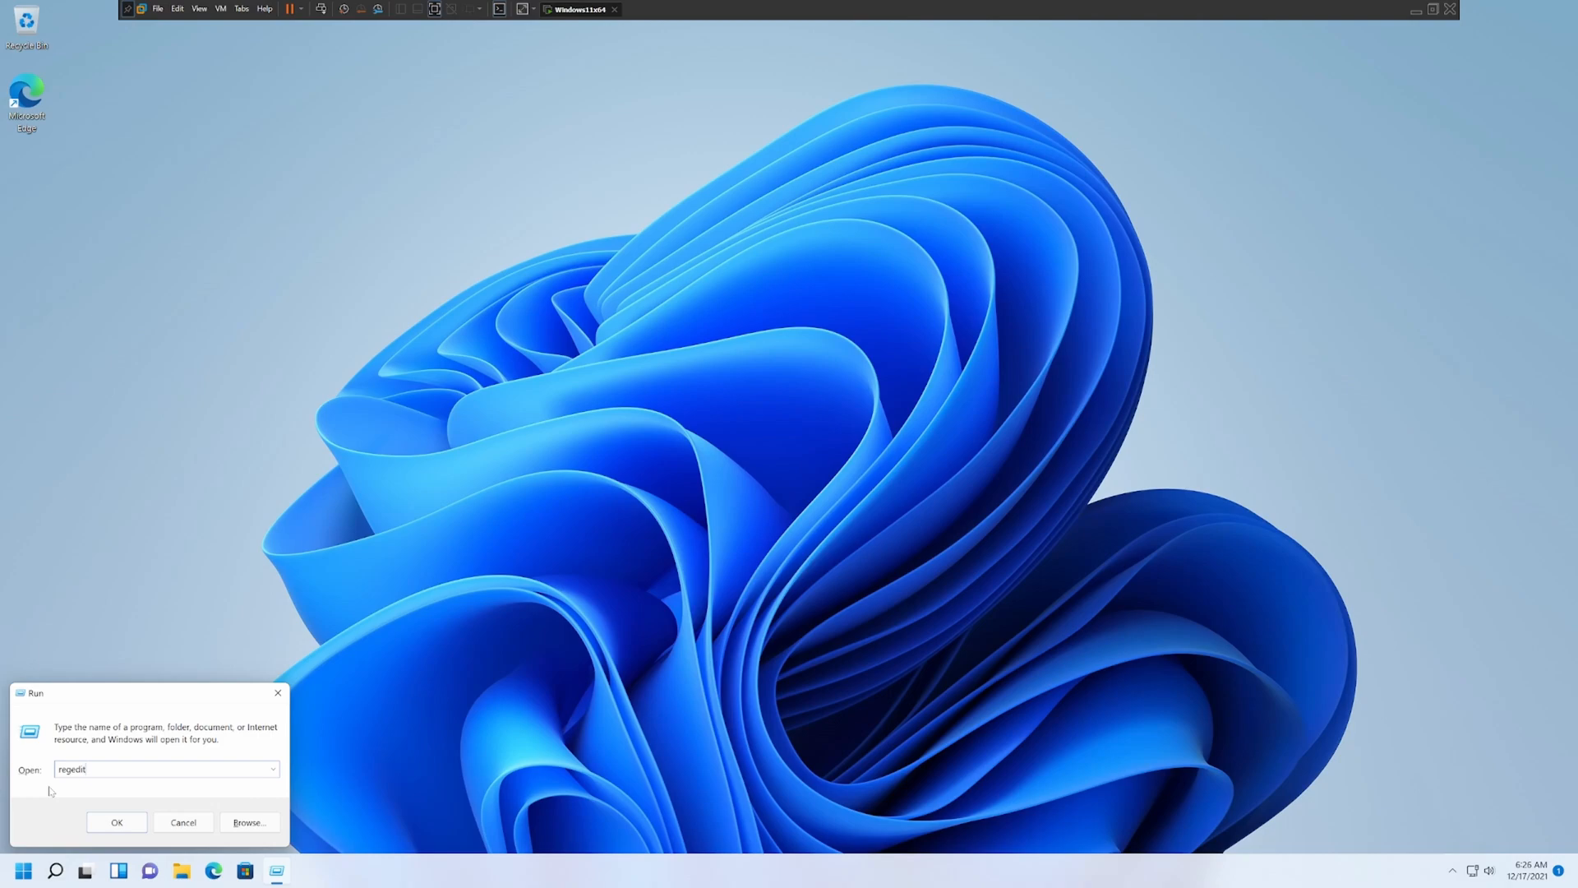
left_click(116, 822)
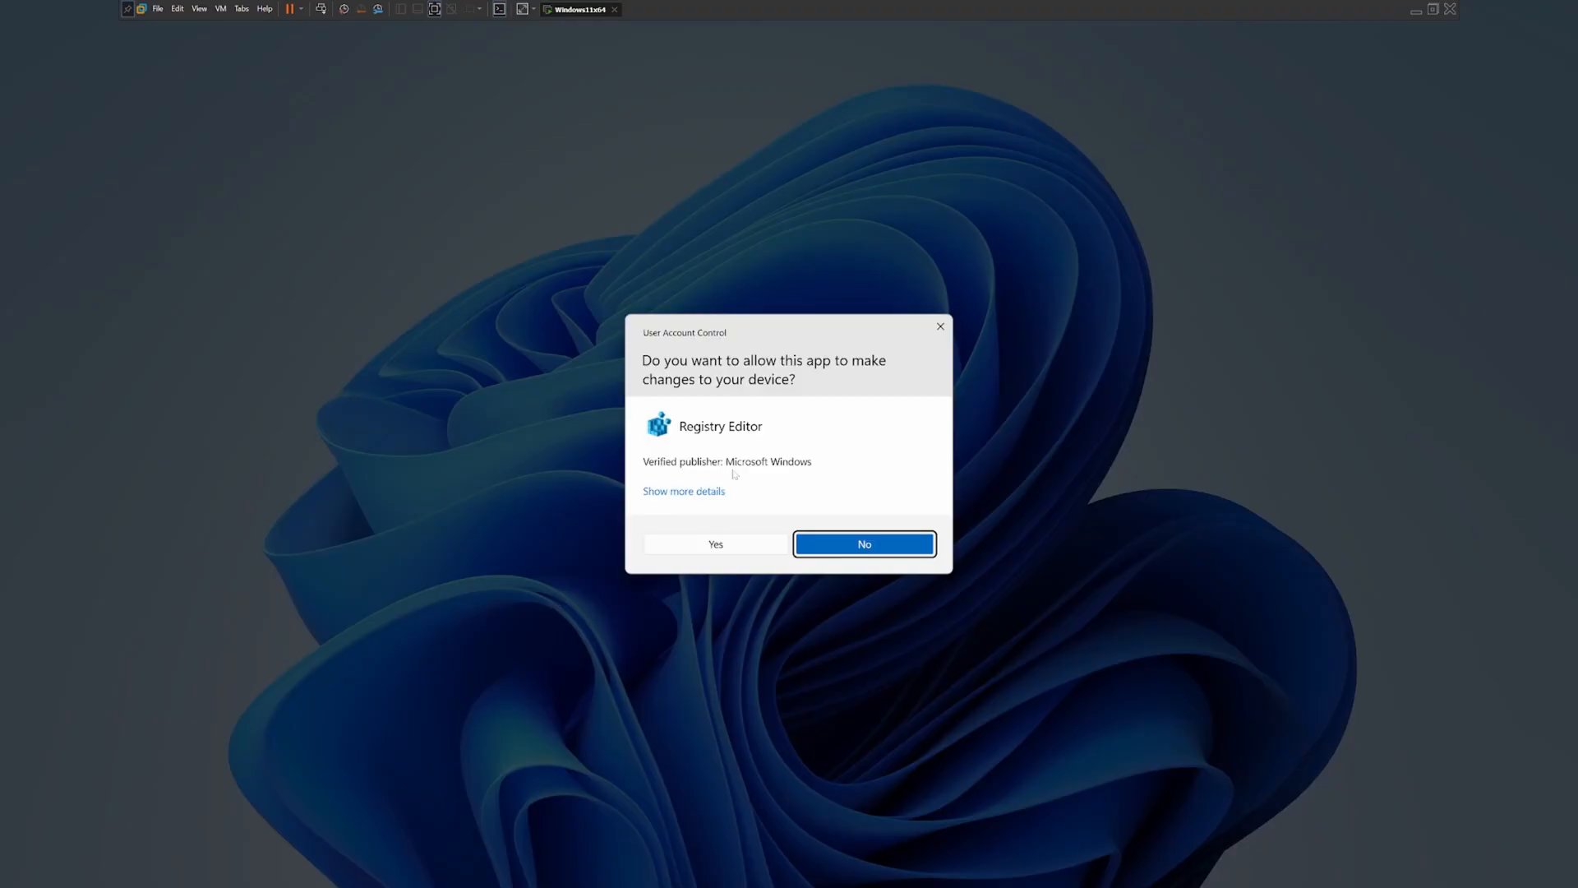
mouse_move(1150, 686)
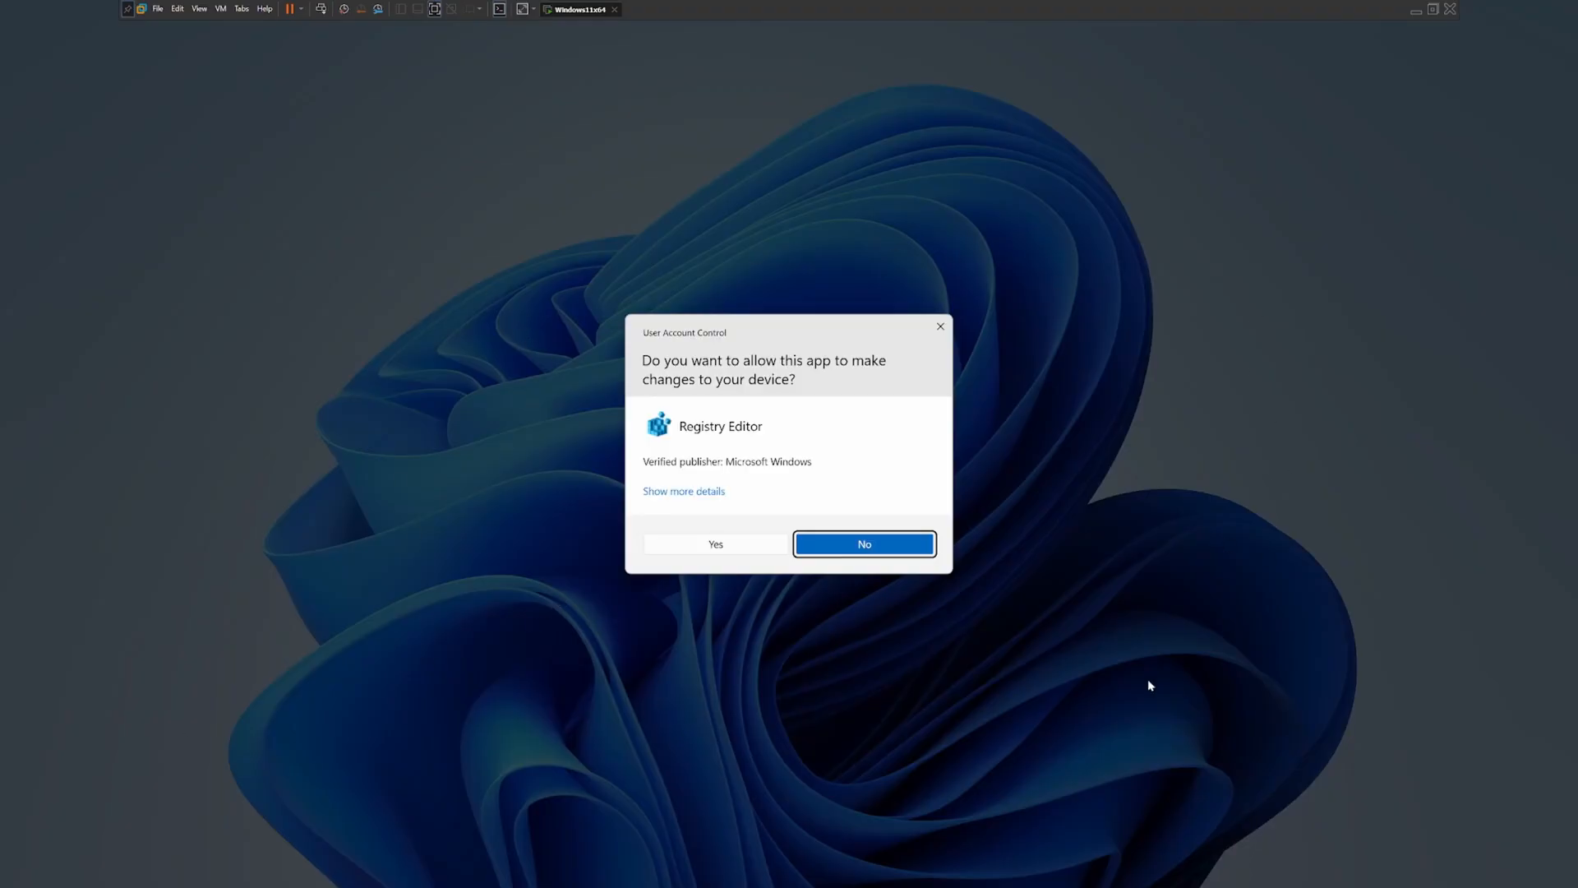
Approve the UAC prompt and browse to HKEY_CURRENT_USER\...\Themes\Personalize.
left_click(715, 543)
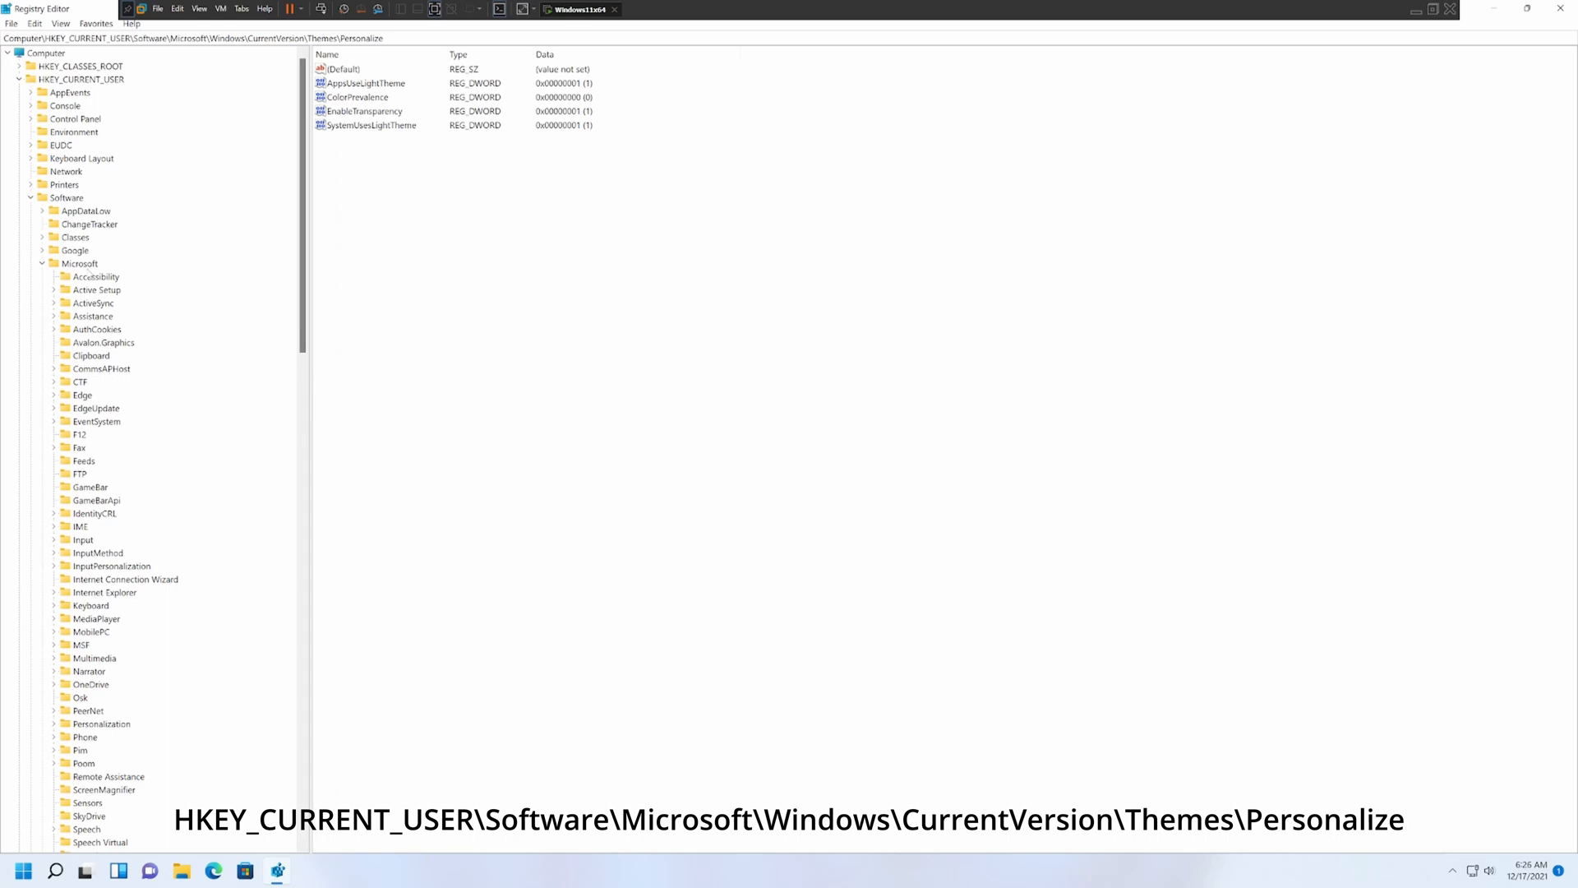
scroll("down", 3)
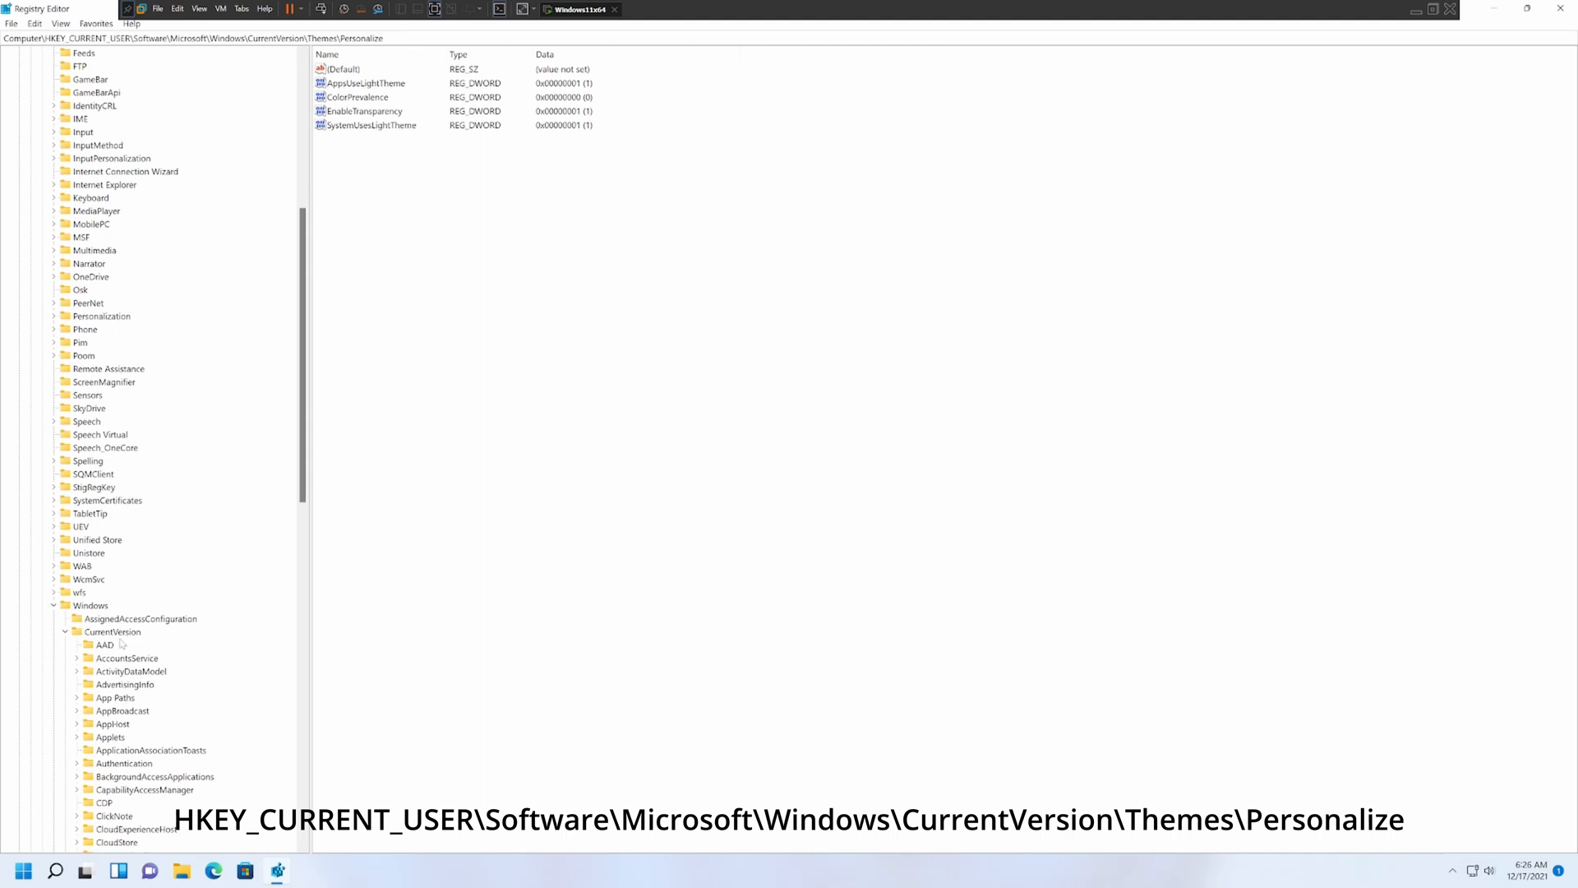
scroll("down", 3)
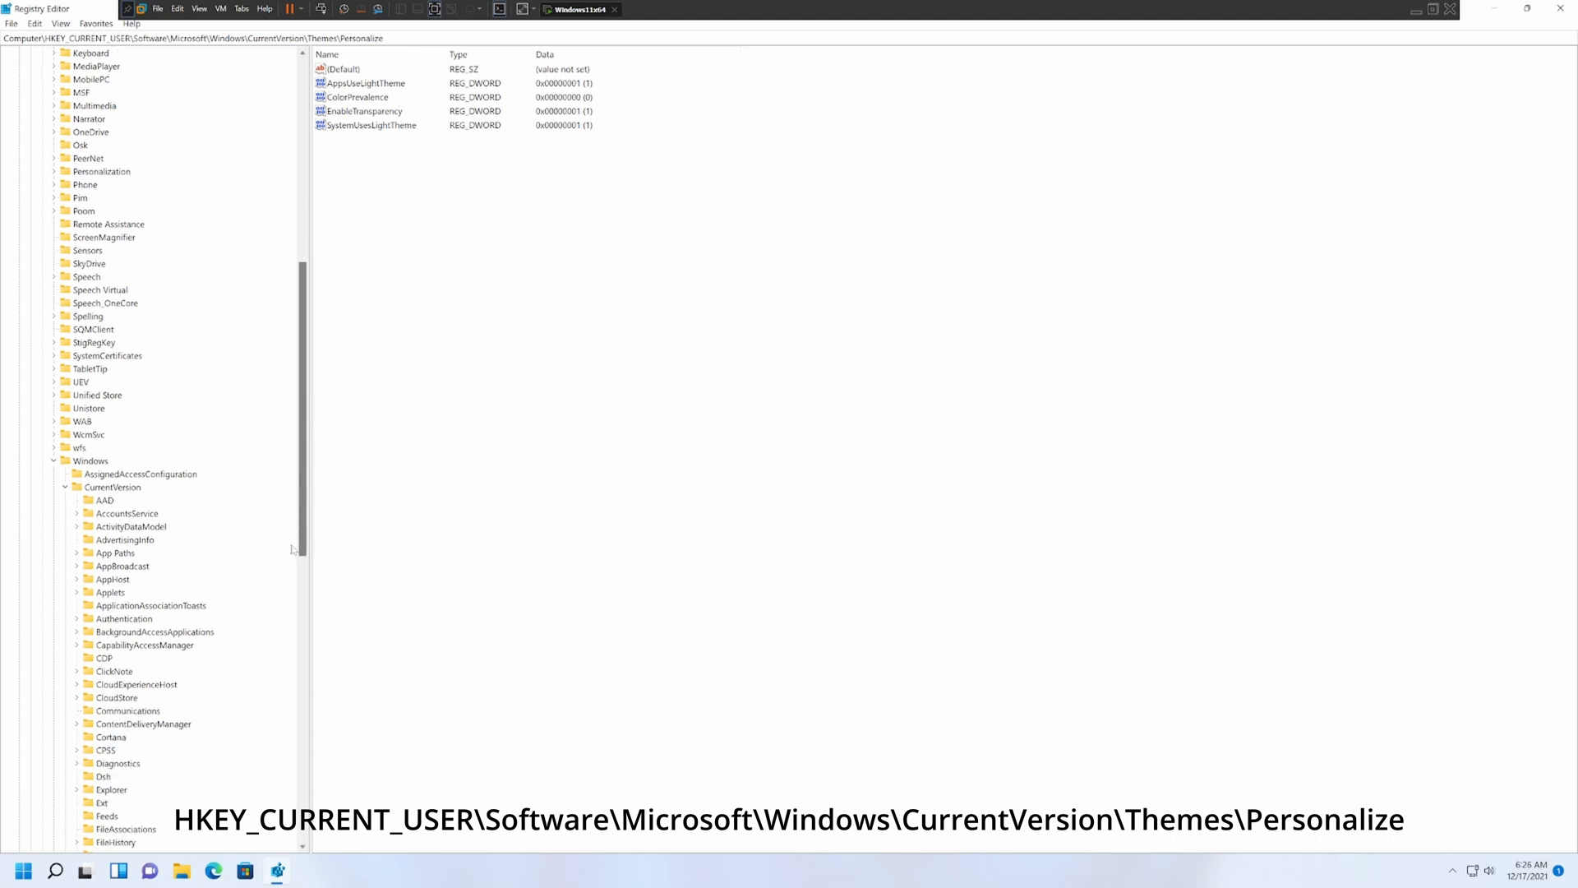
scroll("down", 3)
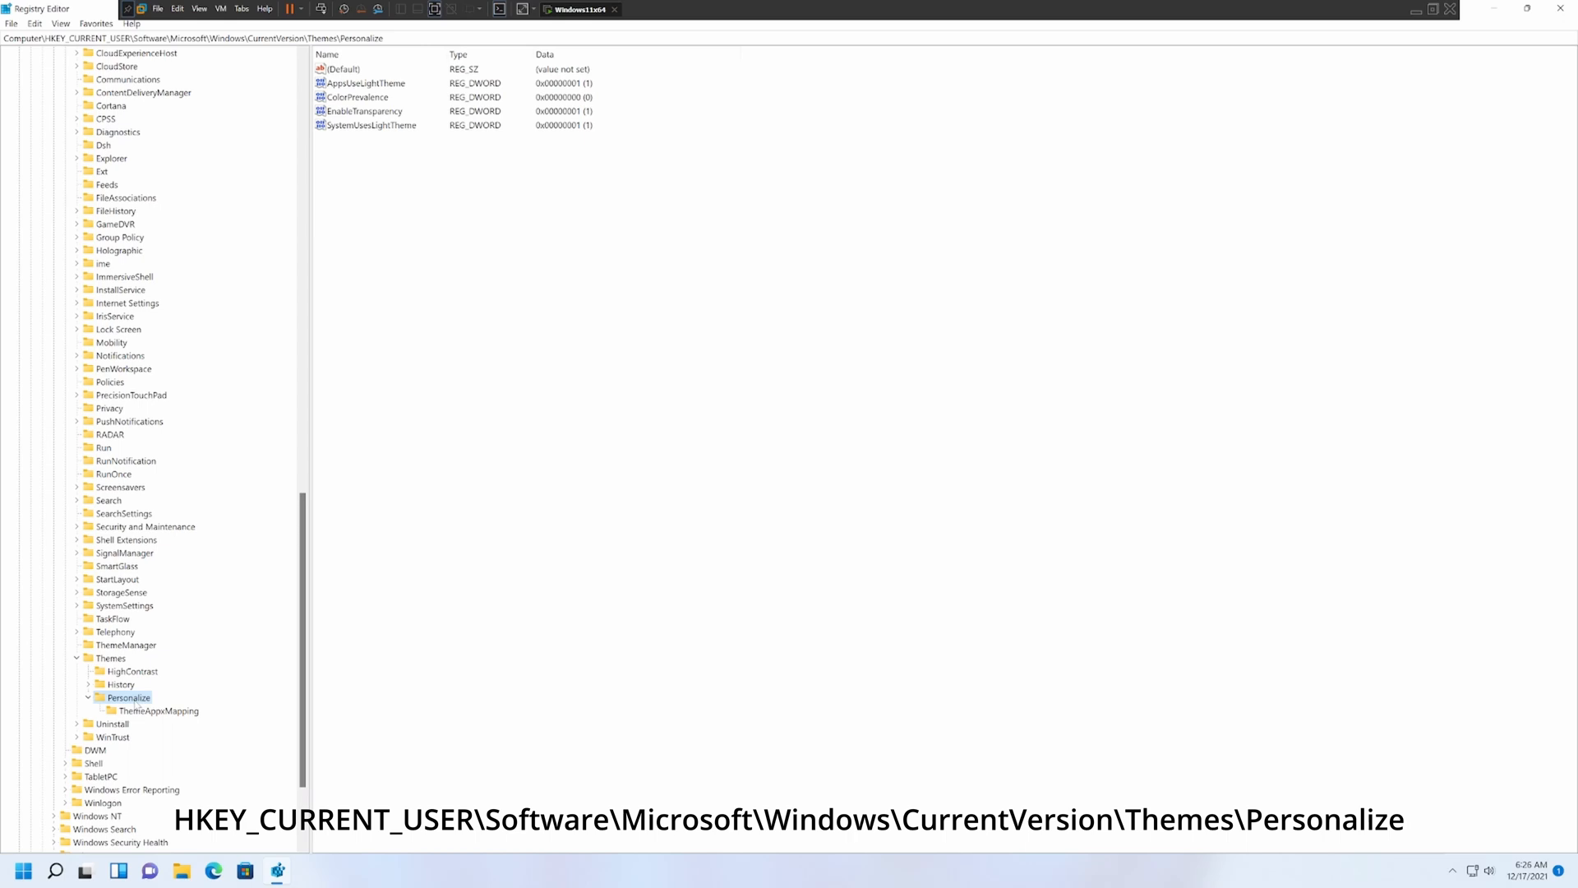
mouse_move(423, 107)
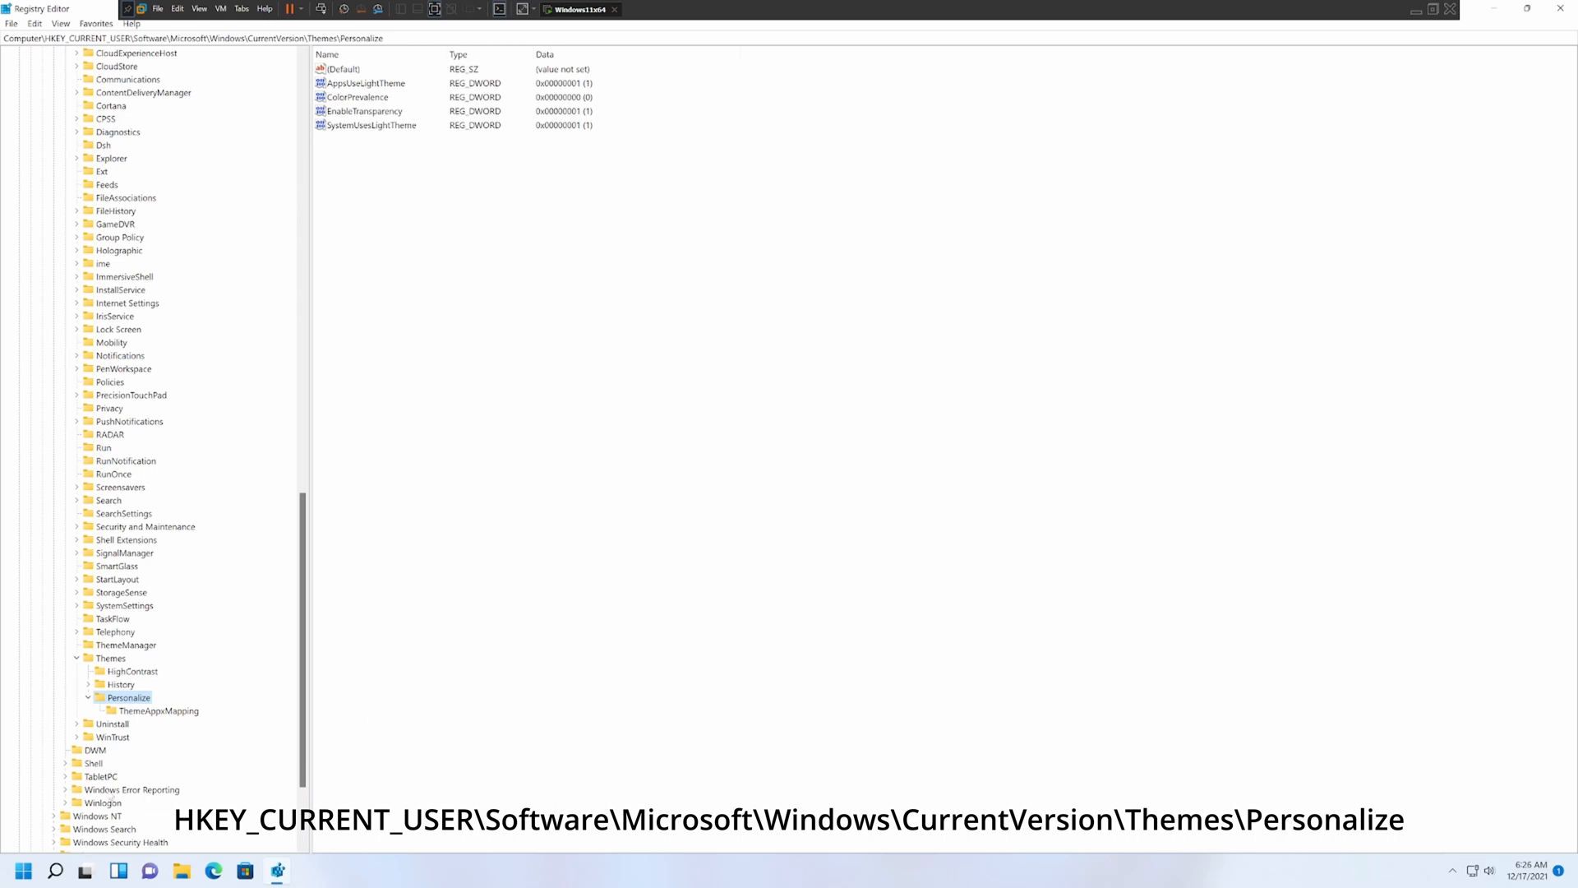
mouse_move(574, 568)
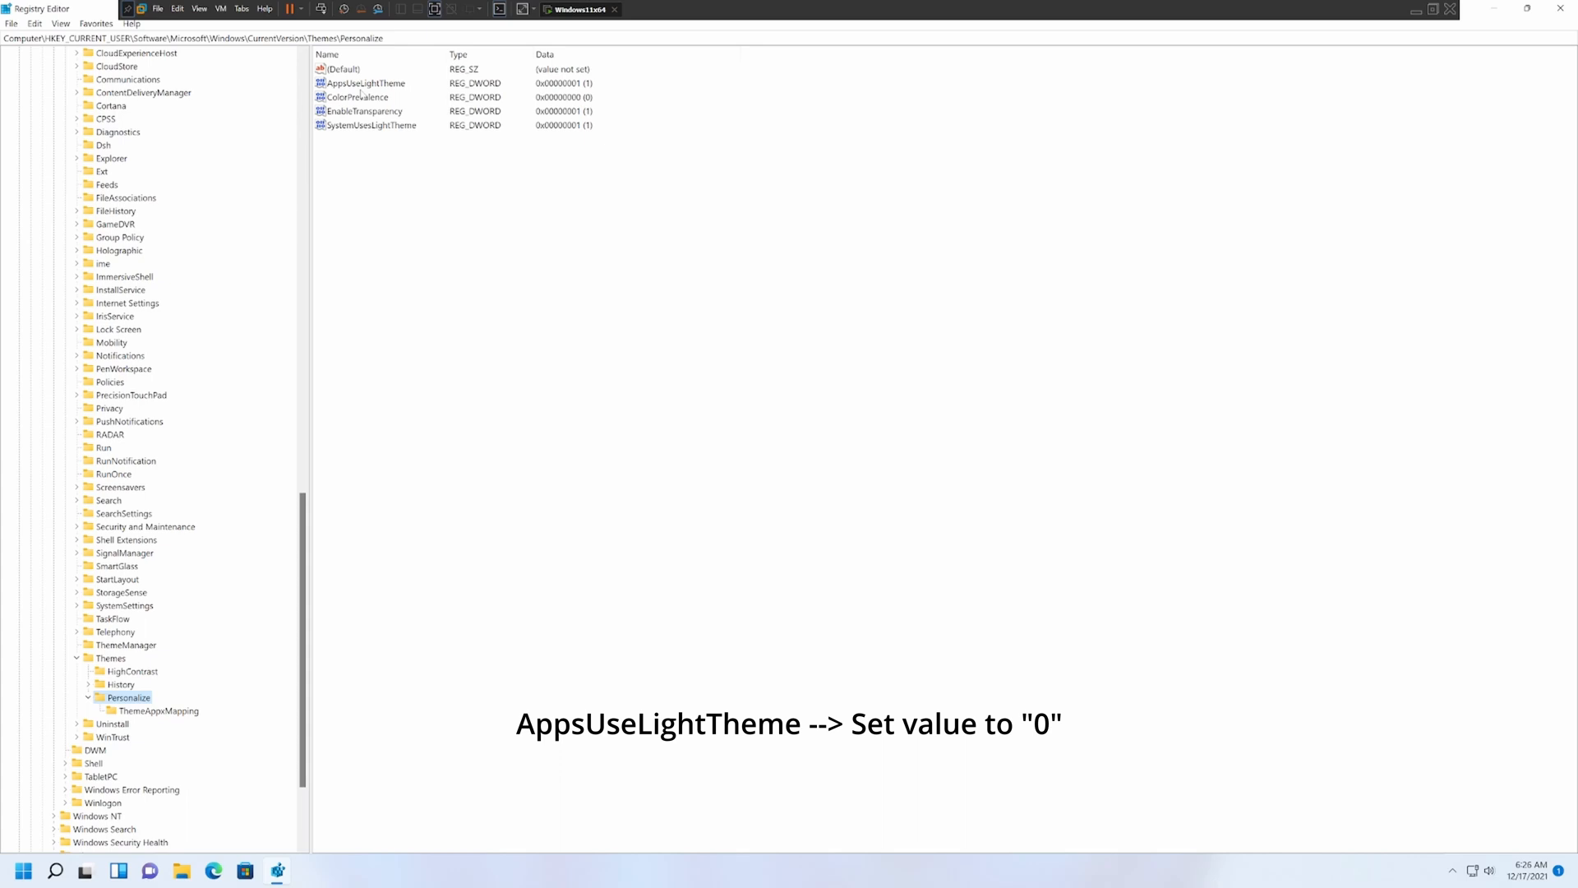
Set AppsUseLightTheme's value data to 0, then dismiss the File Explorer window and Start menu.
double_click(364, 82)
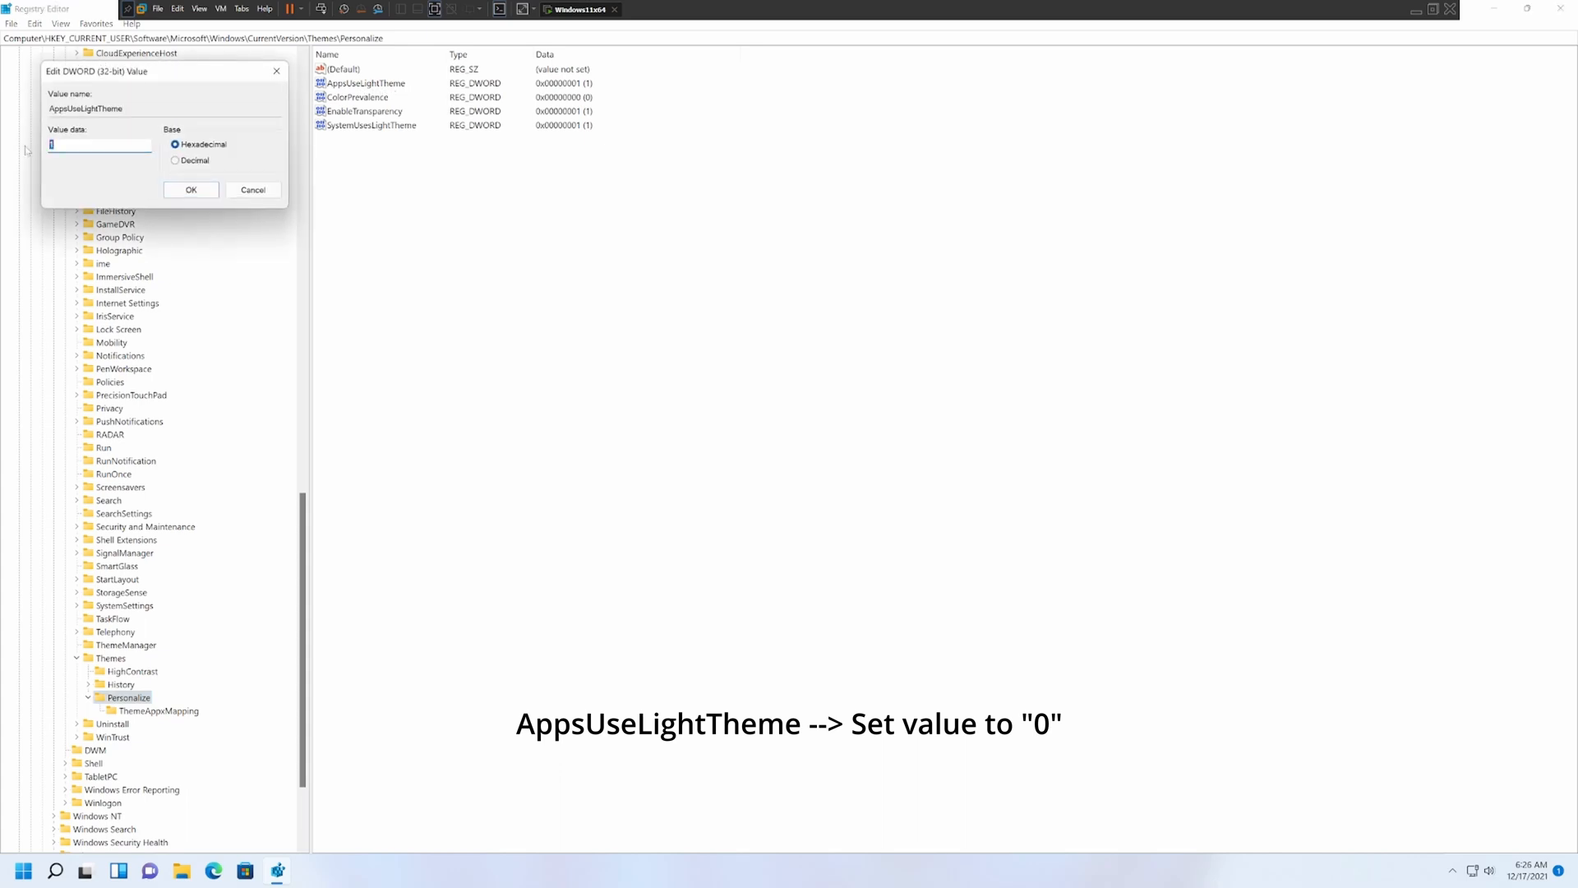
type("0")
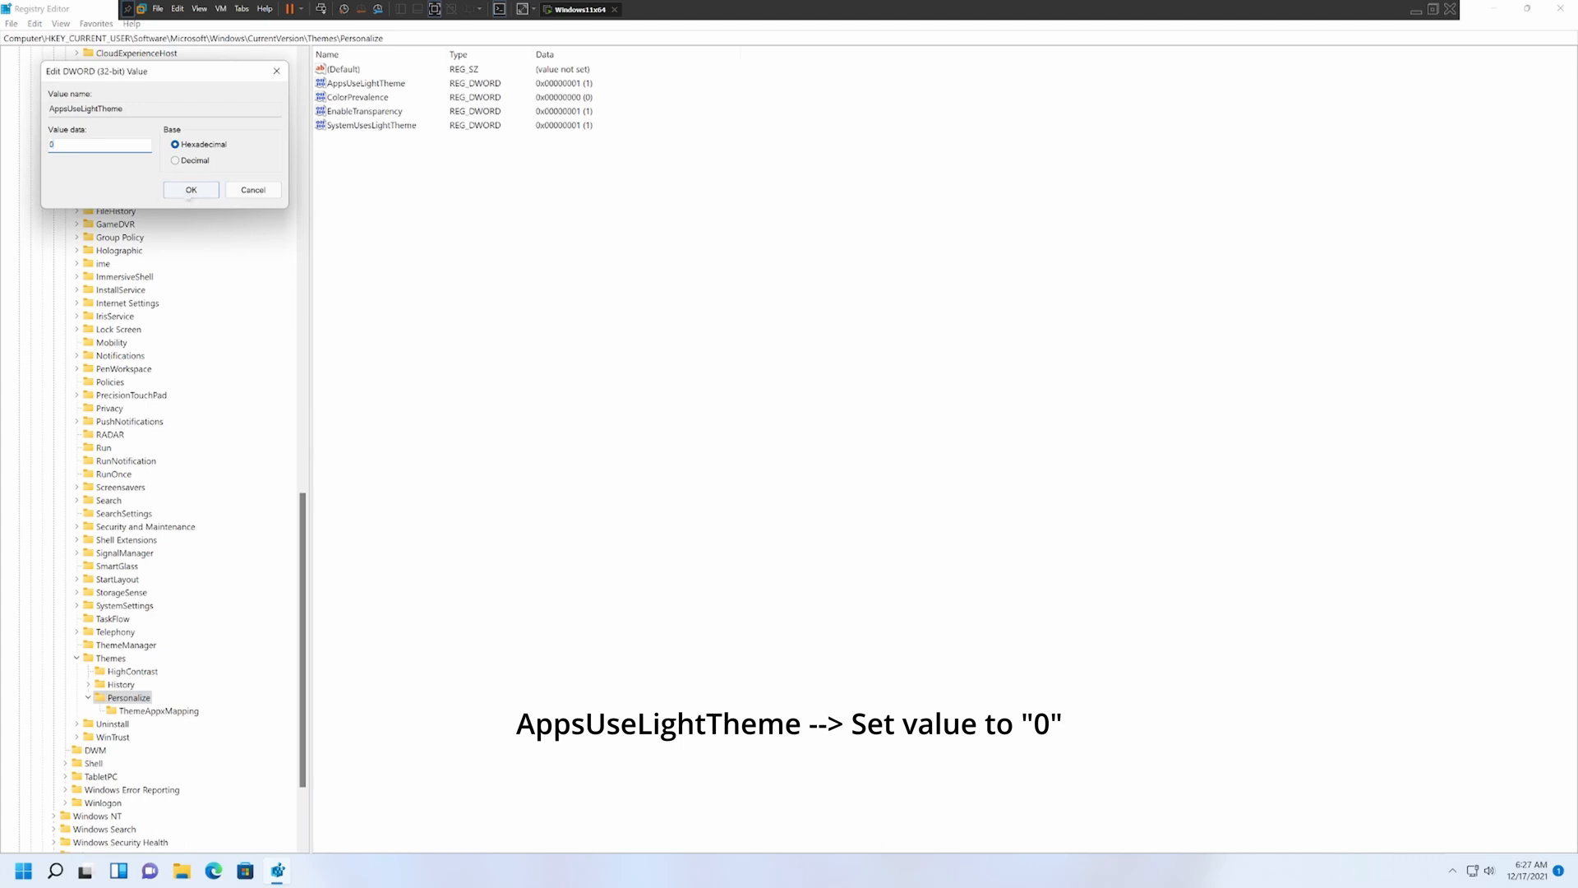
left_click(189, 189)
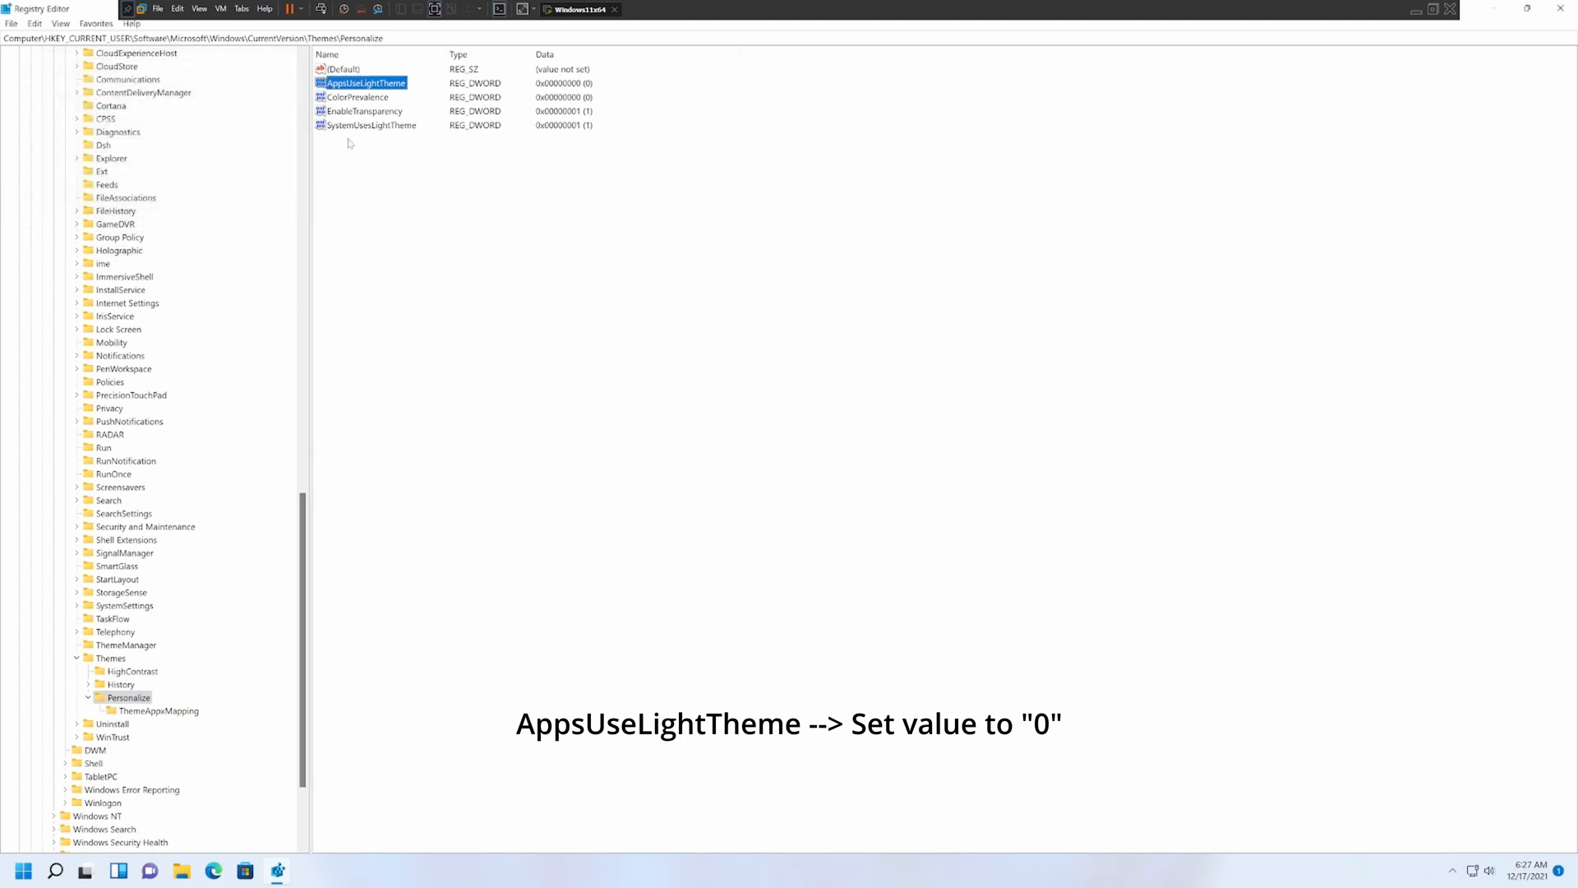
mouse_move(211, 750)
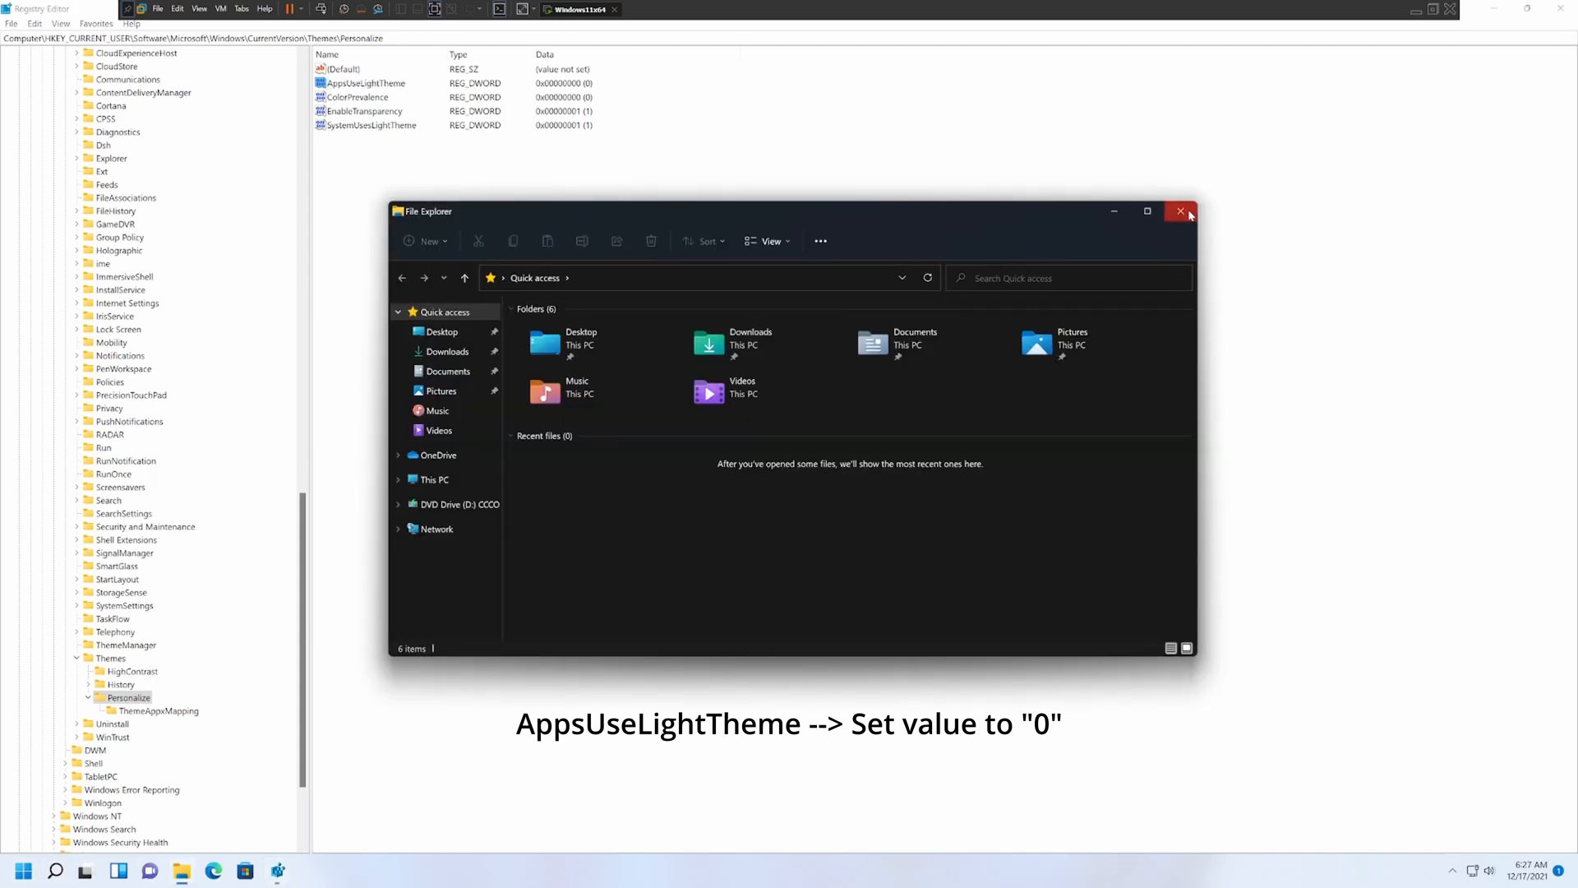
left_click(22, 870)
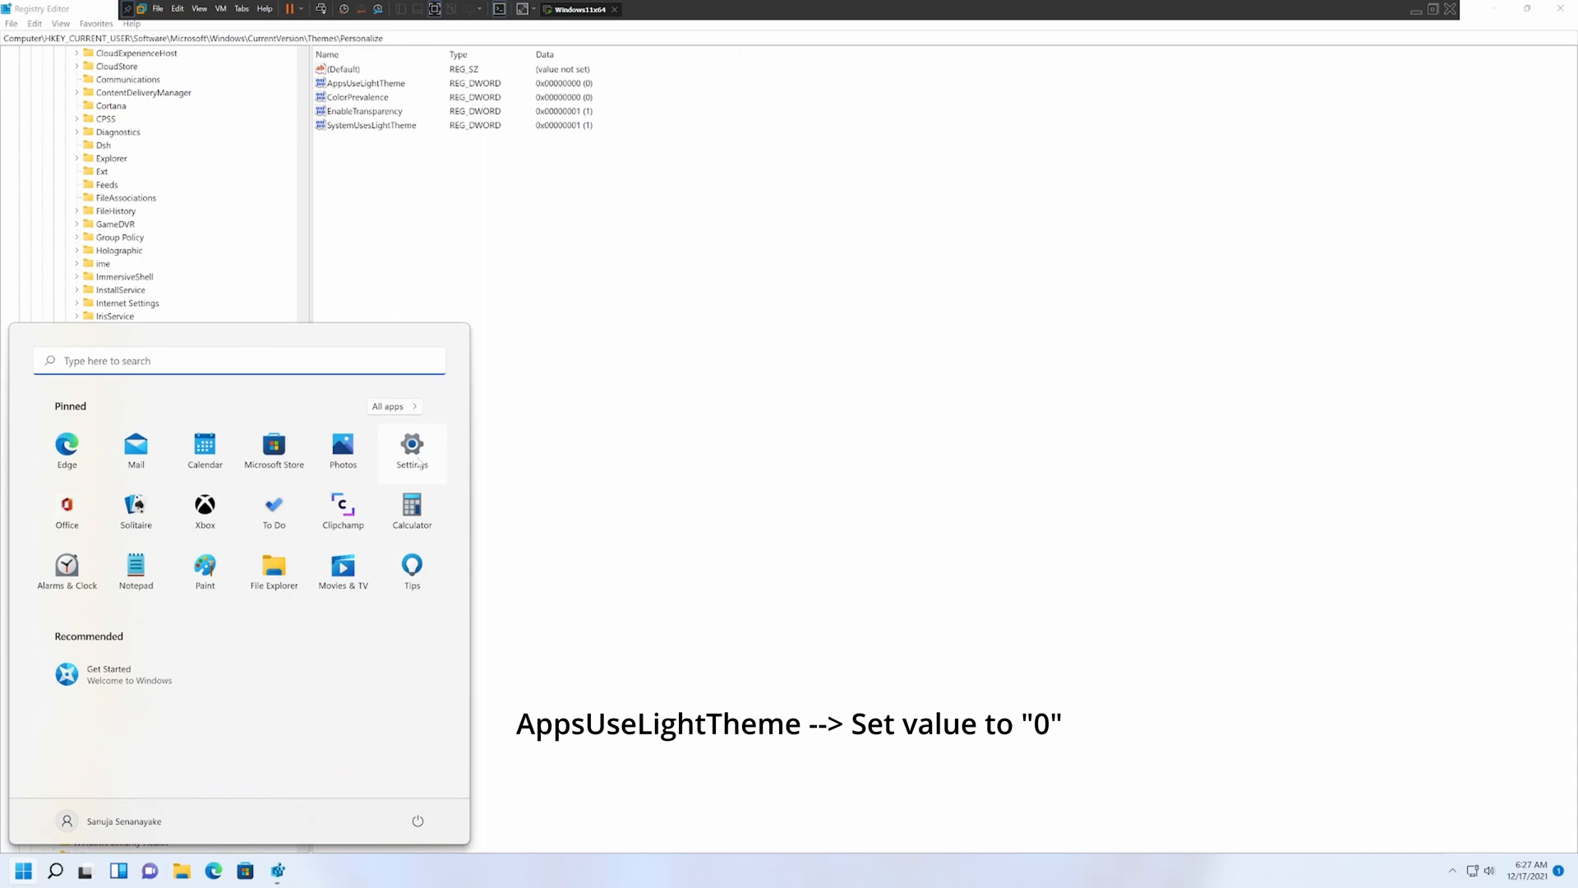
left_click(412, 444)
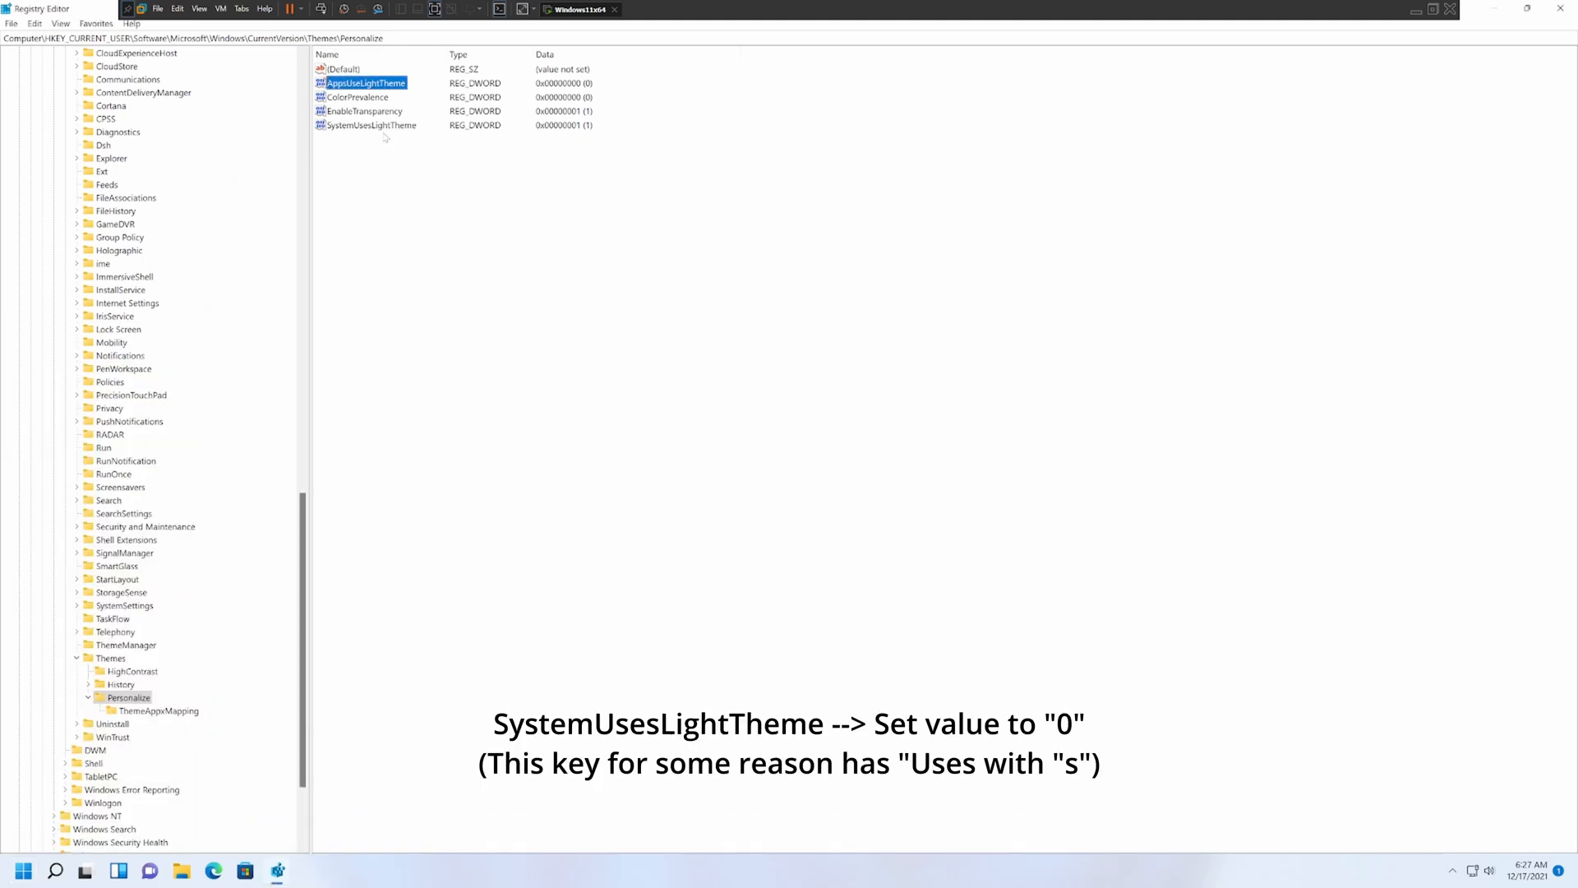
Set SystemUsesLightTheme's value data to 0 and close Registry Editor.
double_click(371, 125)
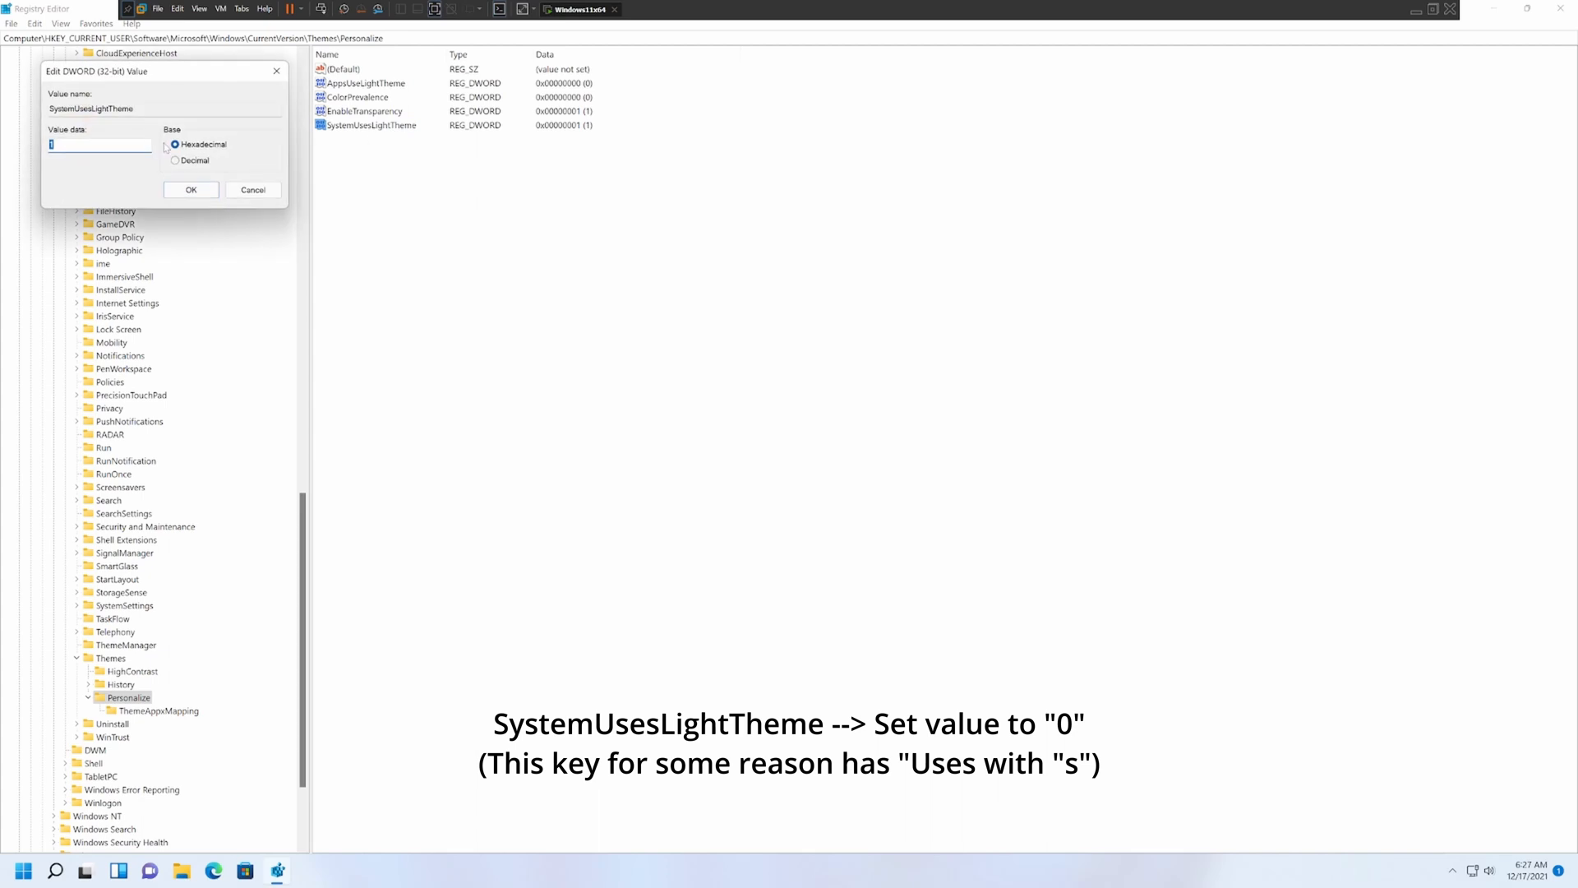
type("0")
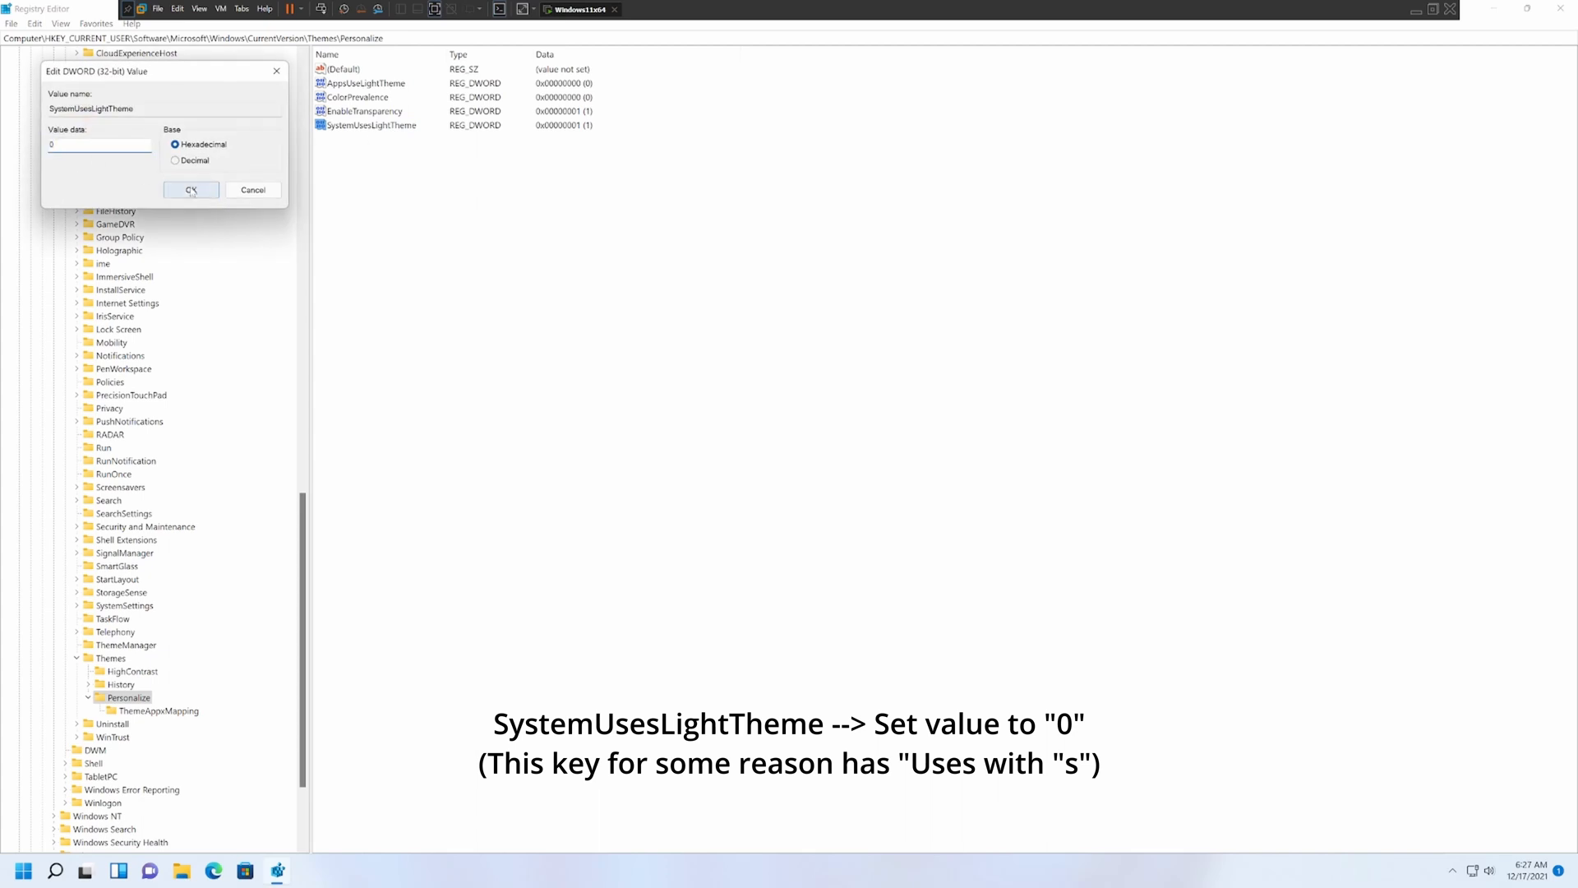
left_click(192, 190)
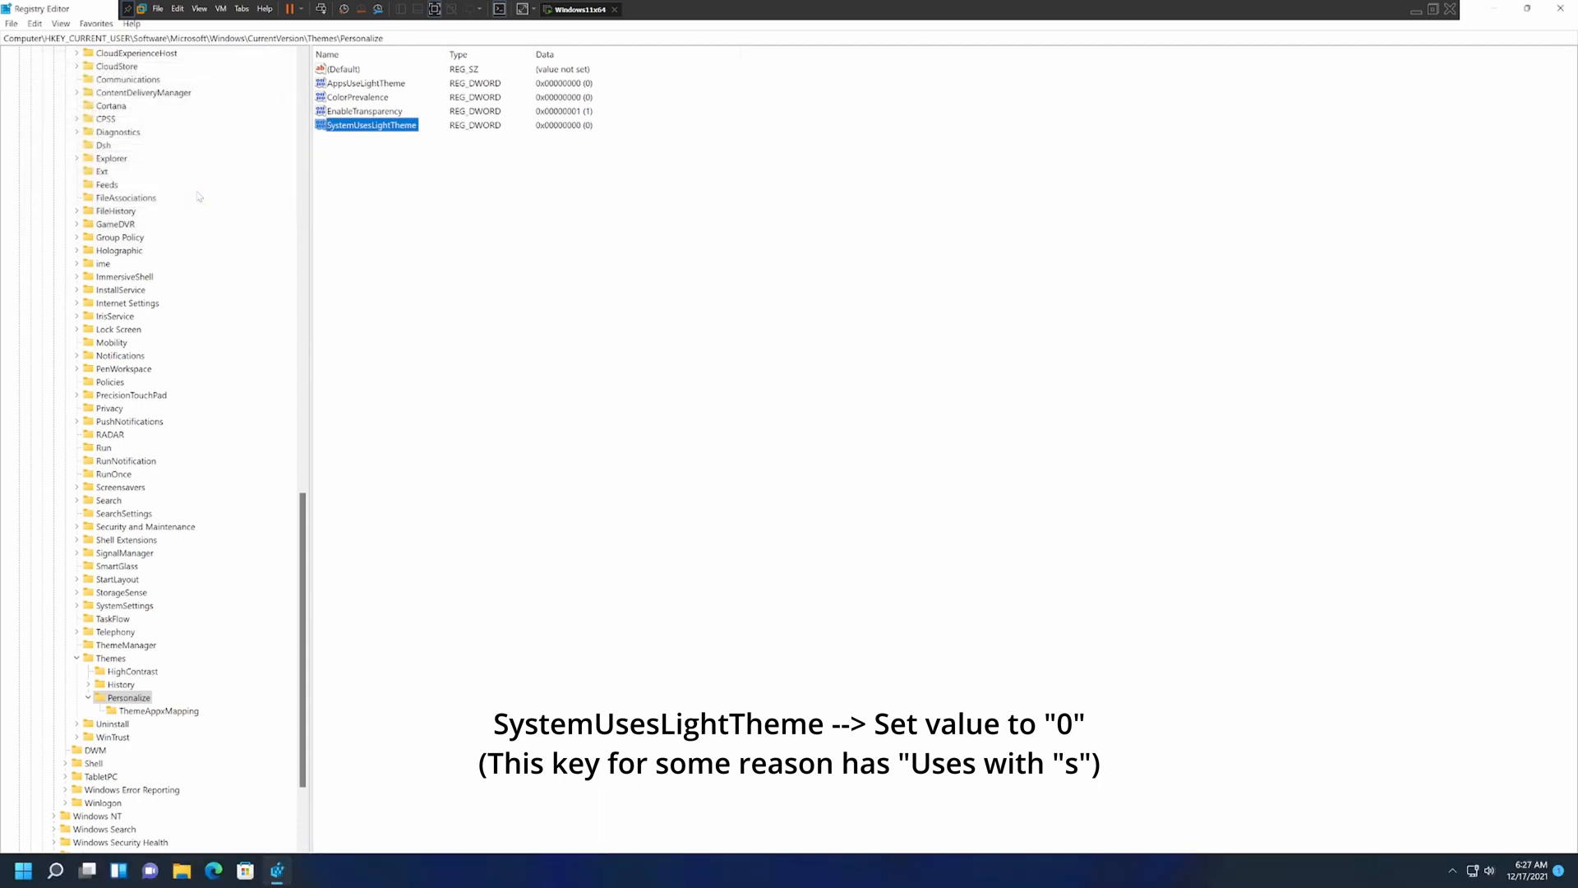
mouse_move(1040, 880)
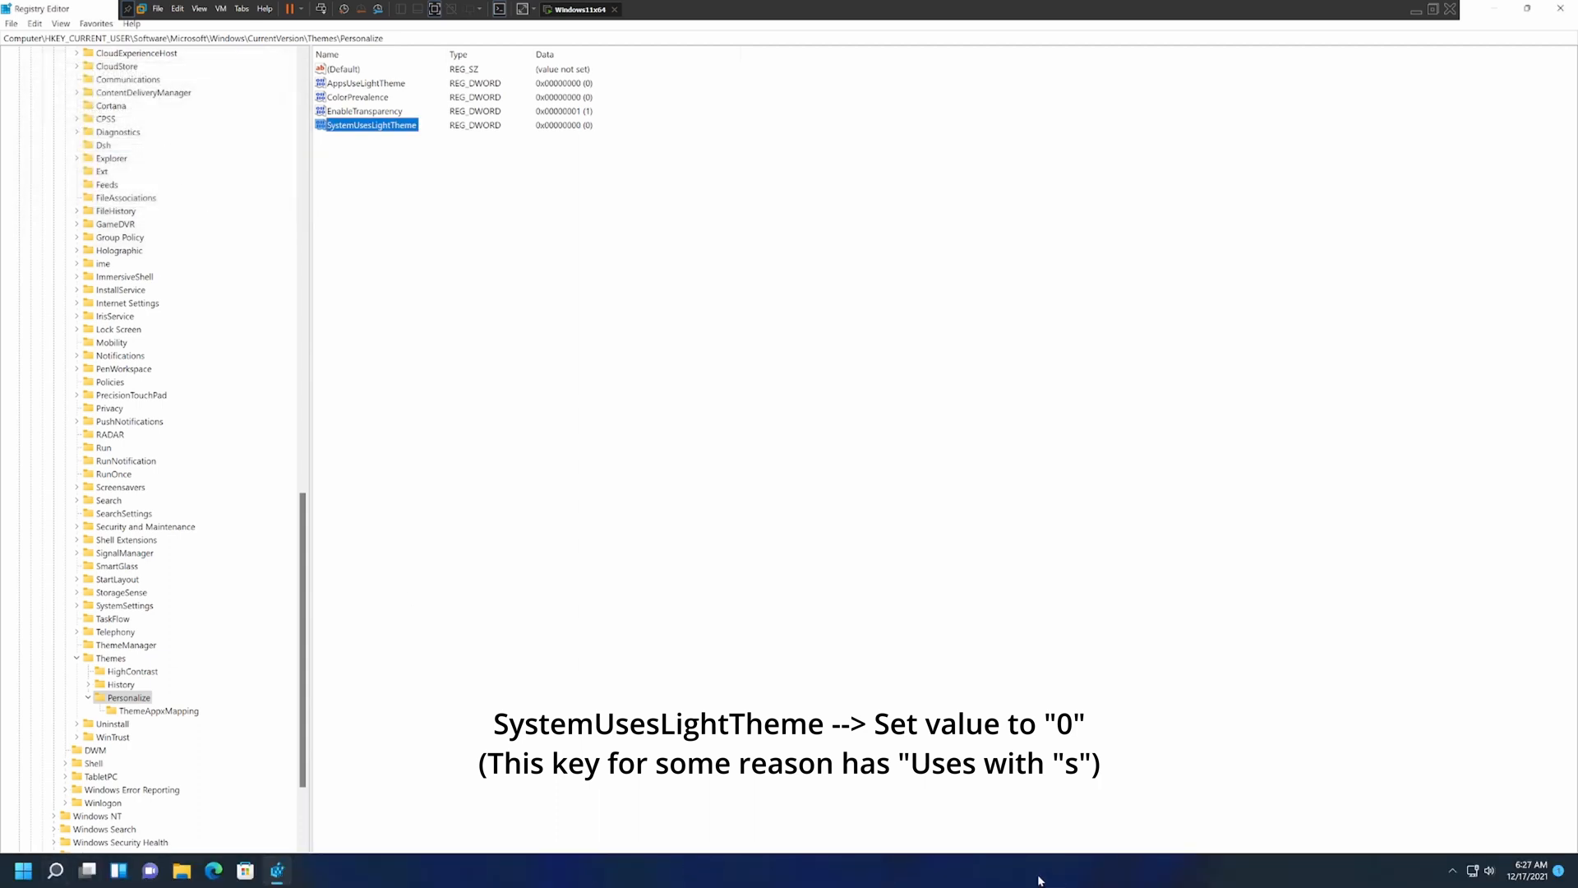
left_click(22, 870)
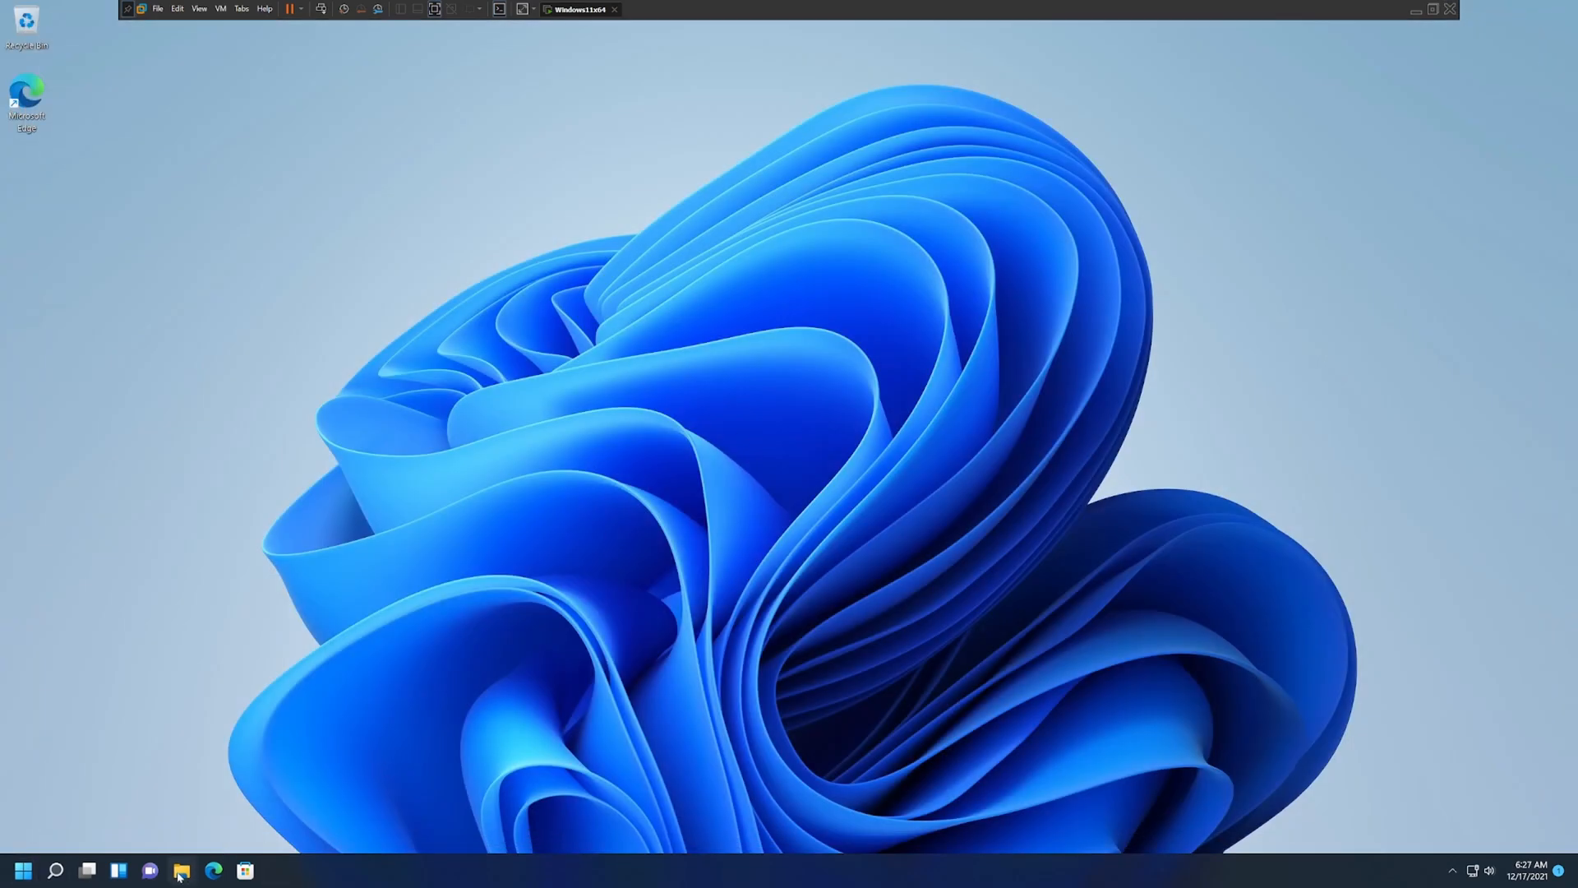
Reopen File Explorer to check the dark theme, then launch Windows Settings from Start.
left_click(181, 870)
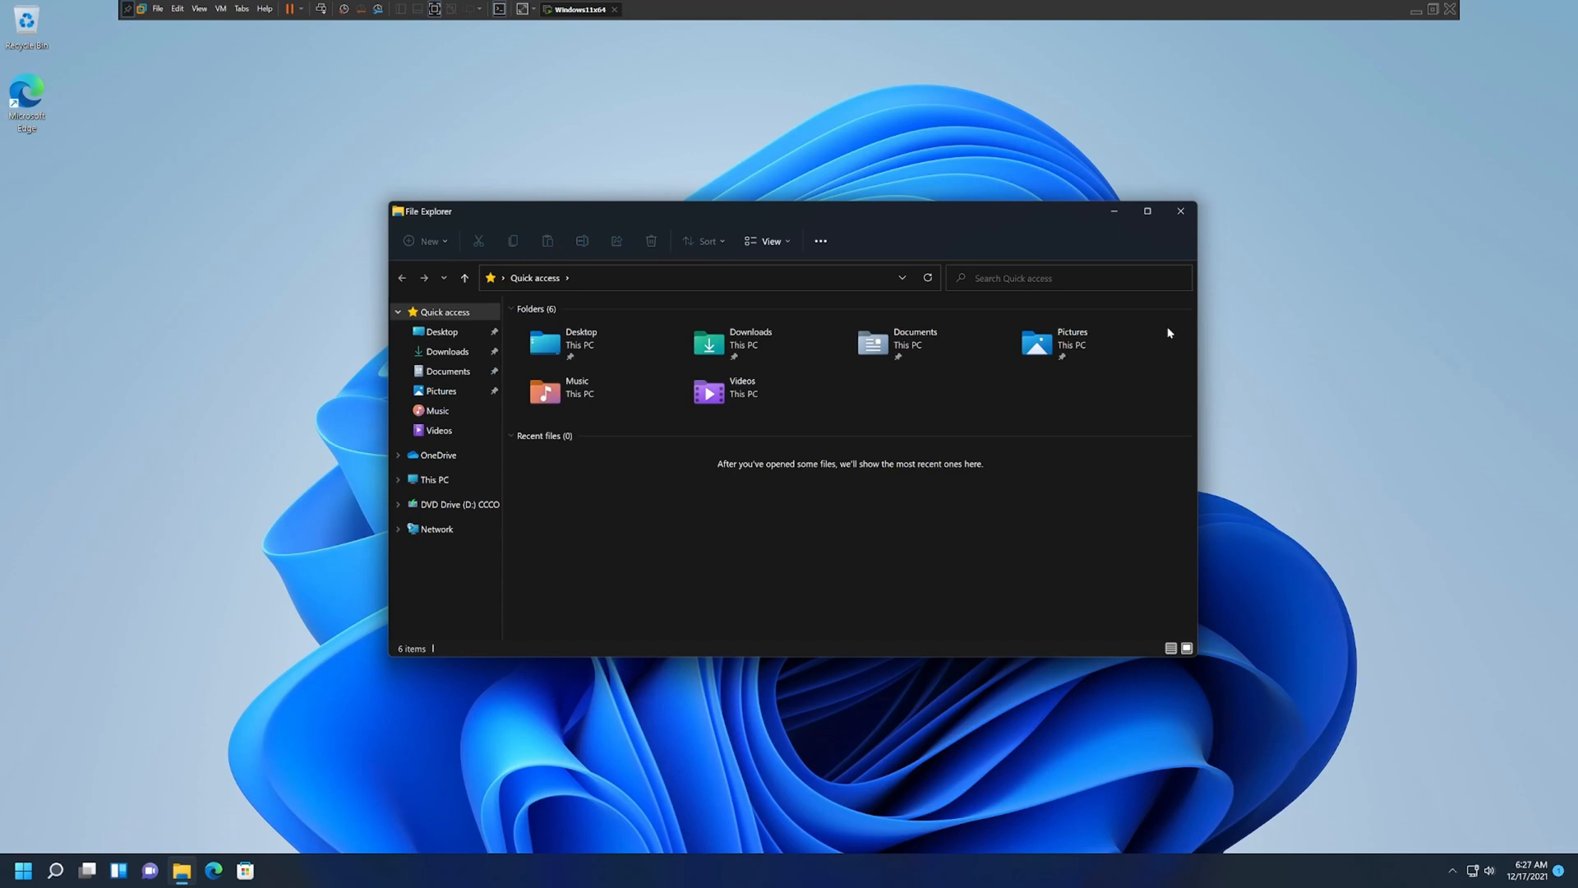
left_click(23, 870)
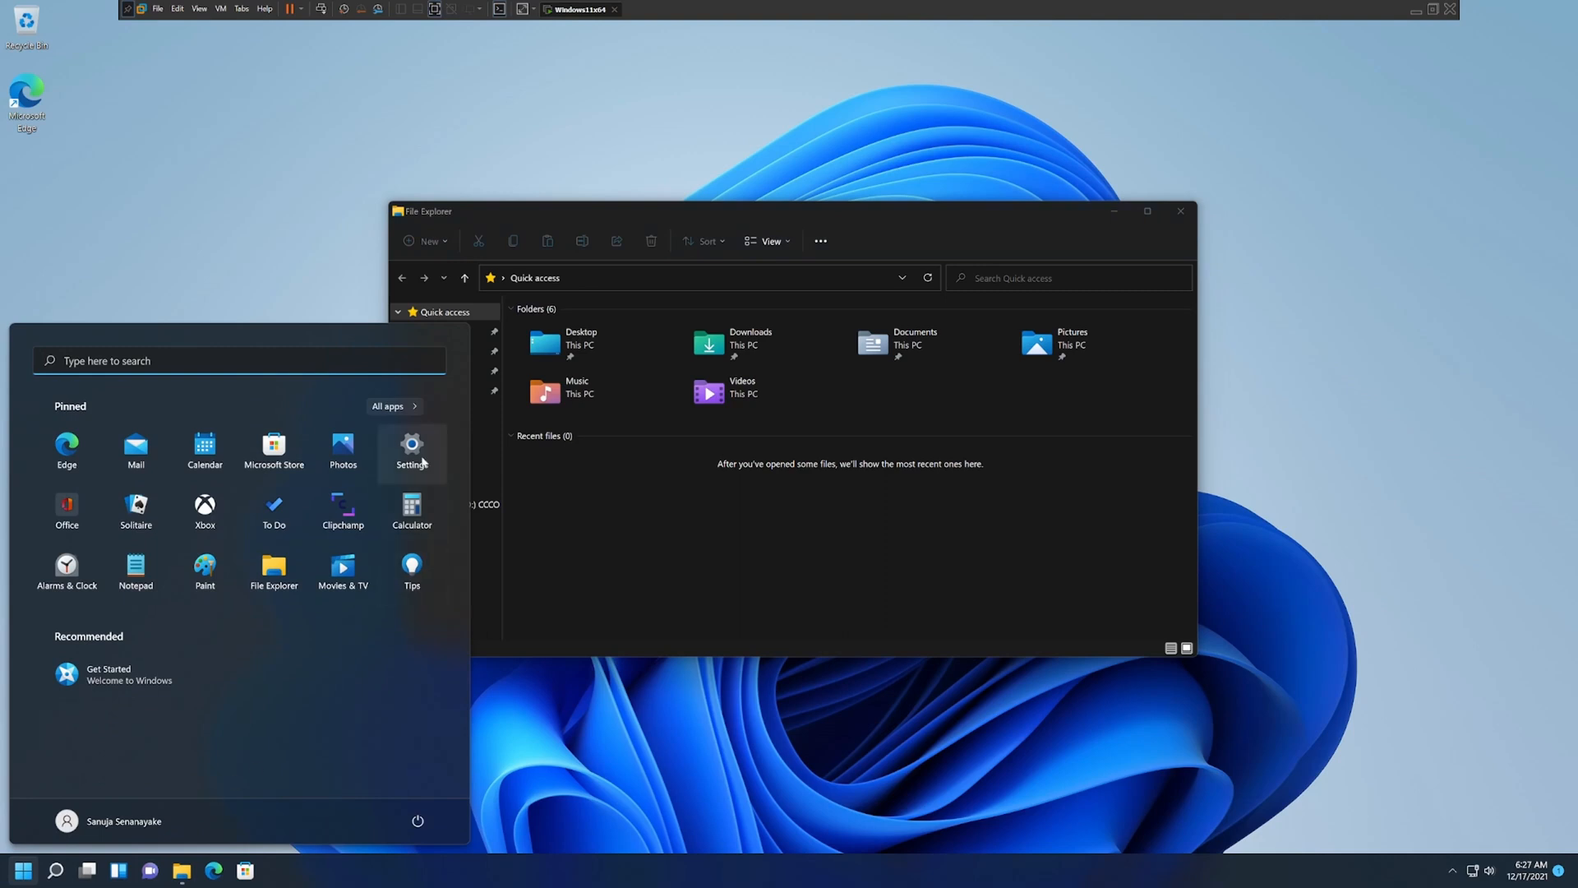
left_click(411, 449)
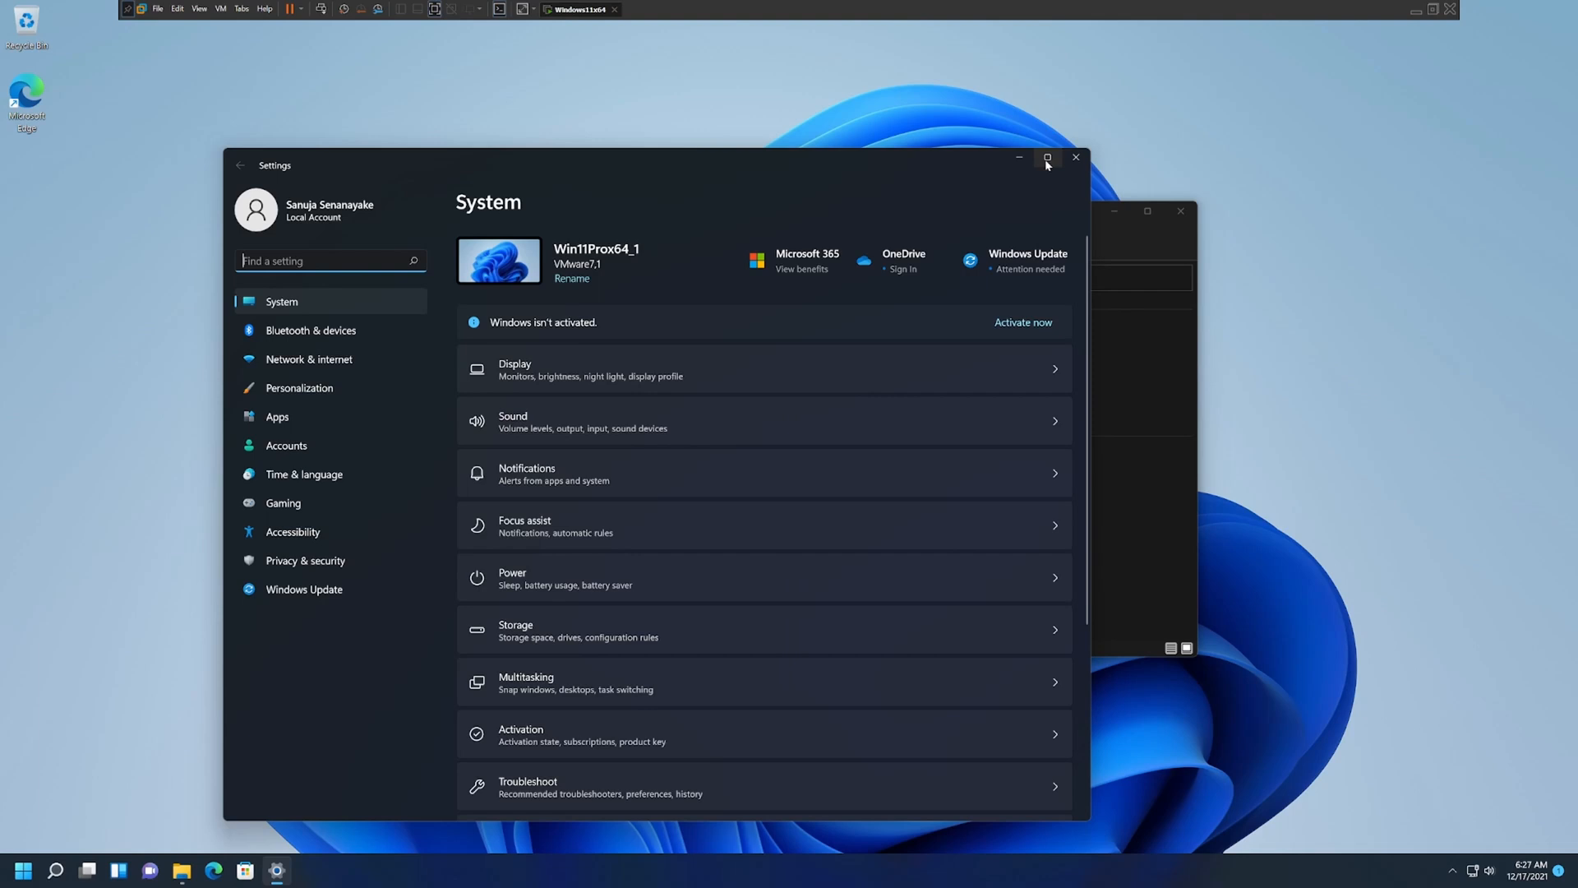
Maximize Settings and check Personalization's Colors page shows Dark mode, then return to Personalization.
left_click(1047, 158)
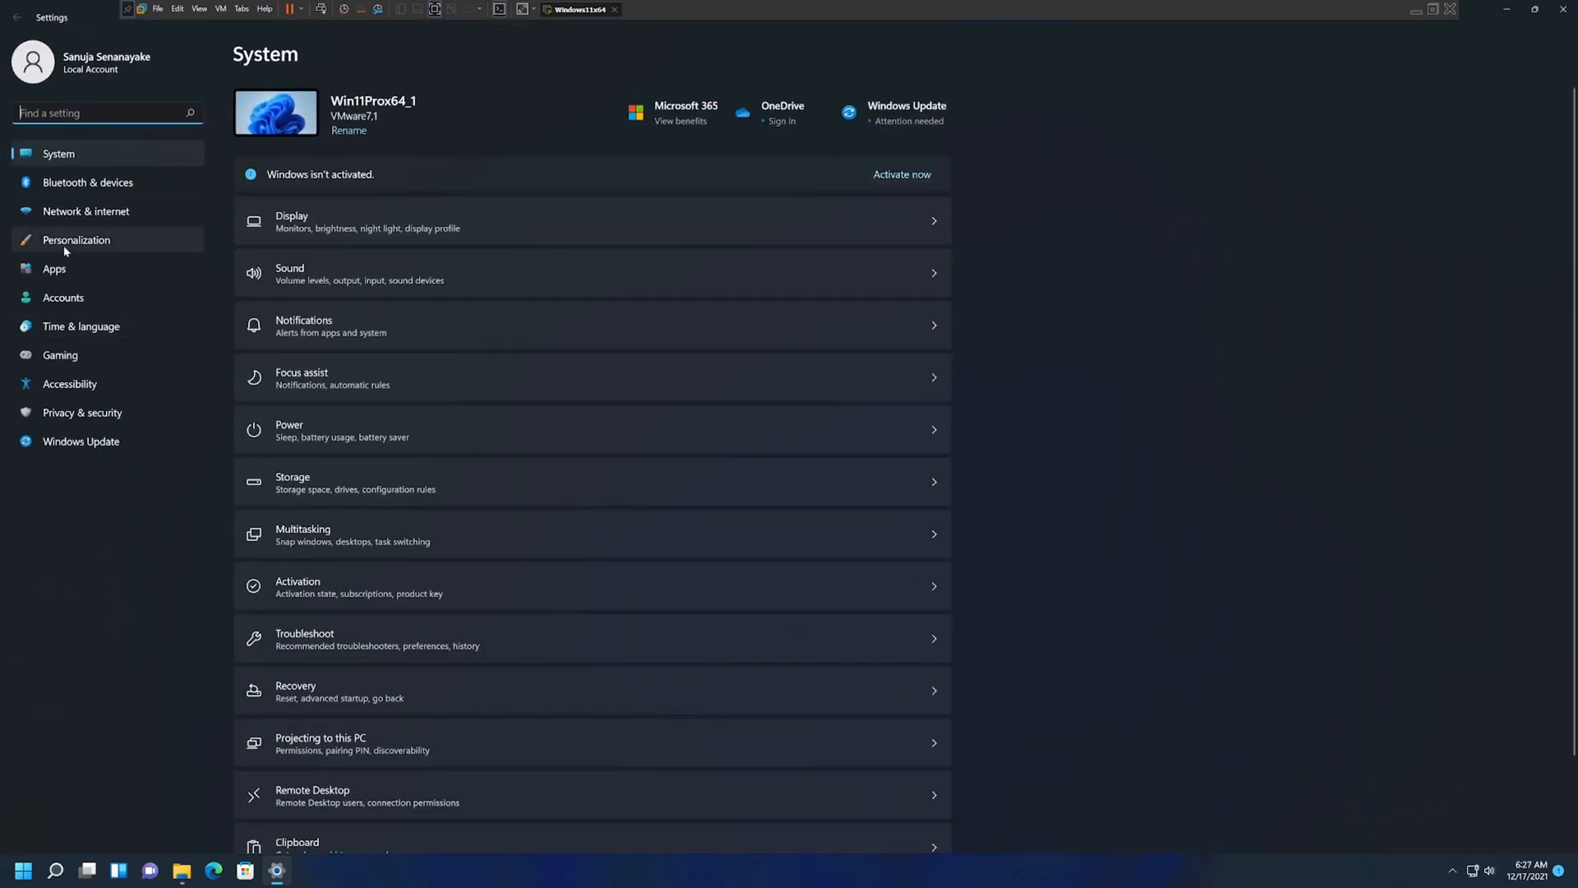
left_click(76, 239)
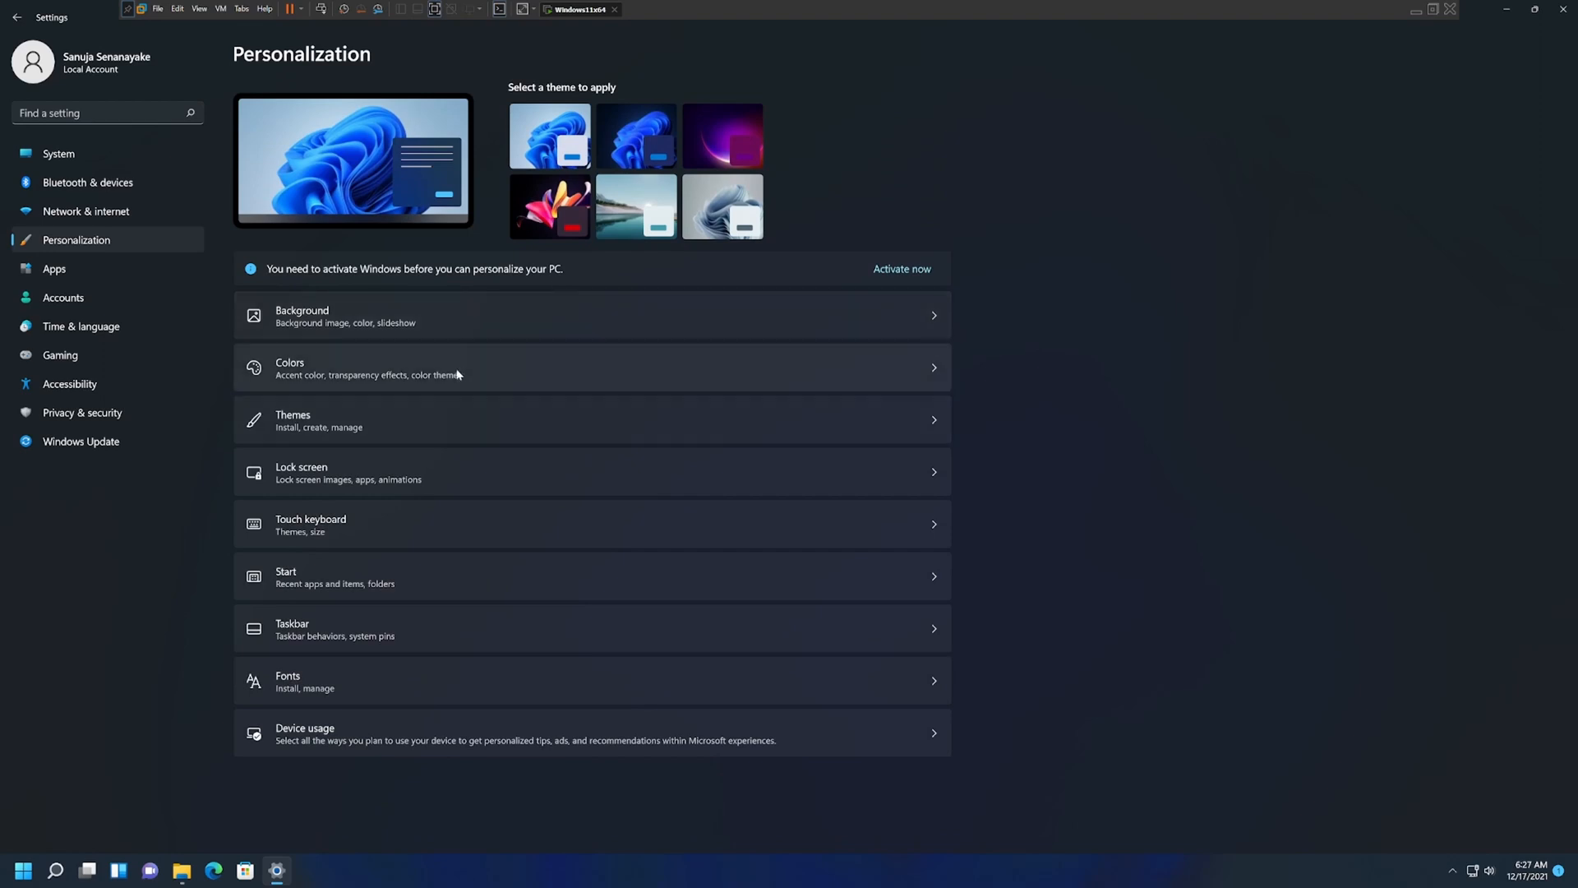
left_click(291, 368)
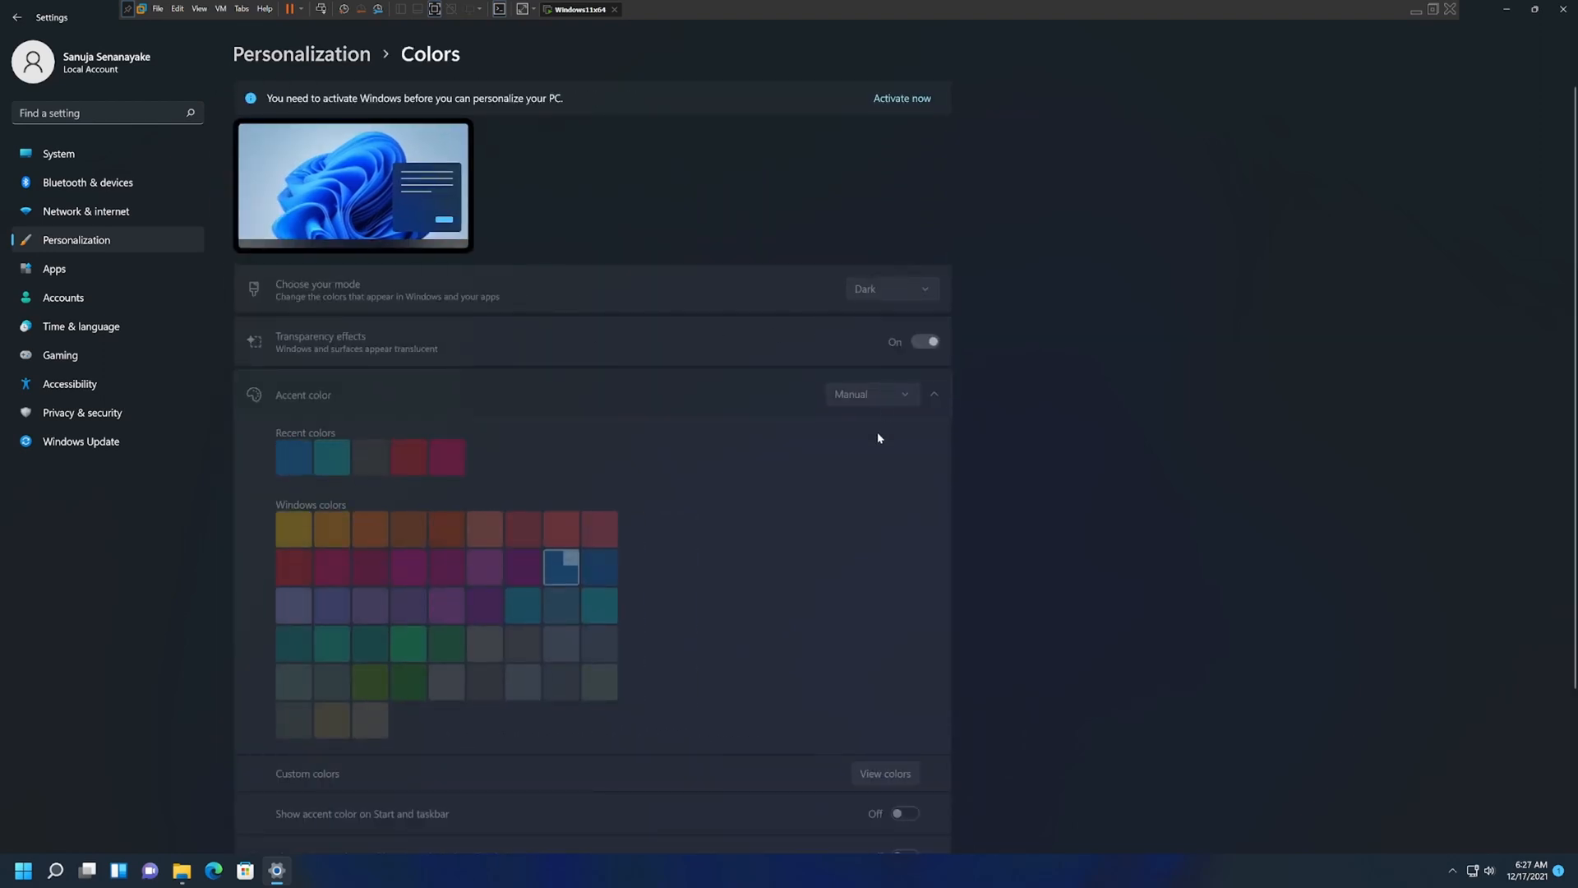
mouse_move(627, 259)
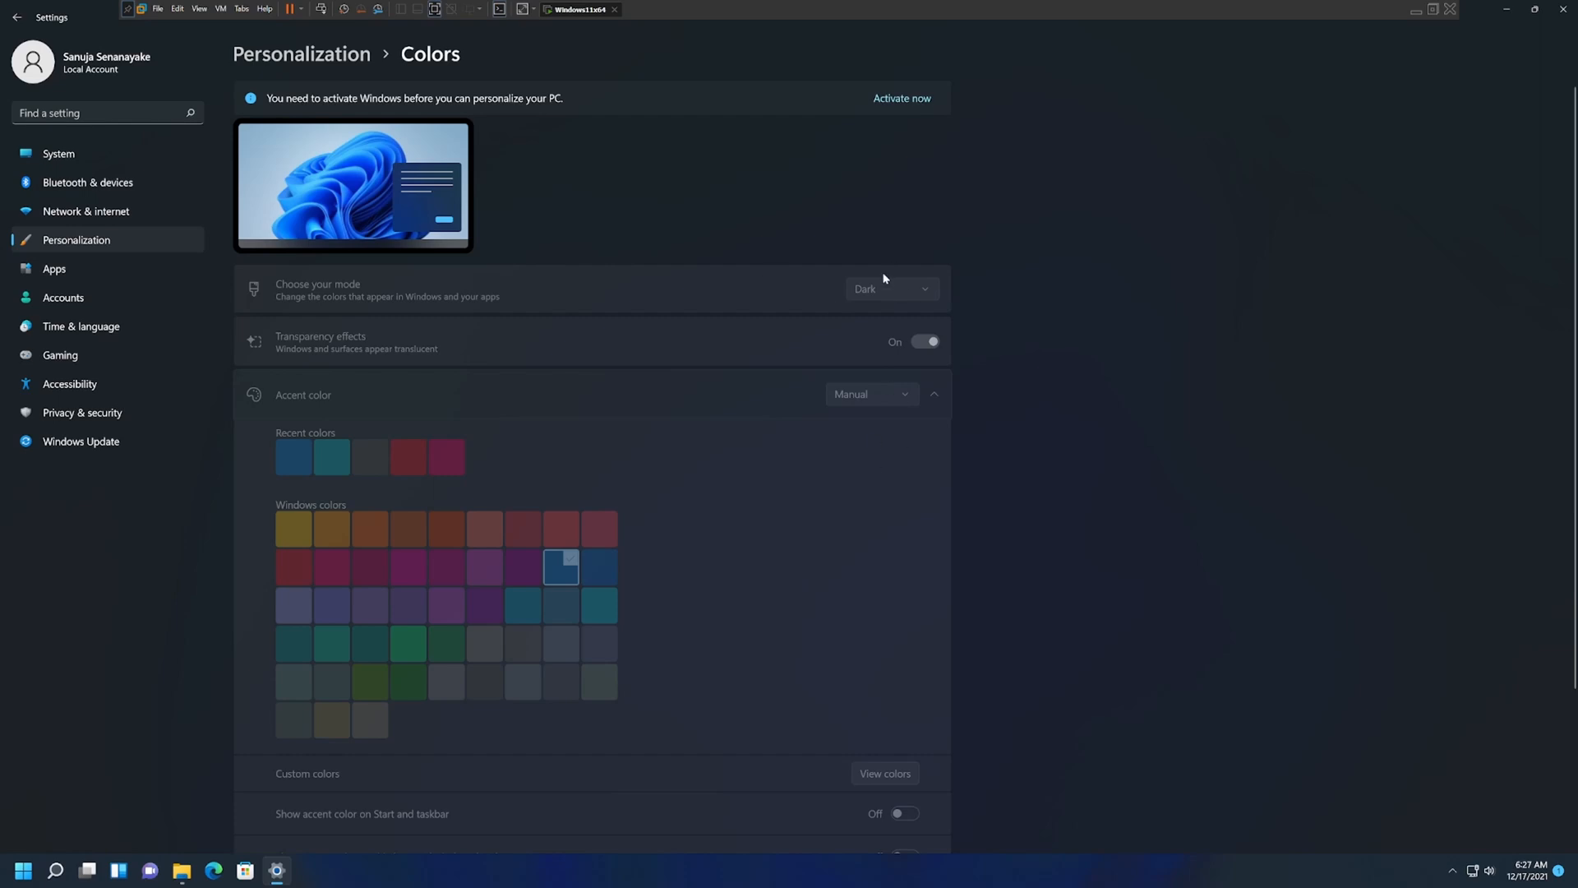
left_click(16, 18)
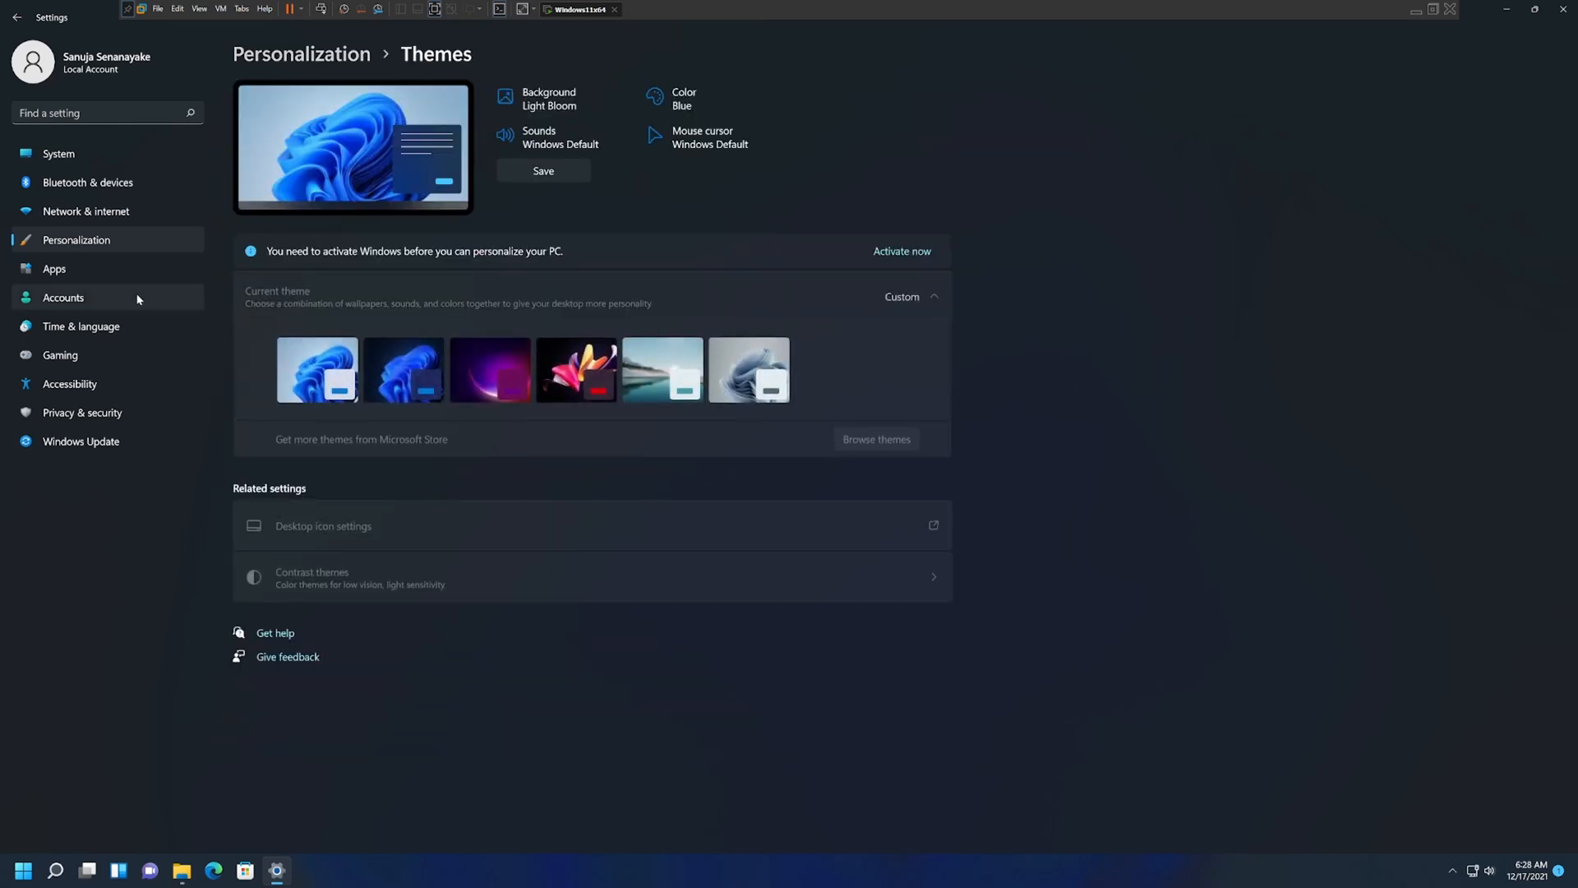
left_click(17, 17)
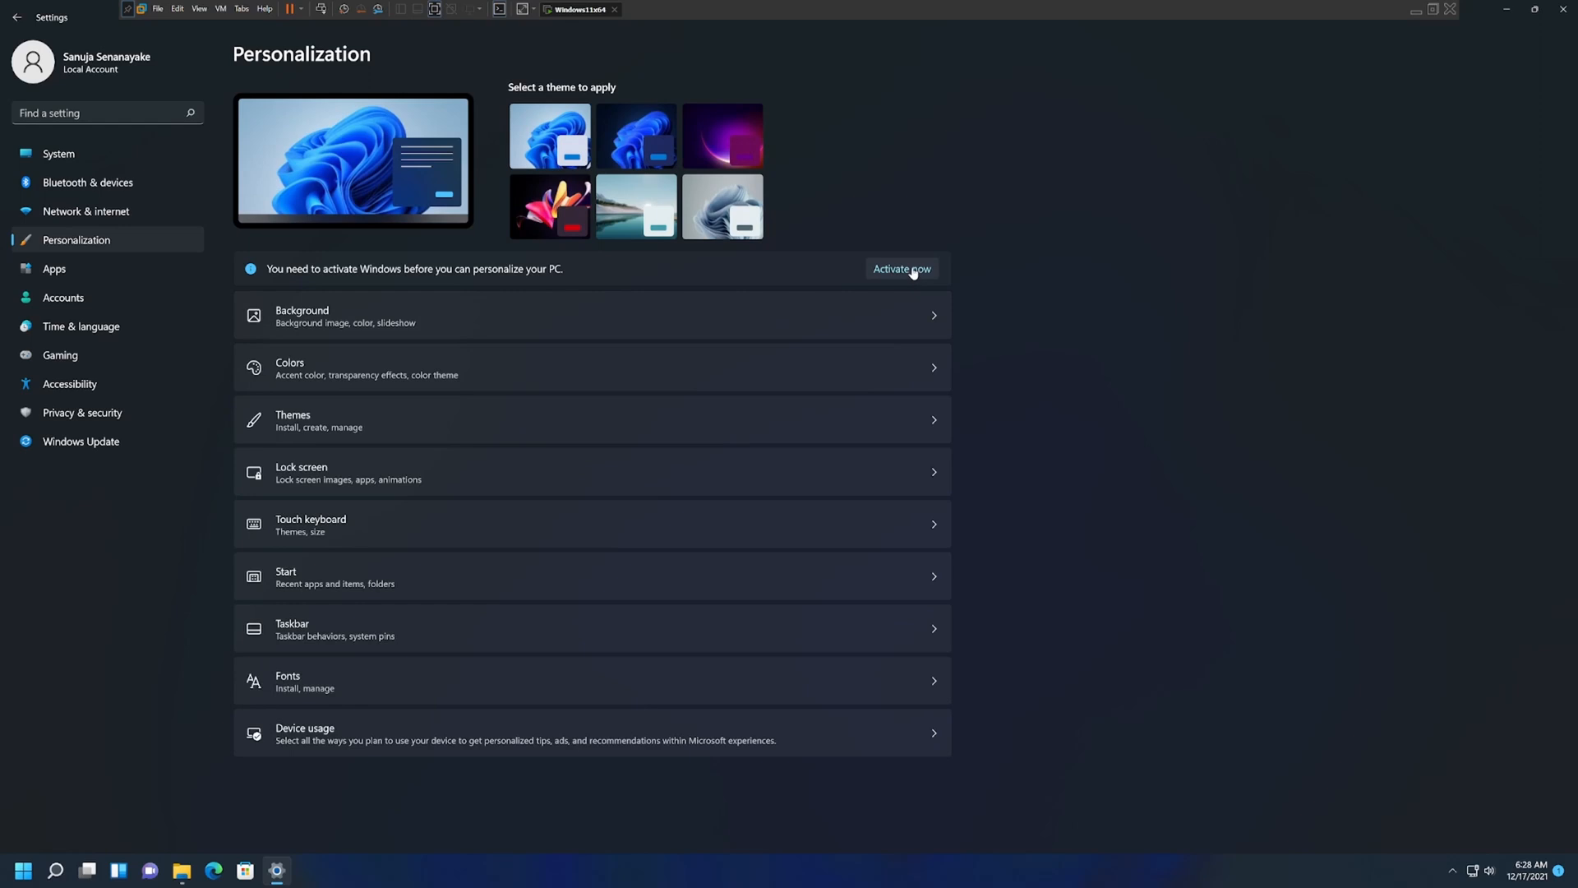
mouse_move(1538, 33)
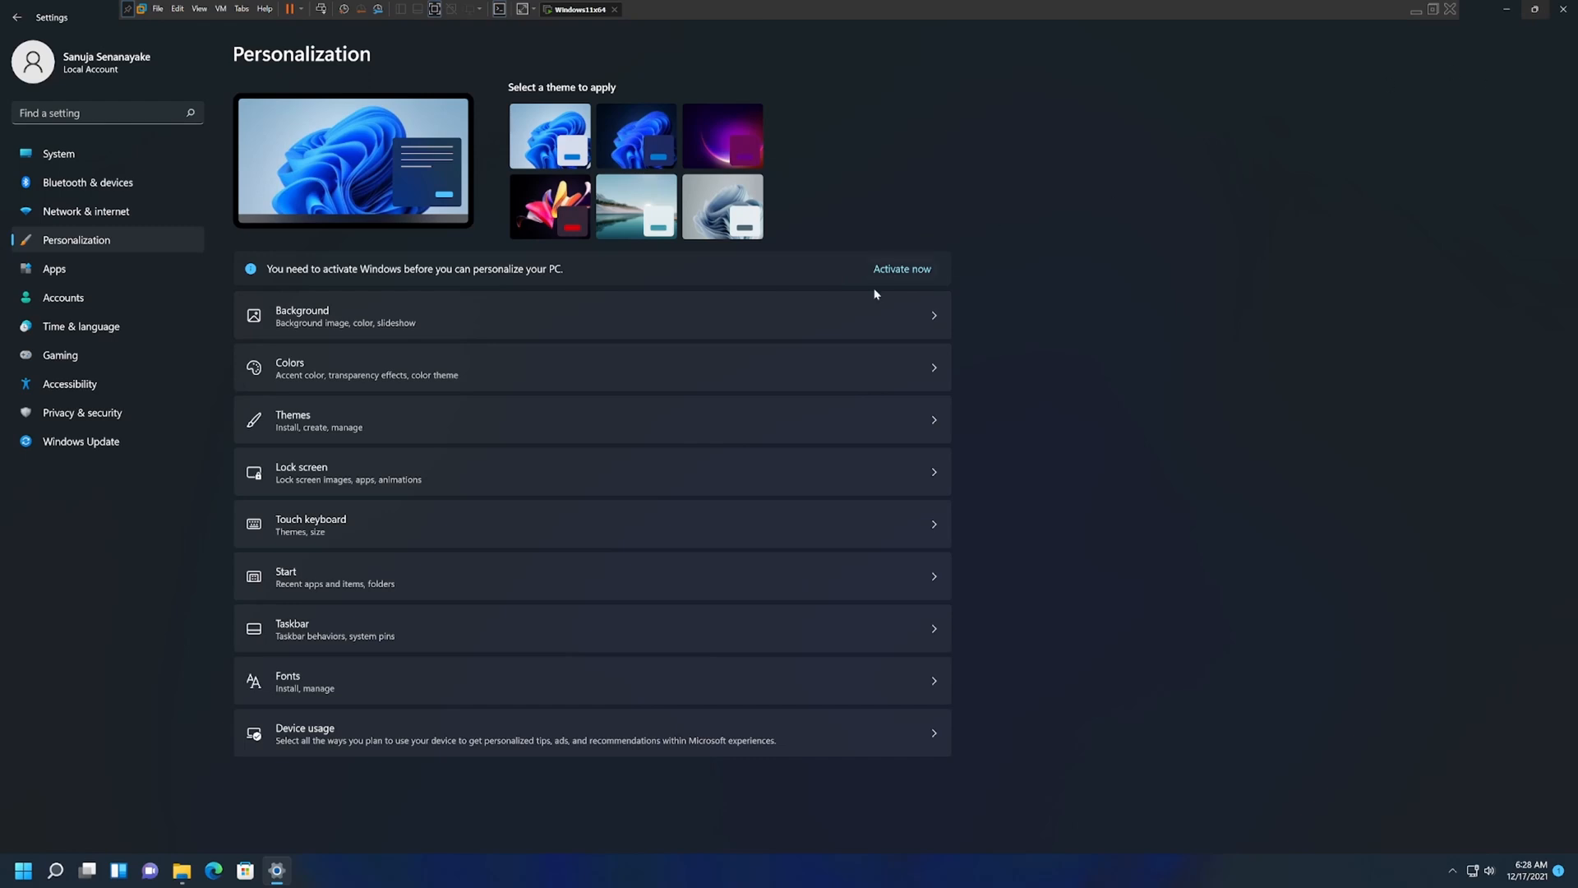
mouse_move(997, 194)
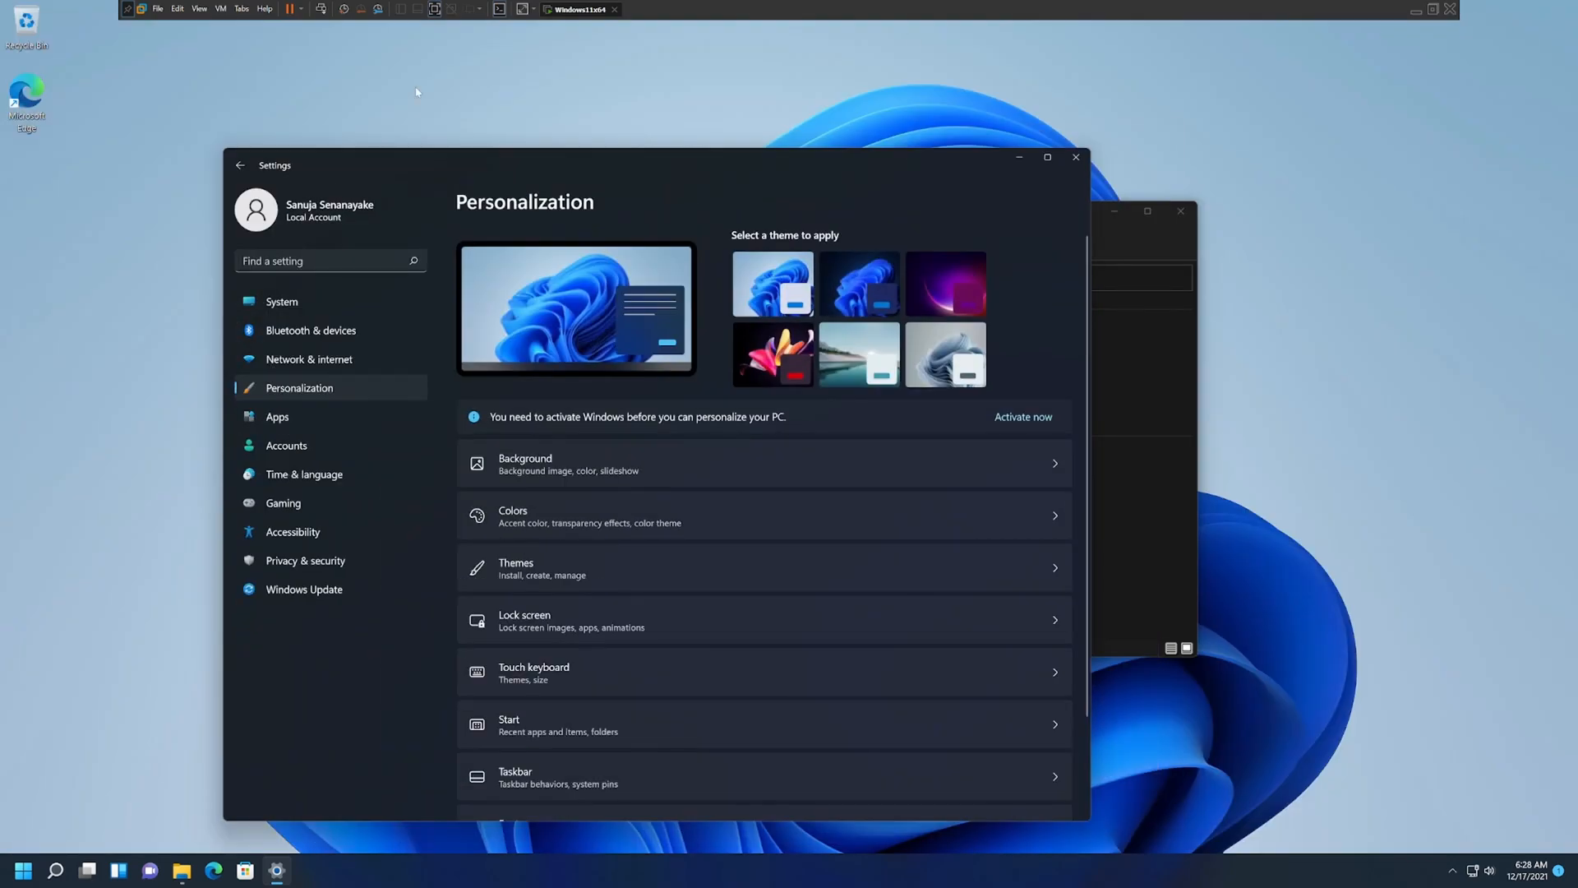
mouse_move(795, 391)
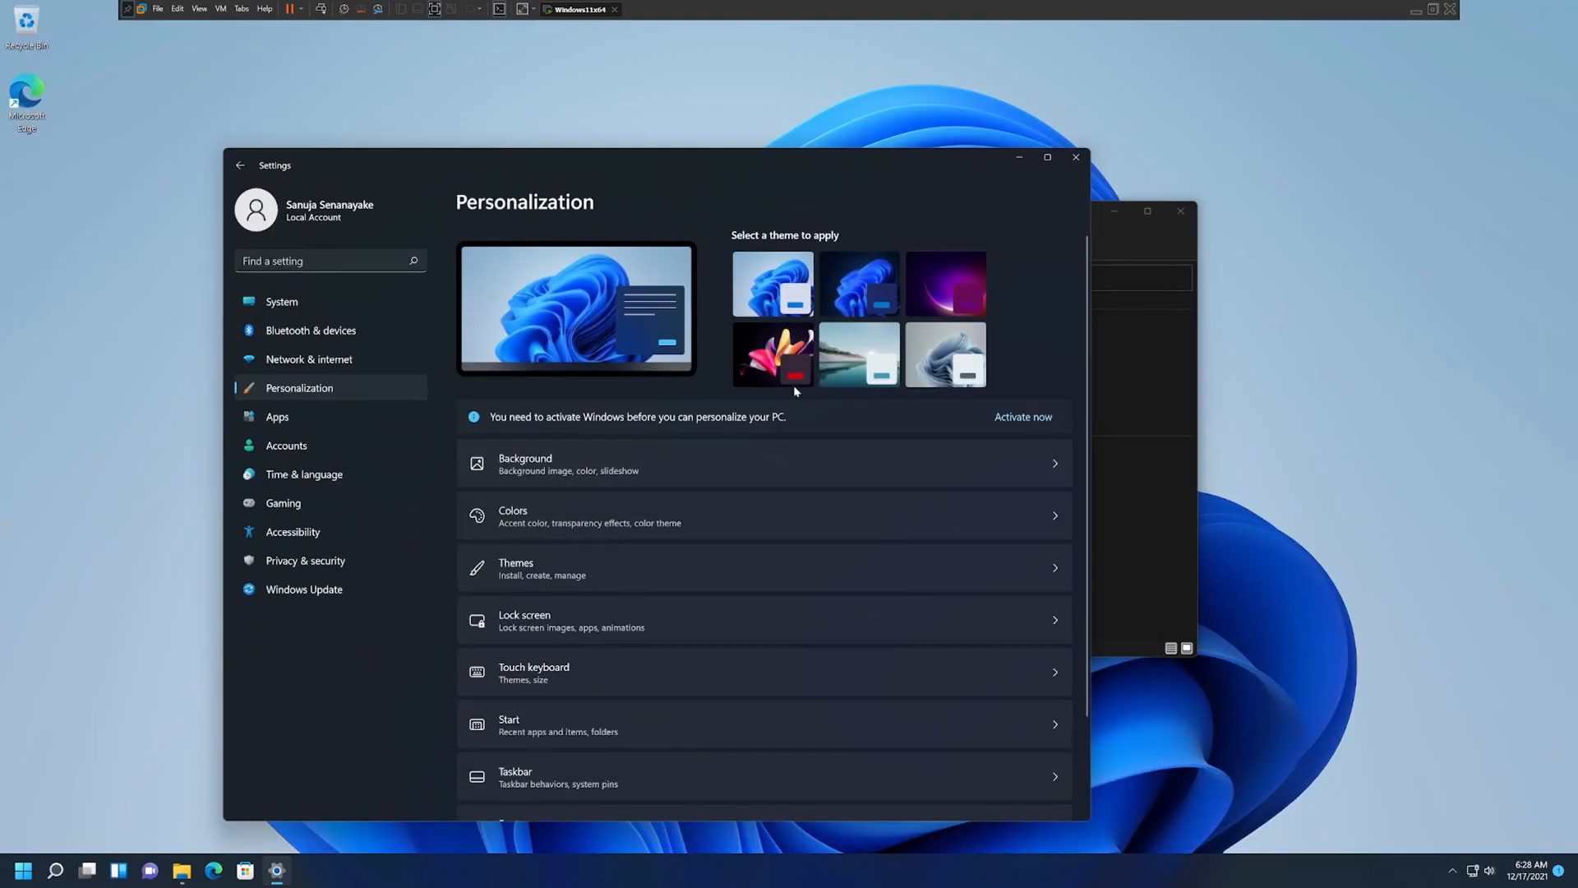
mouse_move(1220, 379)
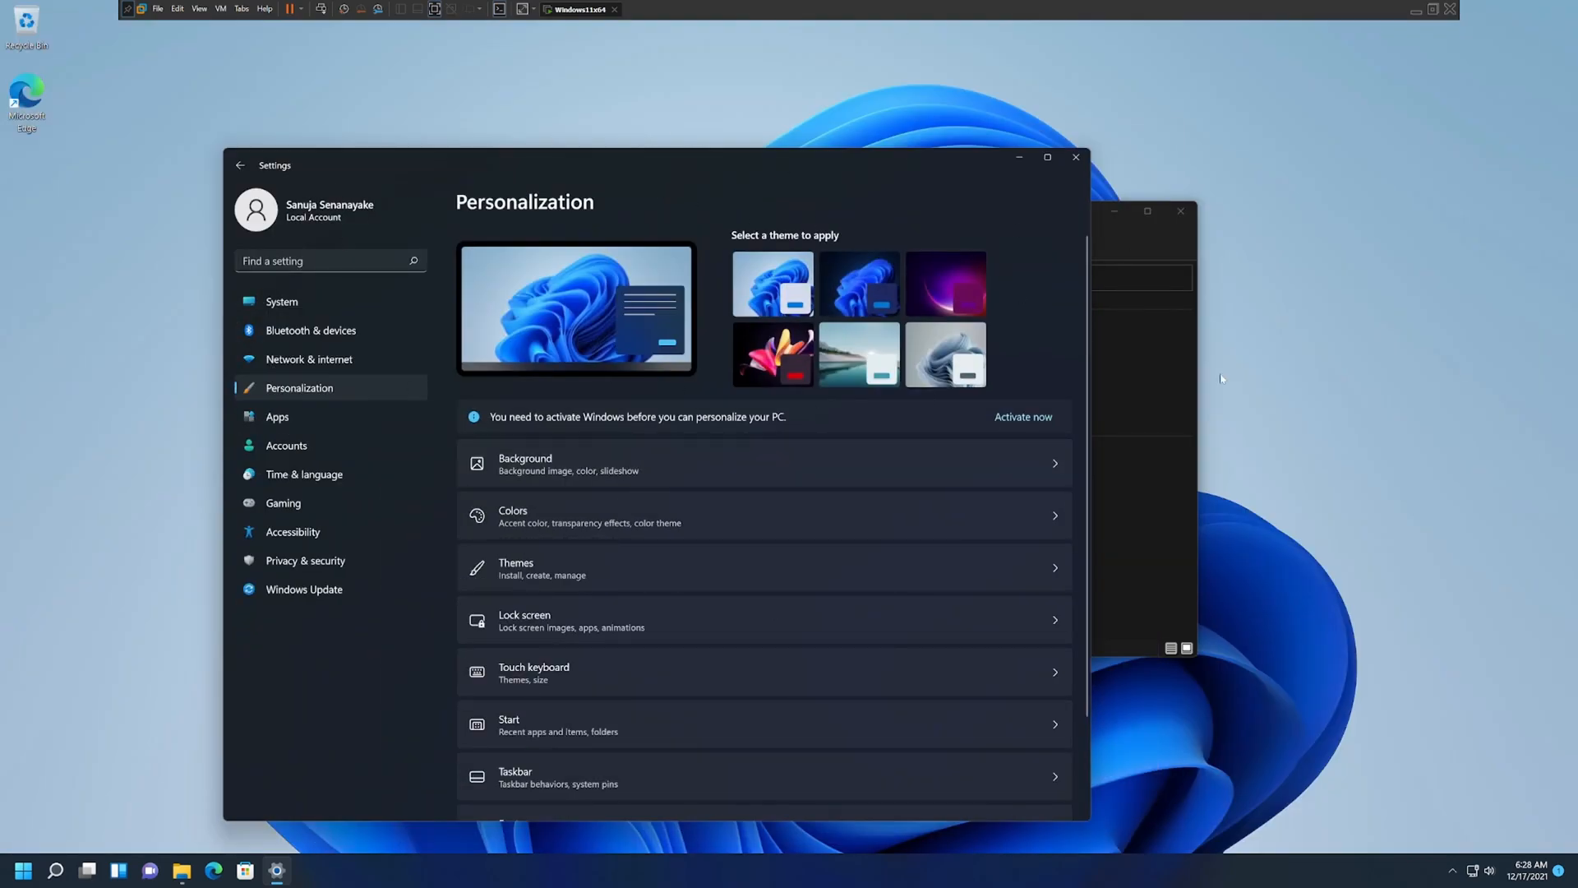